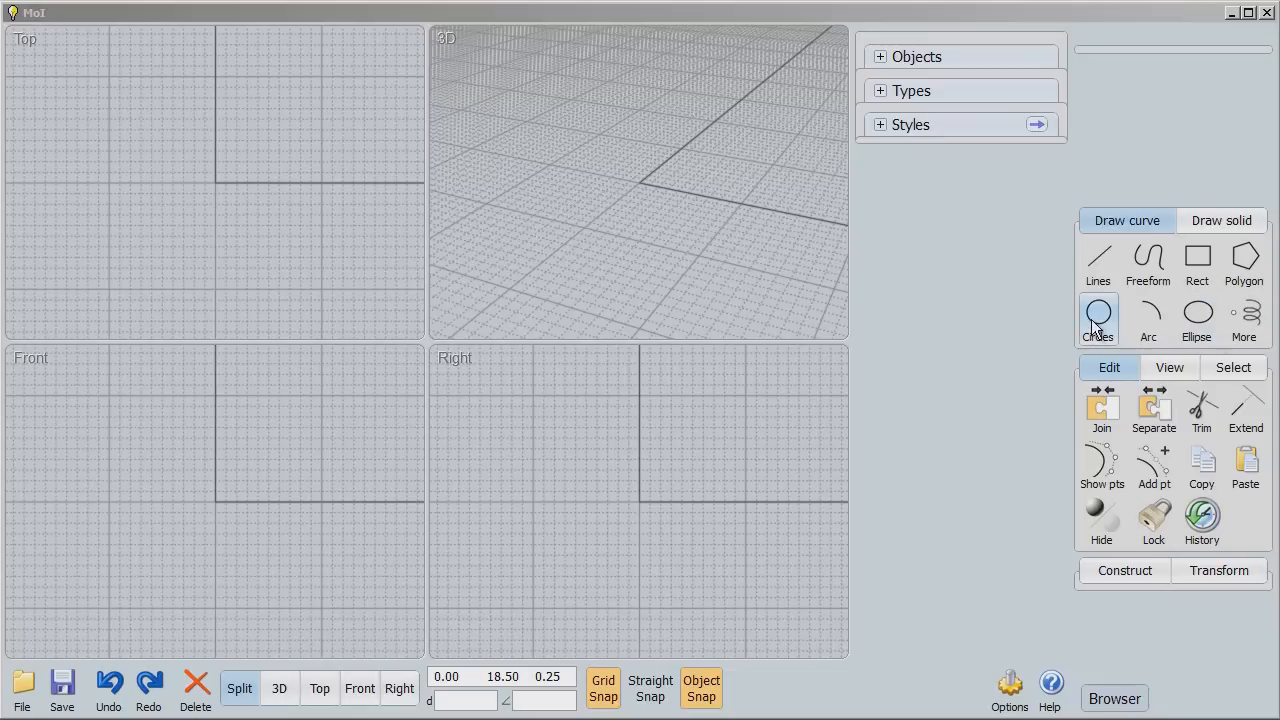
# Draw a circle of about radius 5 in the Right view and a long horizontal line through it in Front
pyautogui.click(1098, 318)
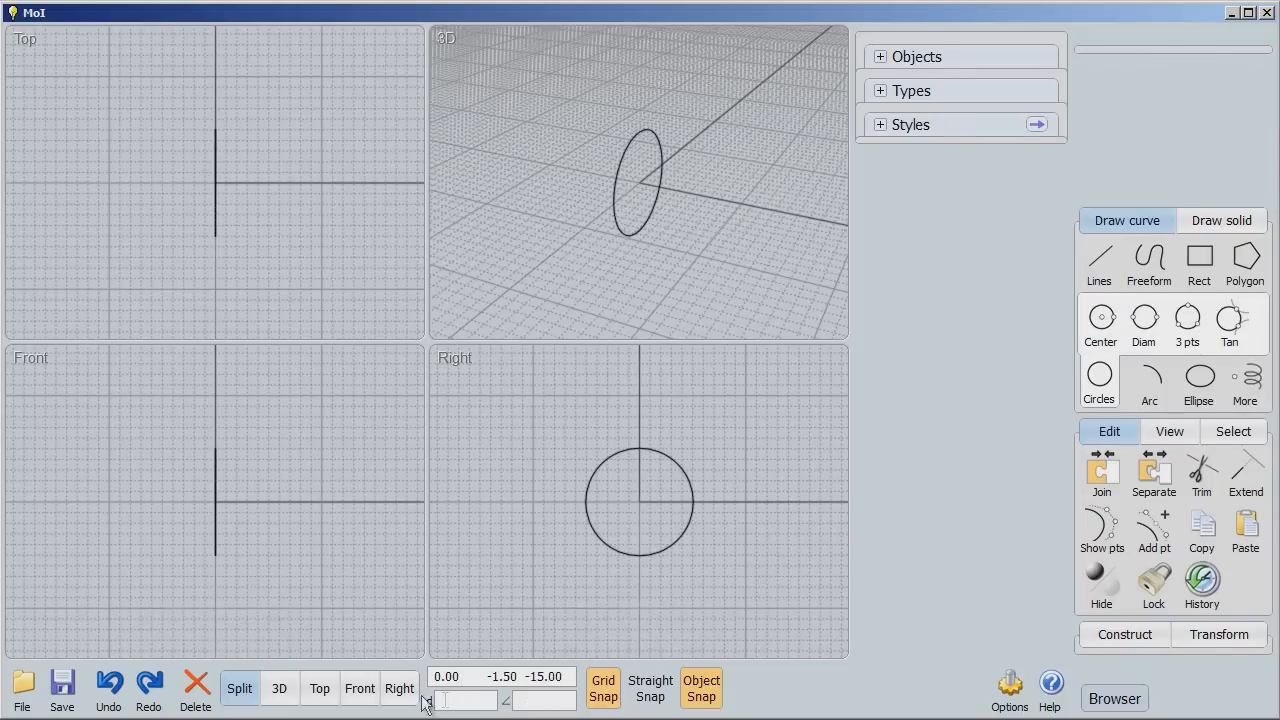
pyautogui.click(358, 688)
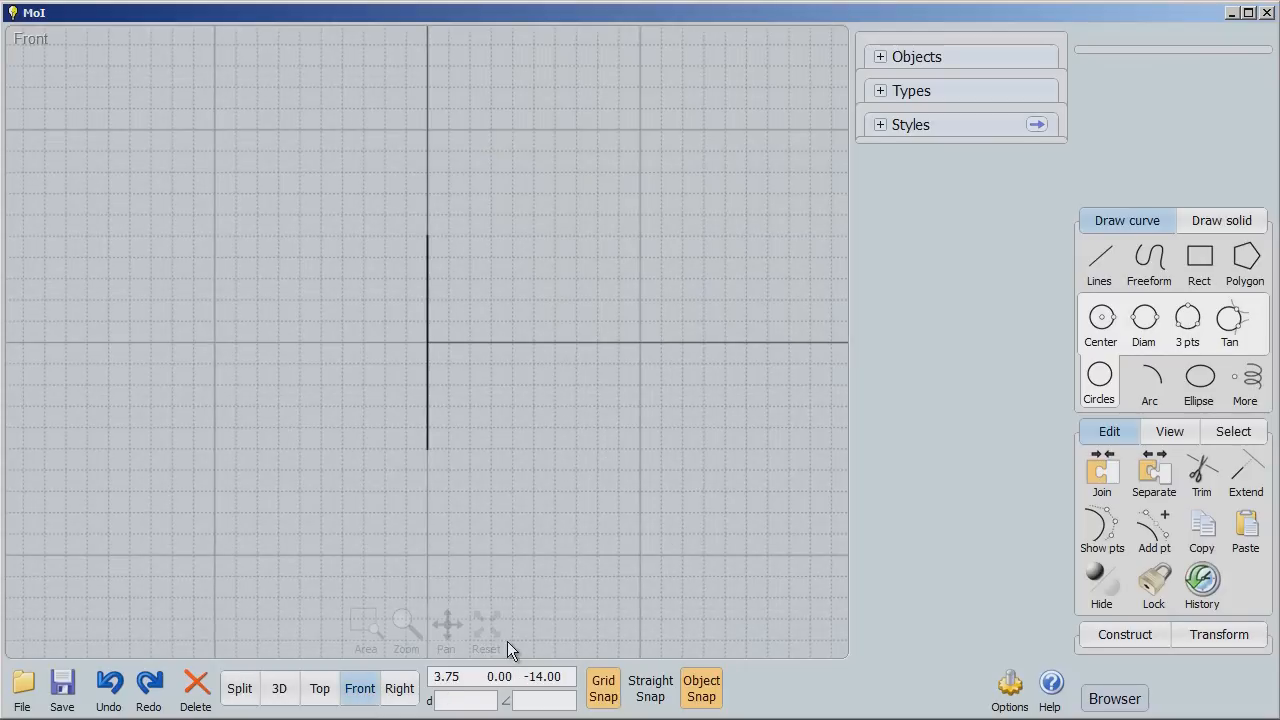
pyautogui.click(446, 624)
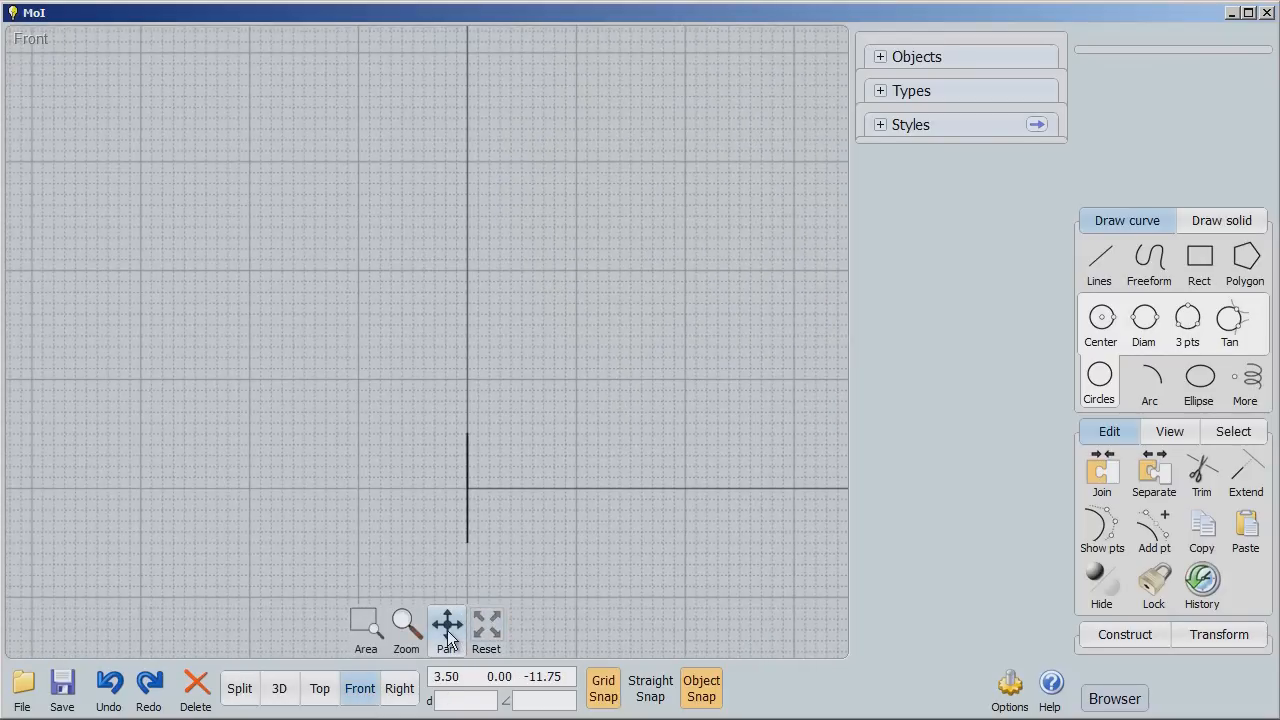
pyautogui.click(448, 624)
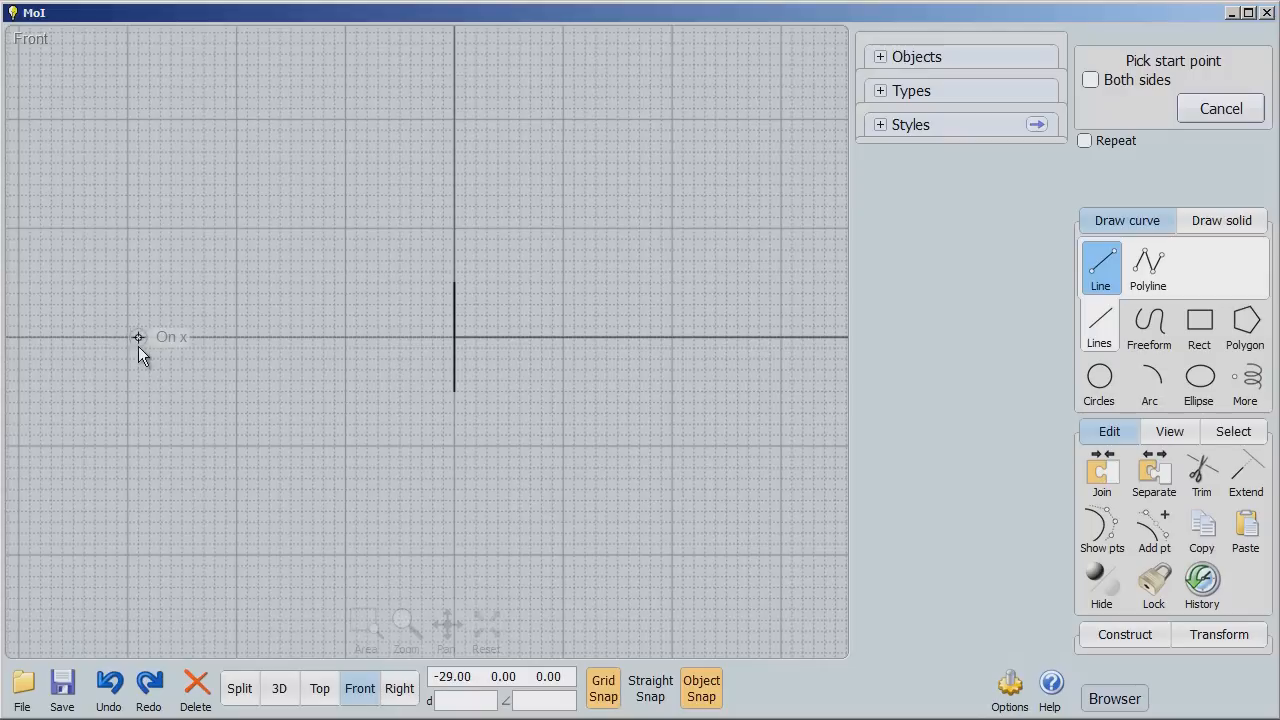
pyautogui.click(138, 336)
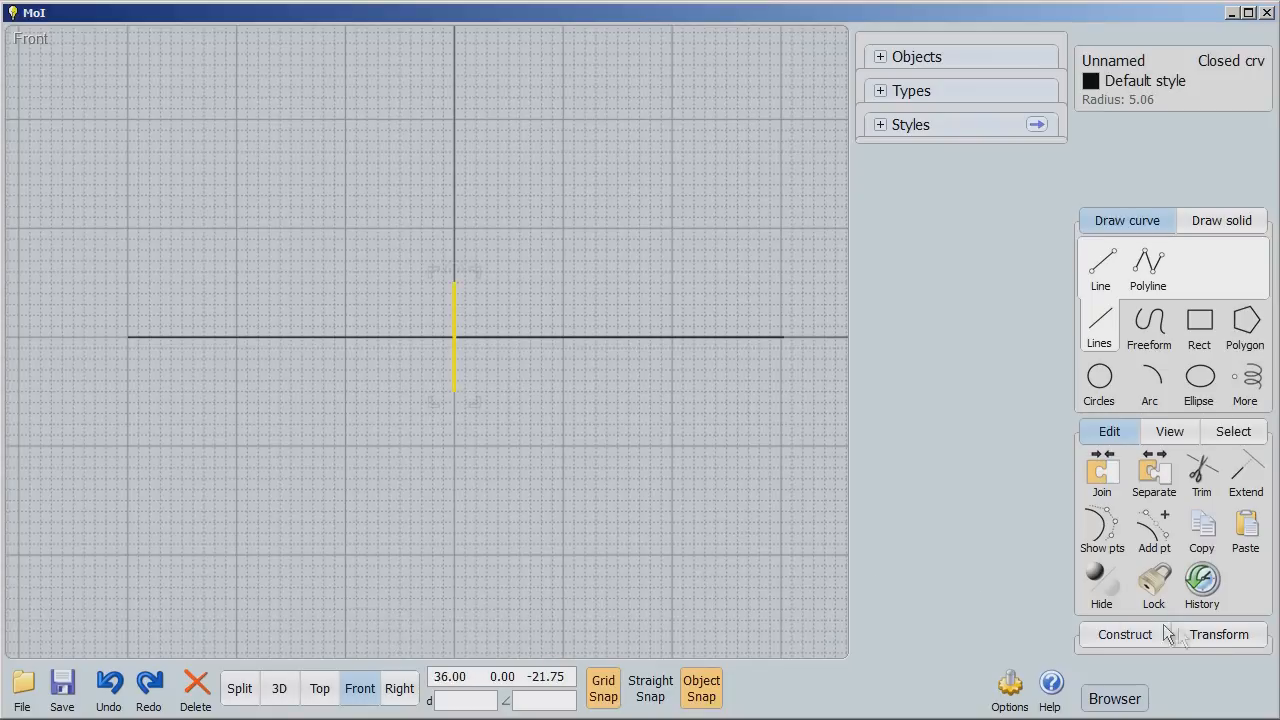
# Sweep the circle along the straight line to preview a capped tube, inspecting it in 3D
pyautogui.click(1124, 634)
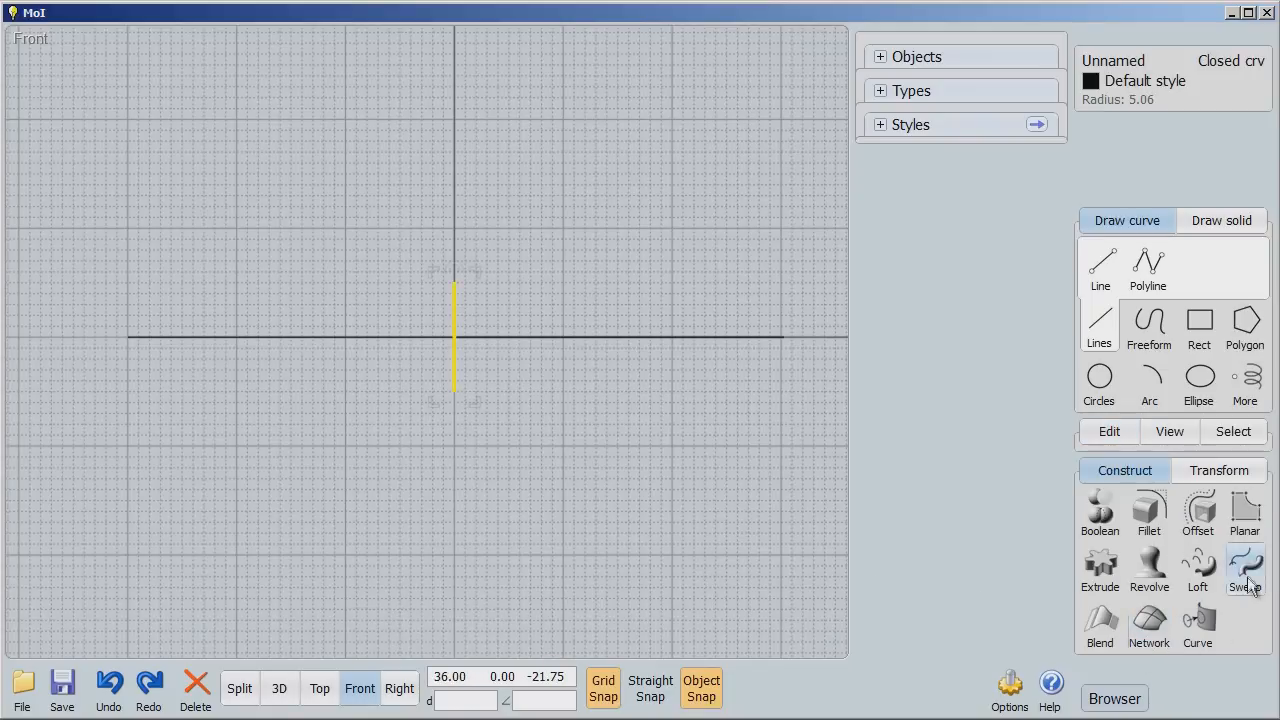
pyautogui.click(1244, 570)
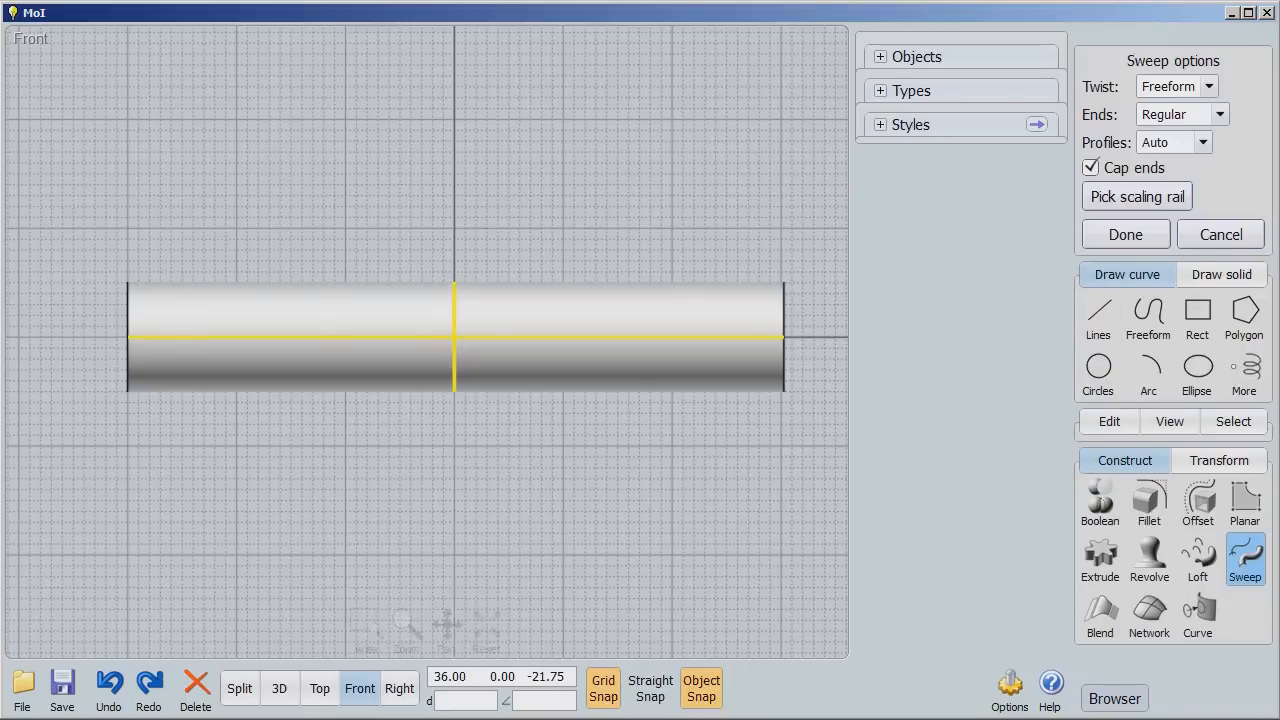
pyautogui.click(280, 688)
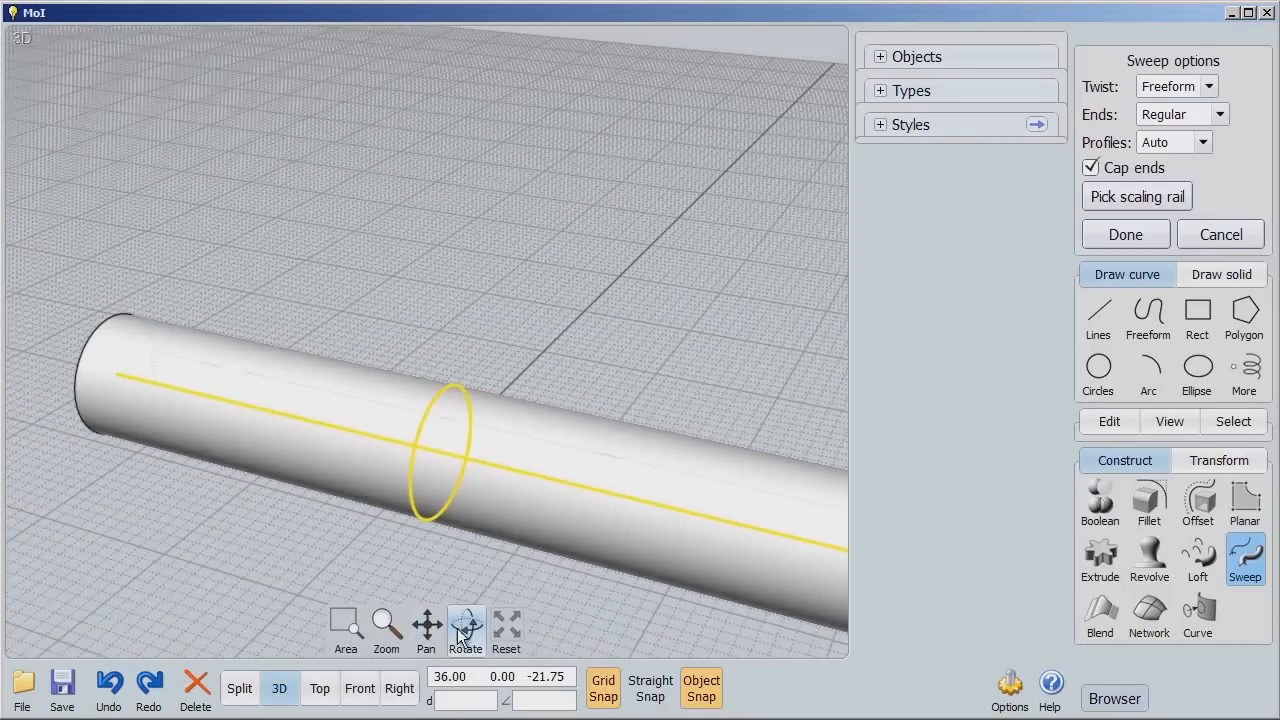
pyautogui.click(464, 628)
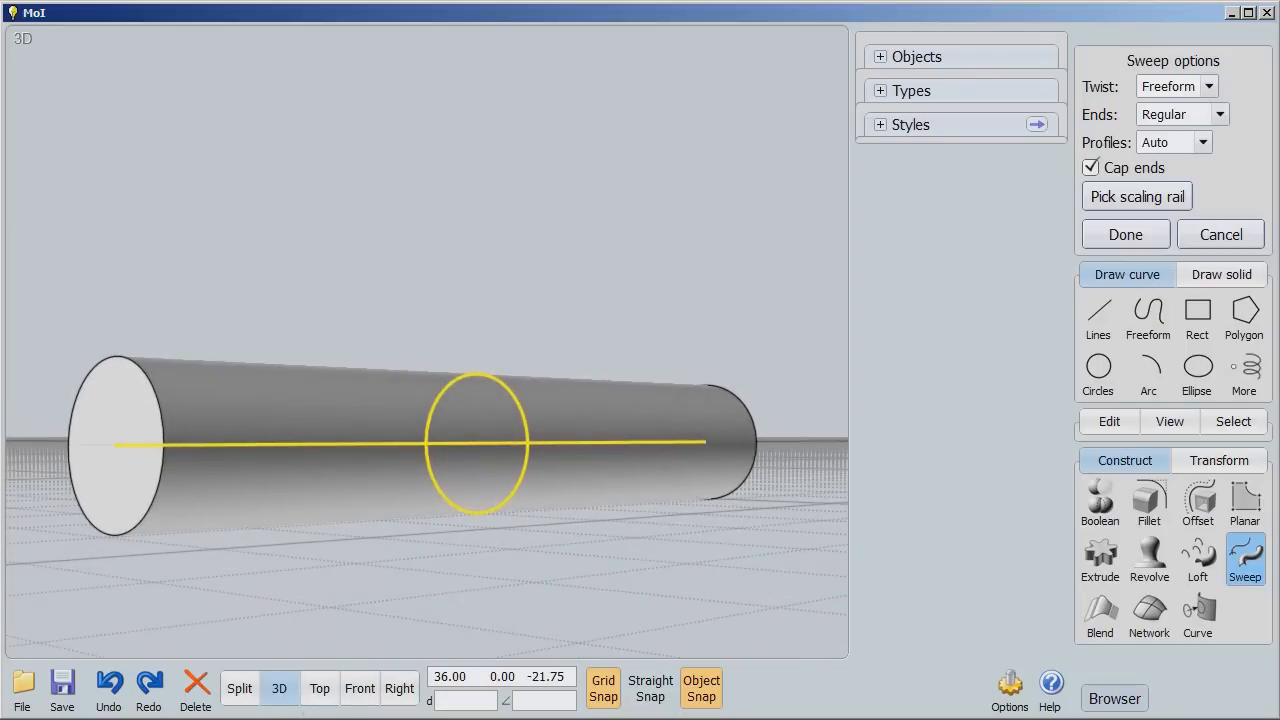
pyautogui.click(360, 688)
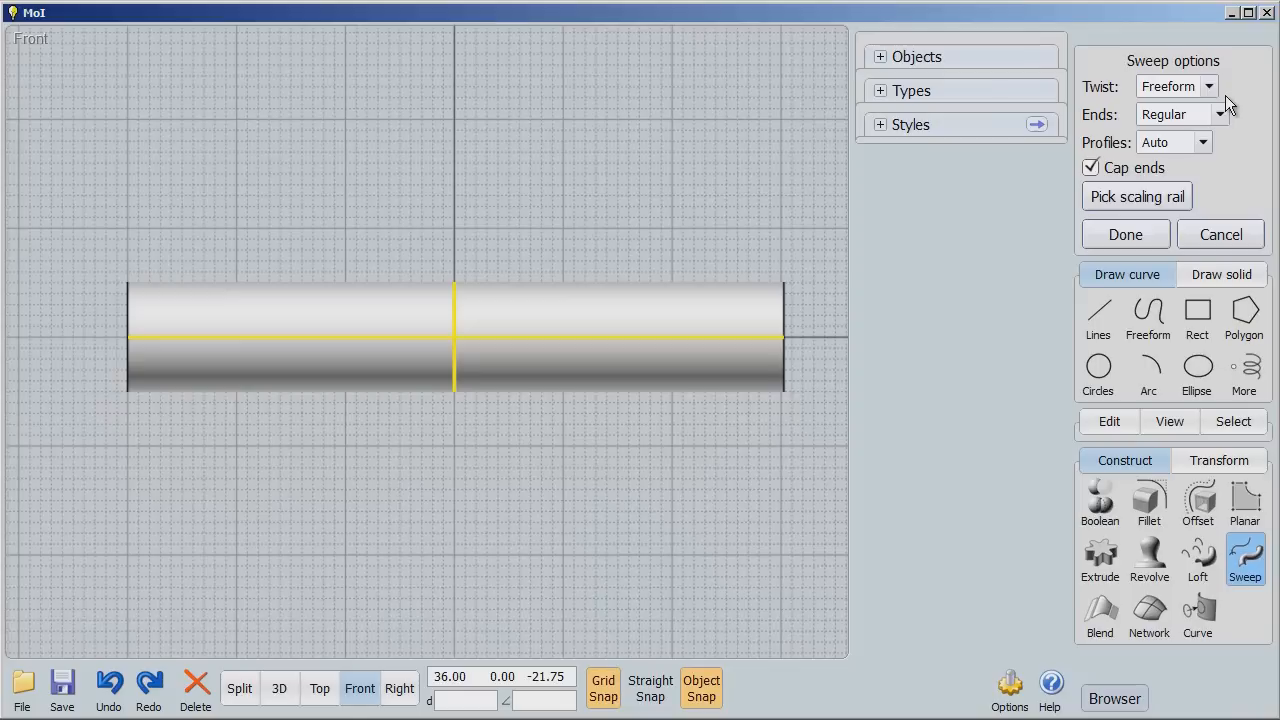
# Set the sweep Ends to Pointy end, then Both pointy, tapering the tube into a spindle
pyautogui.click(1218, 114)
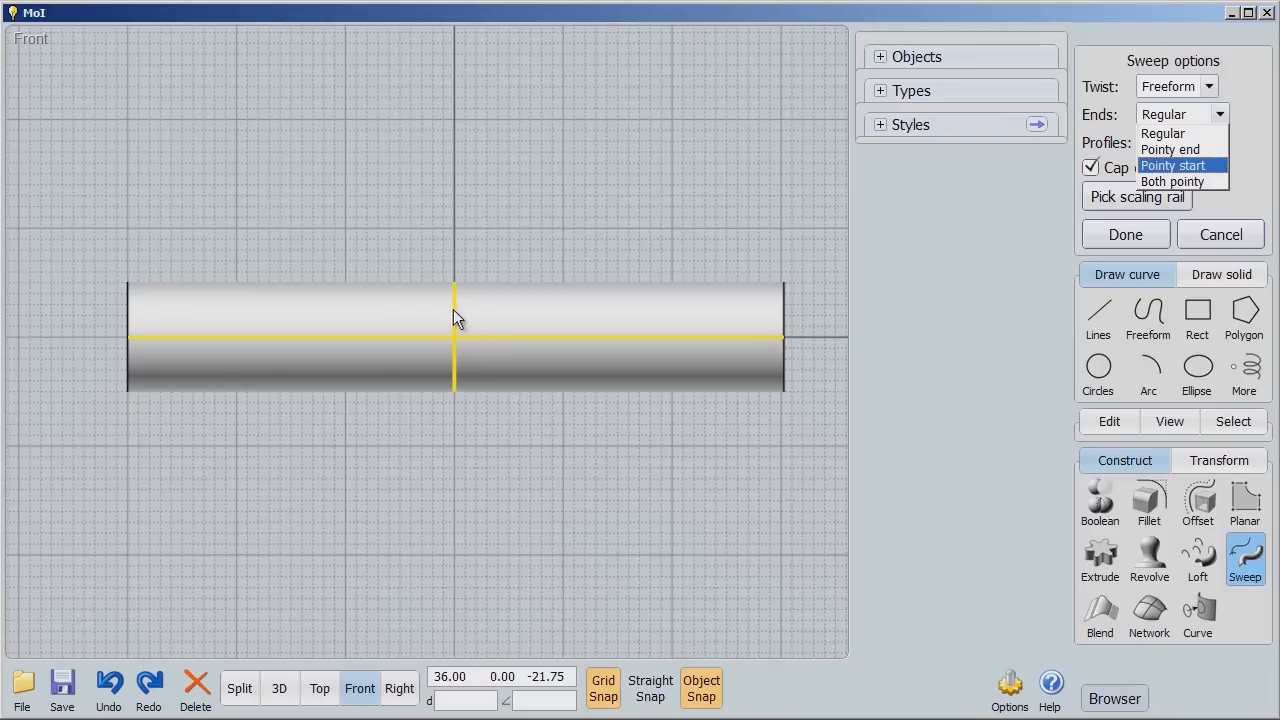
pyautogui.moveTo(1112, 198)
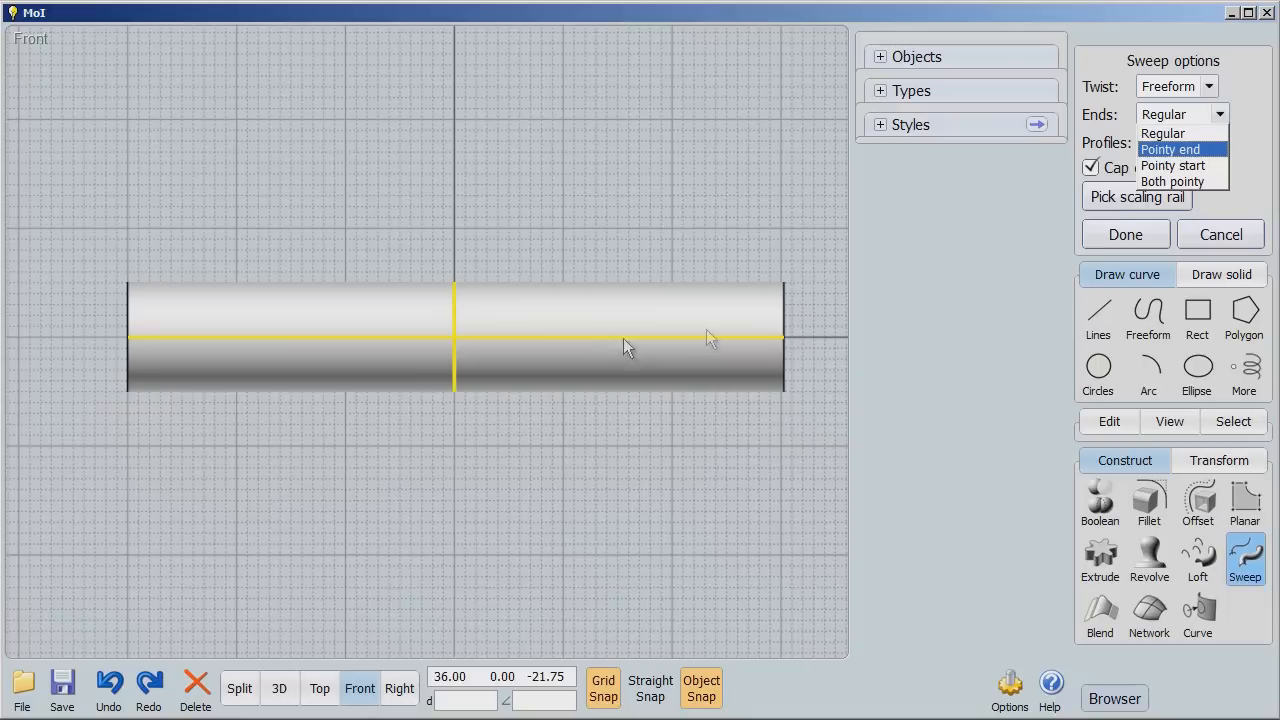
pyautogui.click(1170, 148)
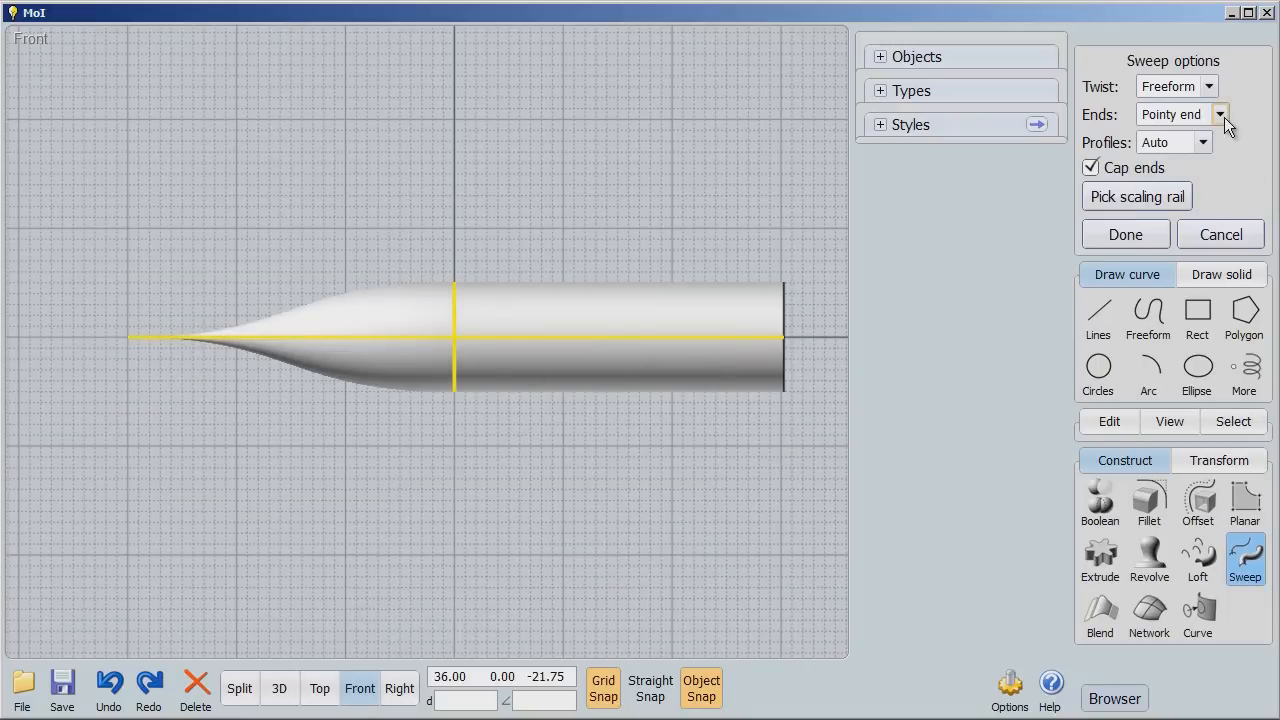
pyautogui.click(1220, 114)
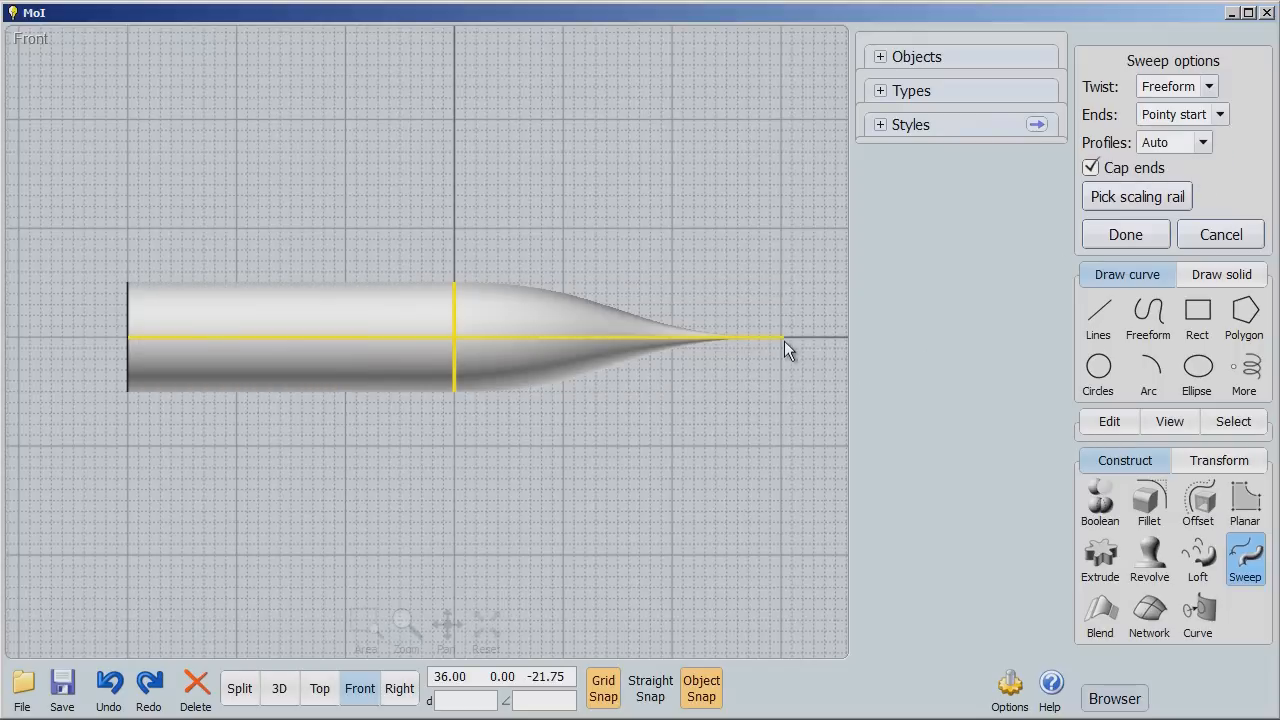
pyautogui.moveTo(510, 330)
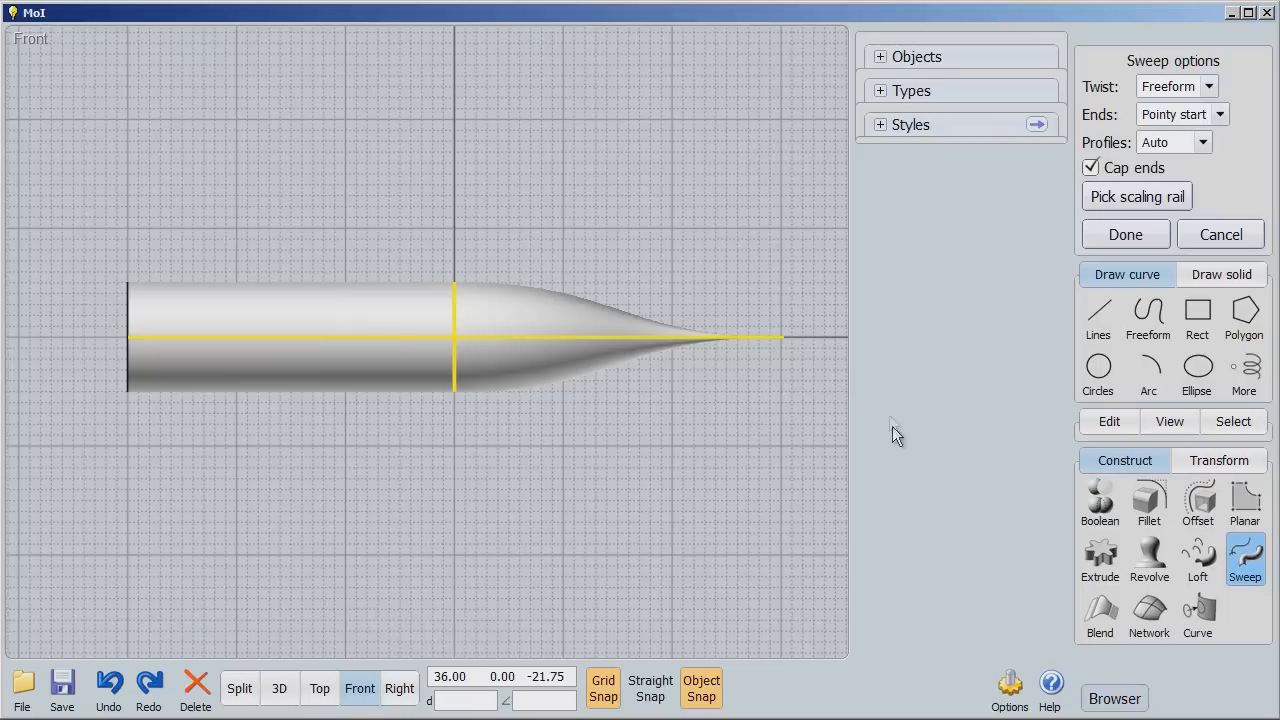
pyautogui.click(1220, 114)
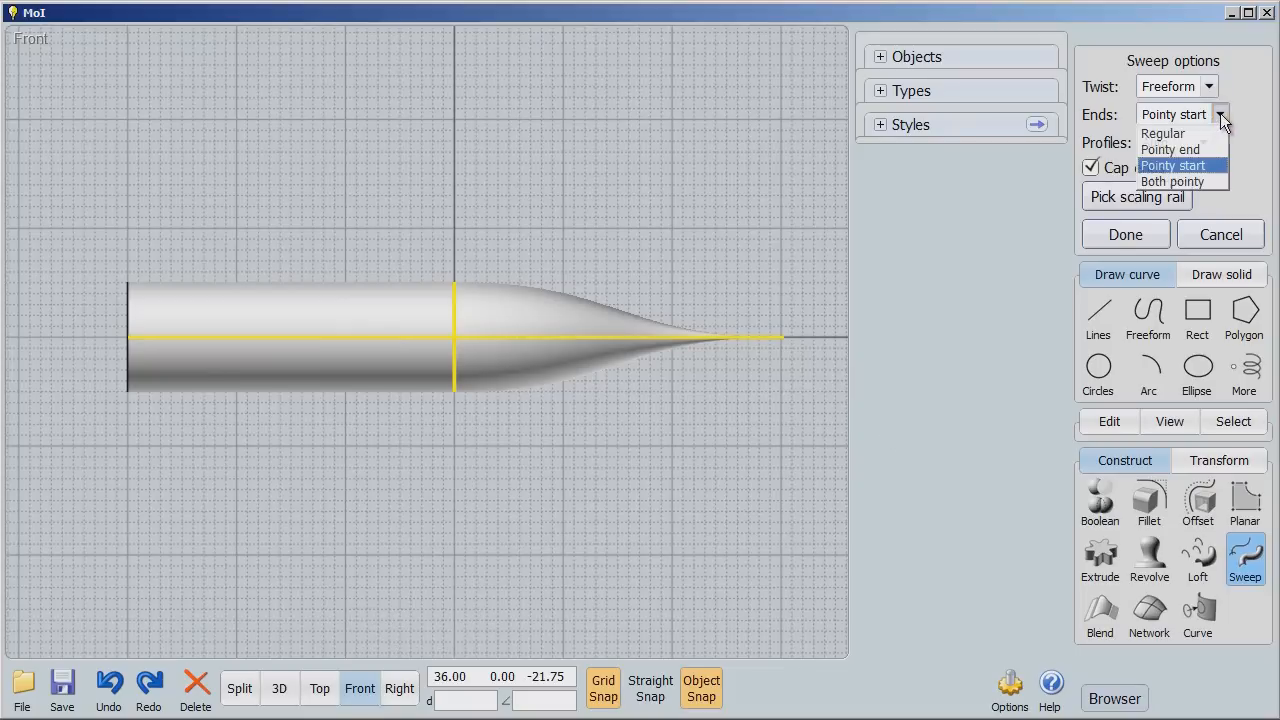
pyautogui.click(1172, 180)
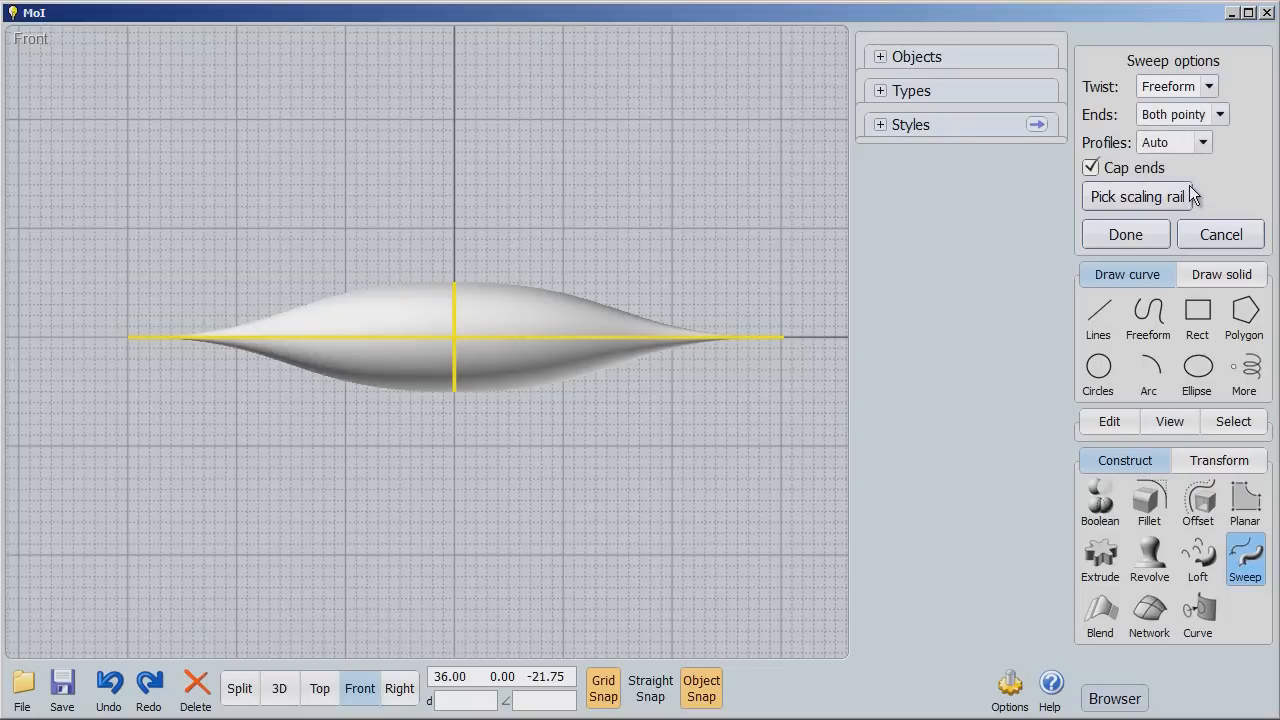
pyautogui.moveTo(284, 328)
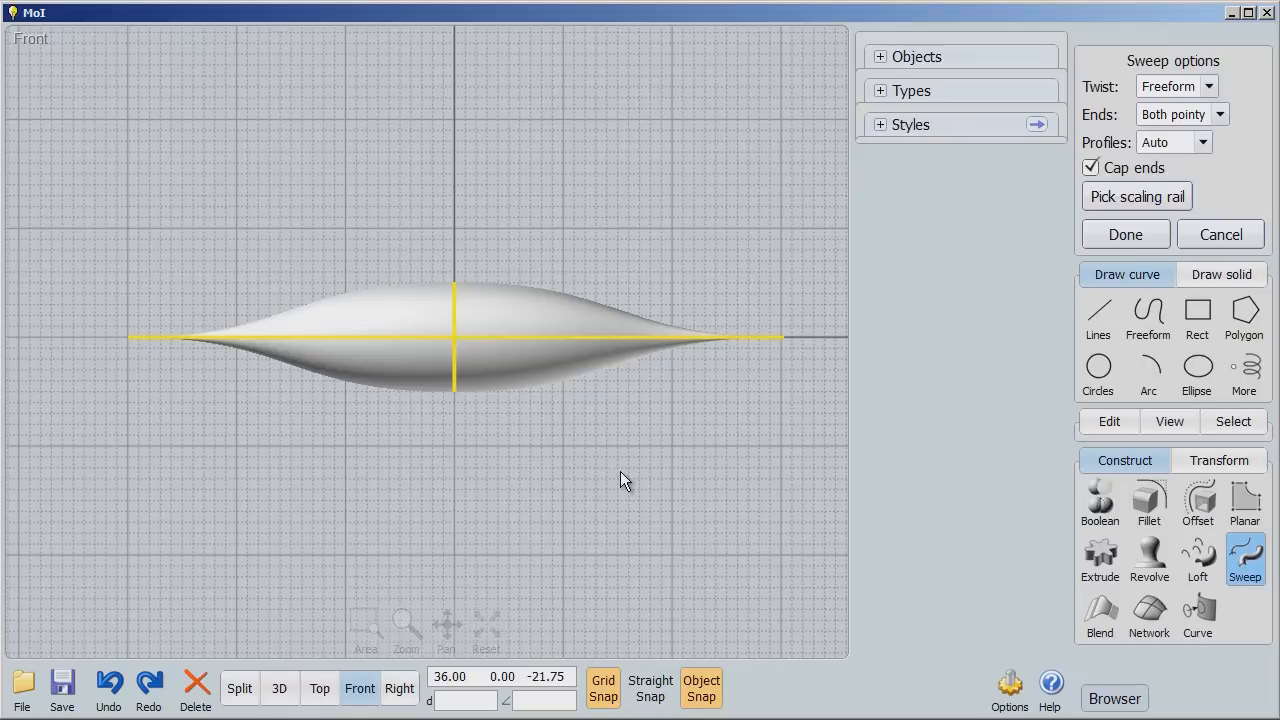
pyautogui.moveTo(1256, 116)
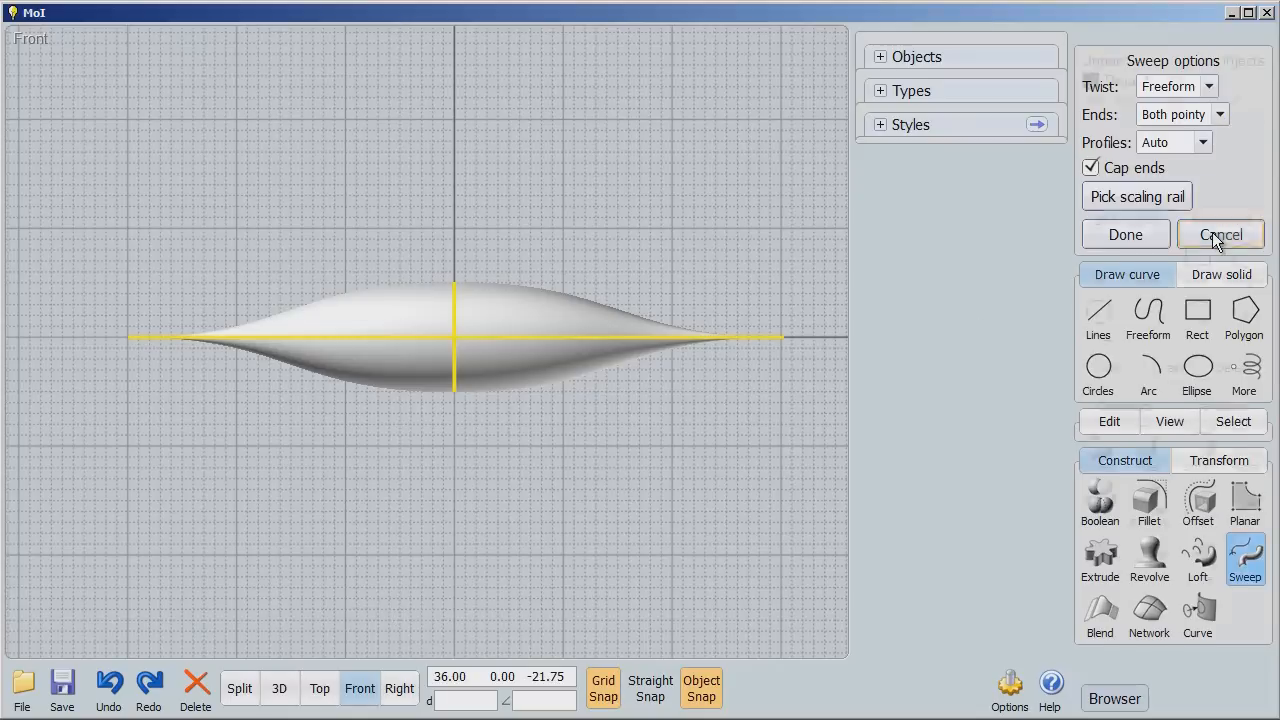
# Cancel the pointy sweep, draw a 3-point arc between the line's ends peaking above, and select the circle
pyautogui.click(1220, 234)
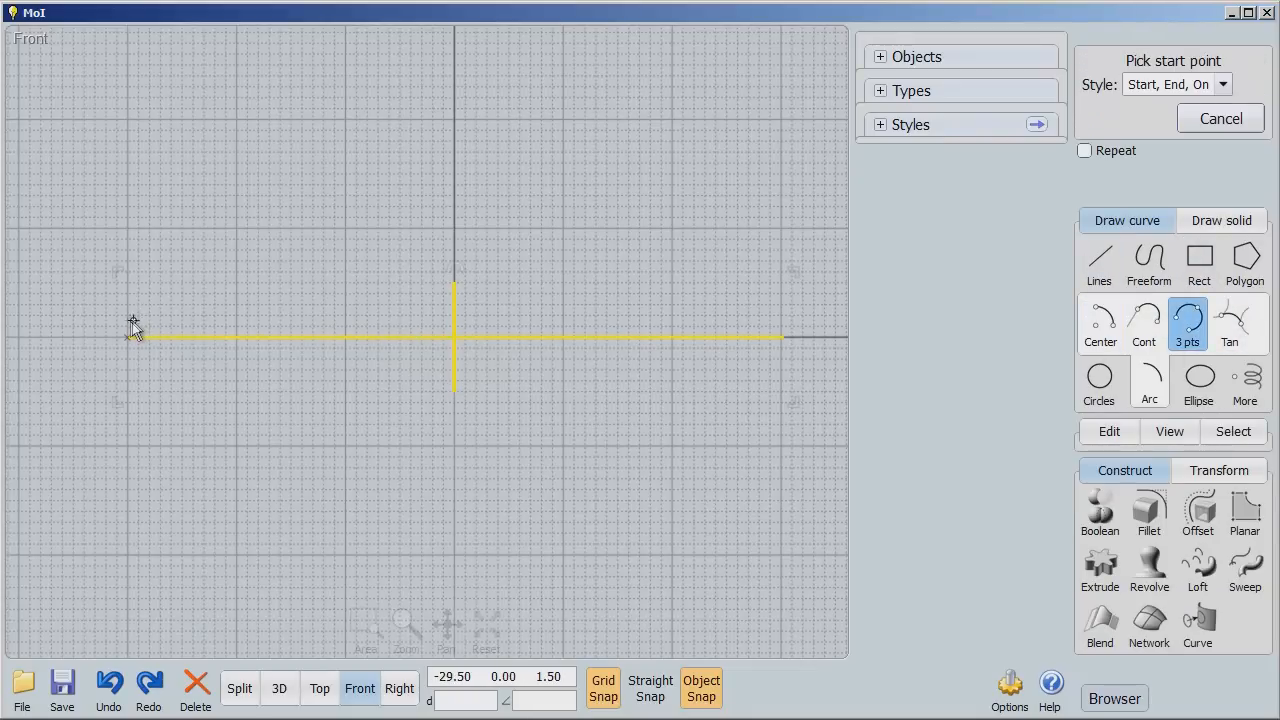
pyautogui.click(136, 324)
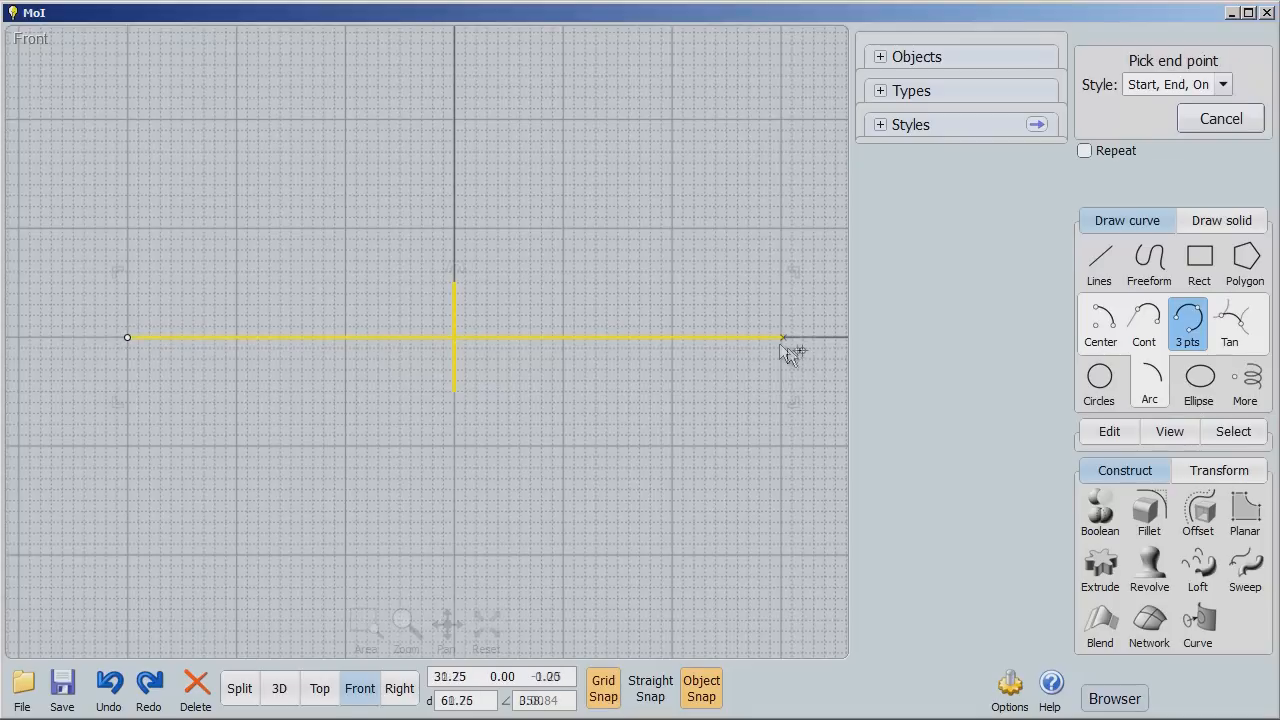
pyautogui.click(784, 336)
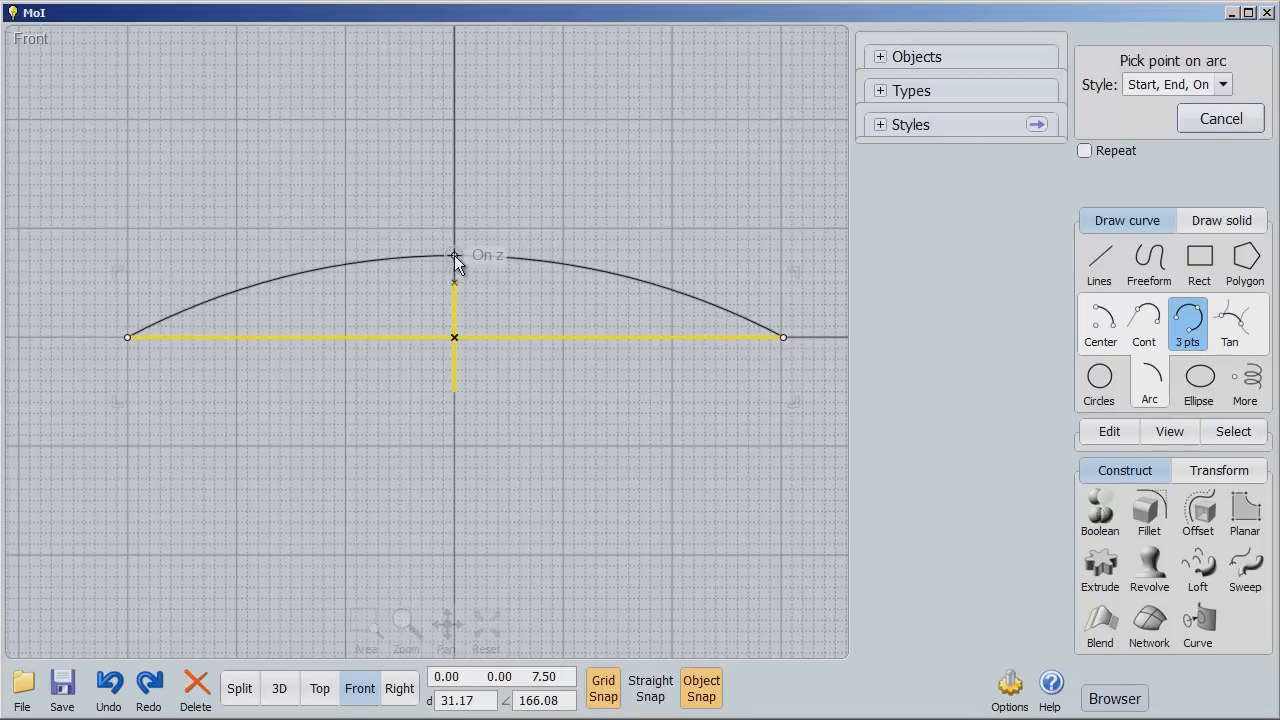
pyautogui.click(456, 256)
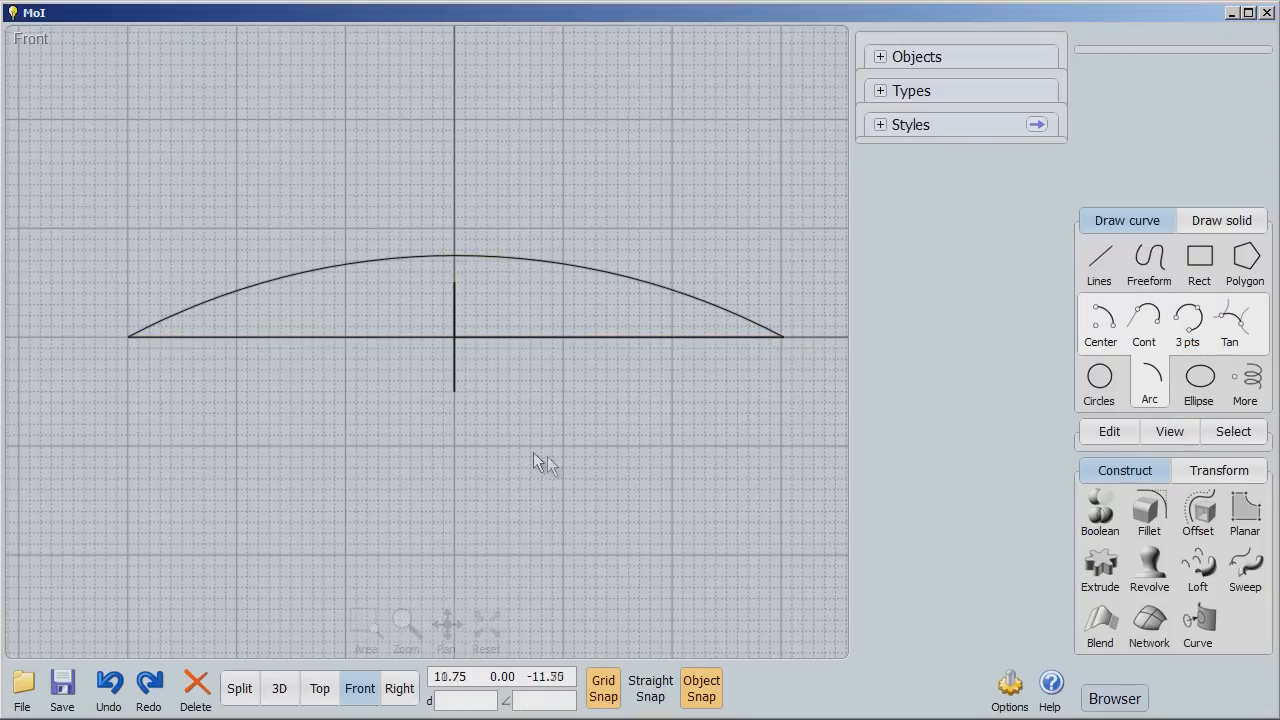
pyautogui.click(456, 340)
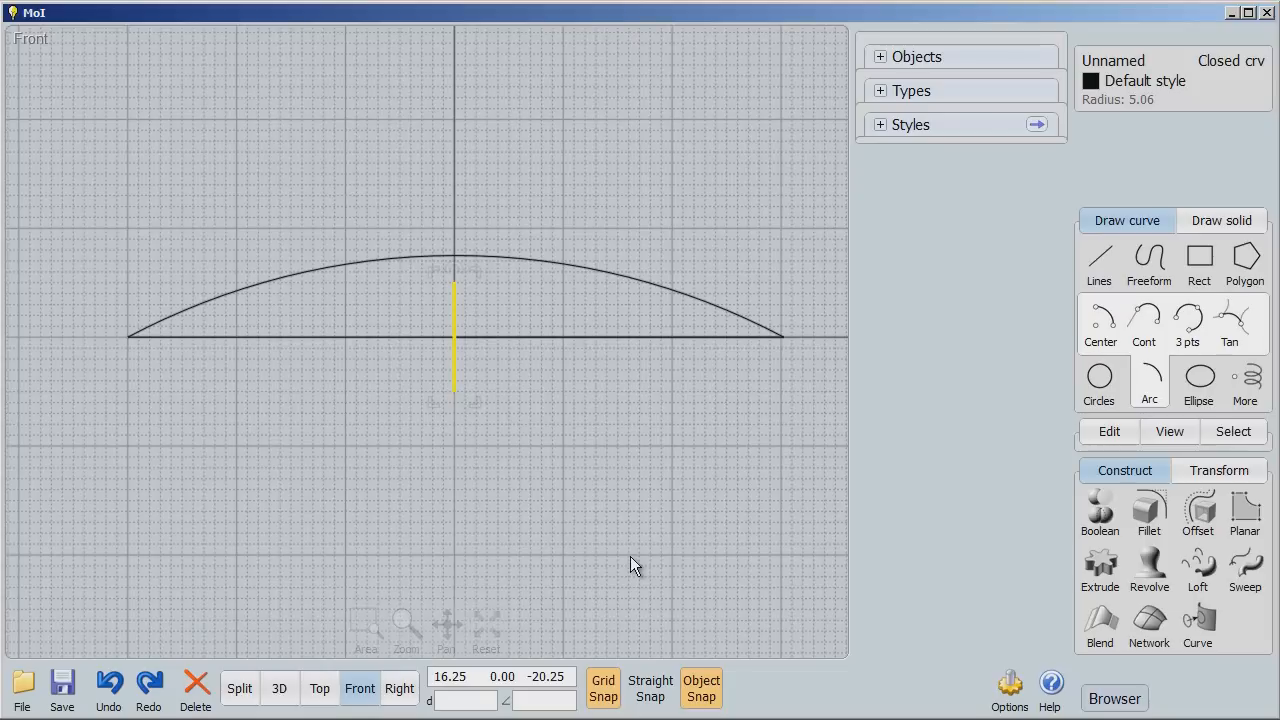
pyautogui.moveTo(844, 560)
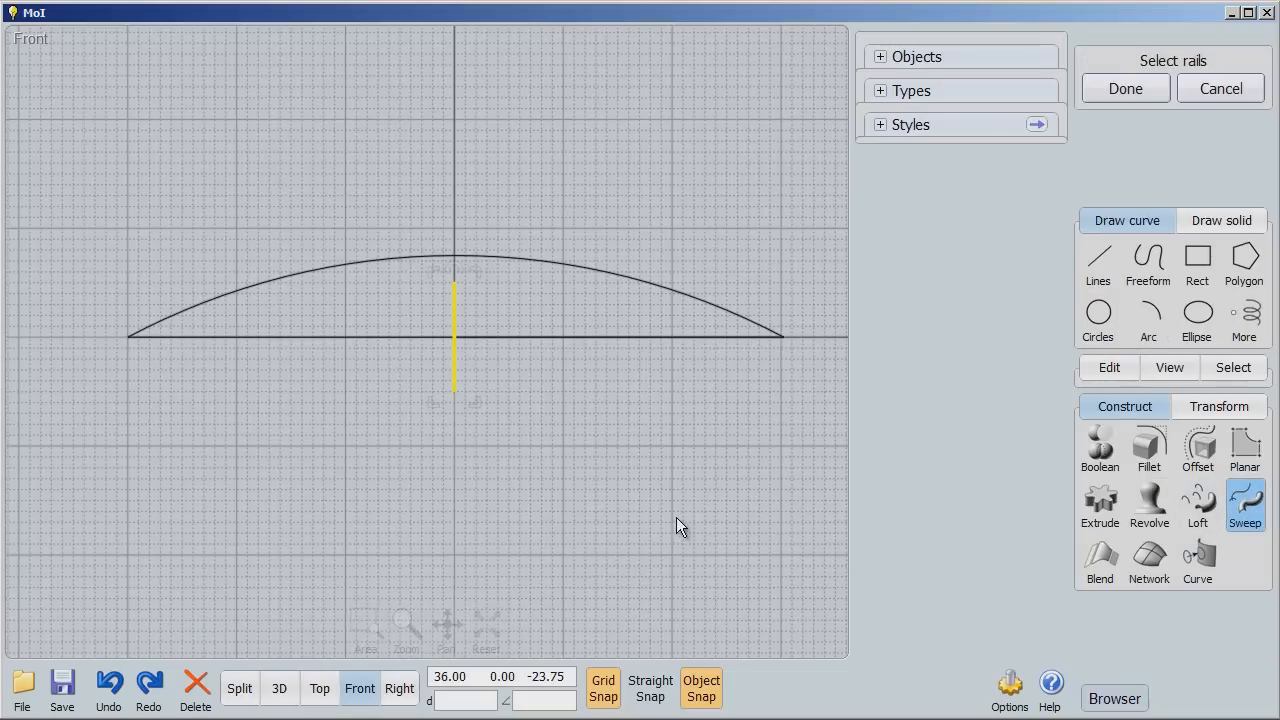
# Sweep the circle along the line with the arc as scaling rail, then discard that single-rail result
pyautogui.click(632, 338)
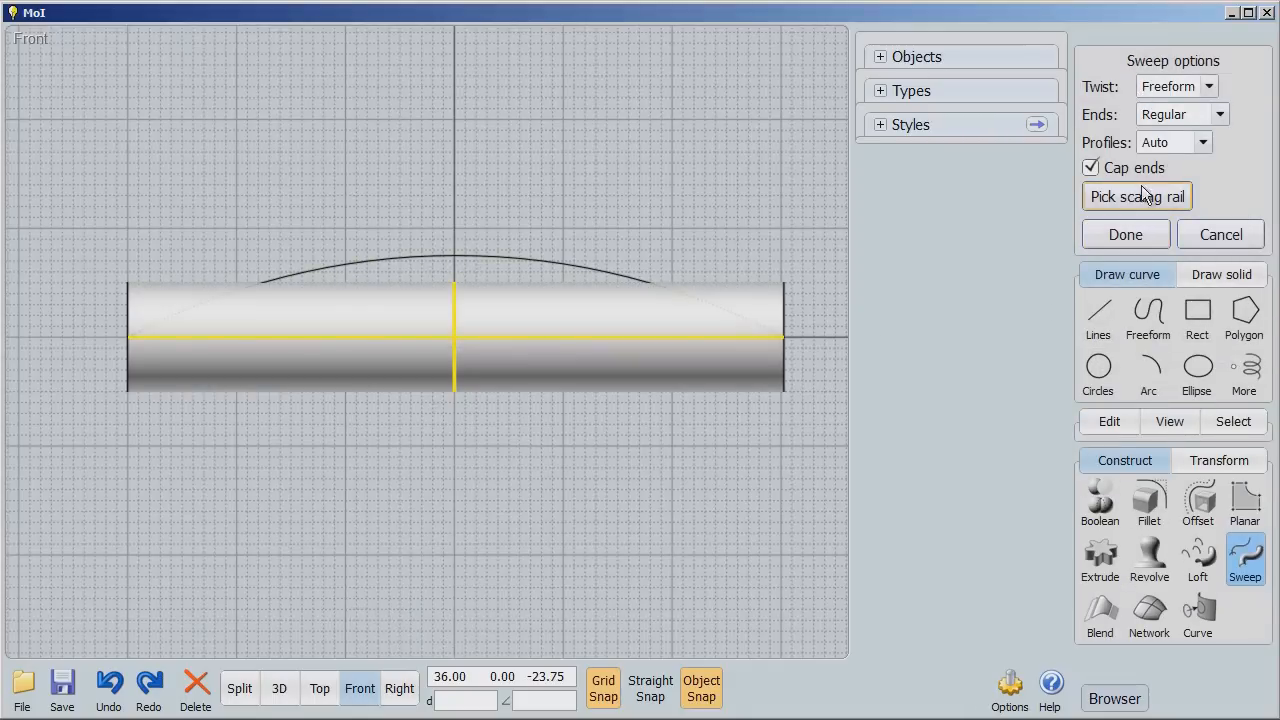
pyautogui.click(1136, 196)
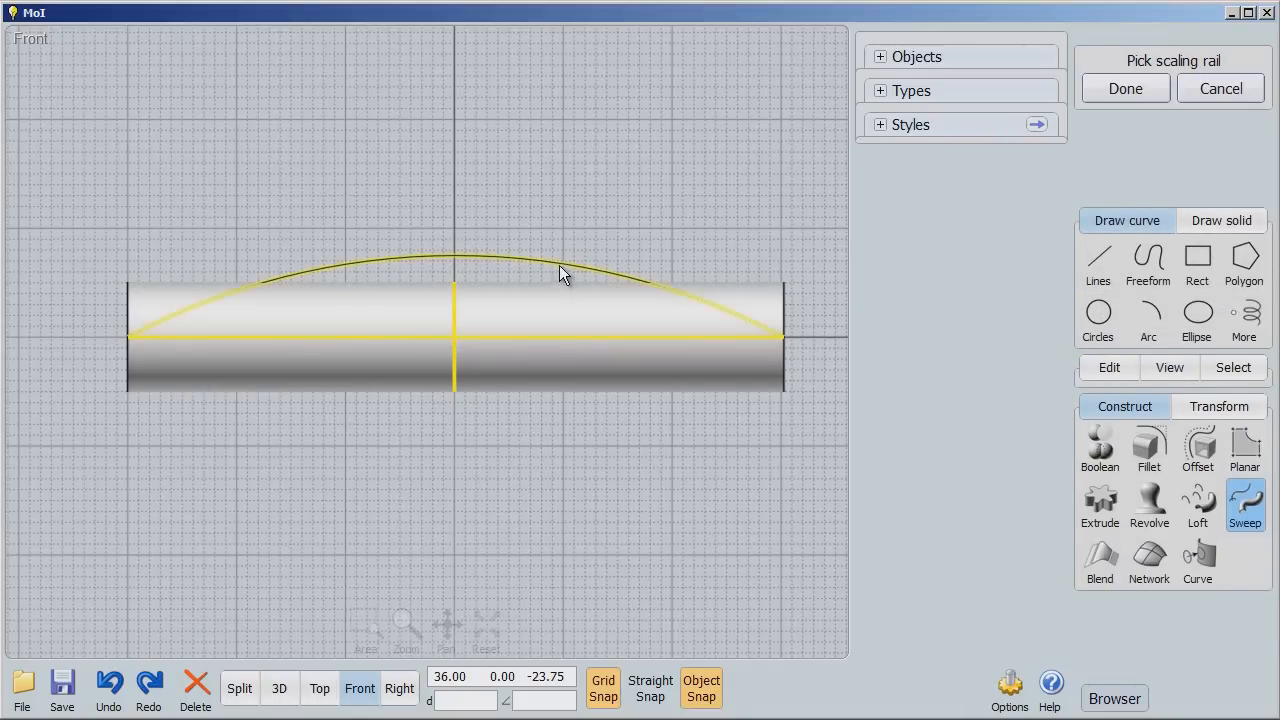
pyautogui.click(1124, 88)
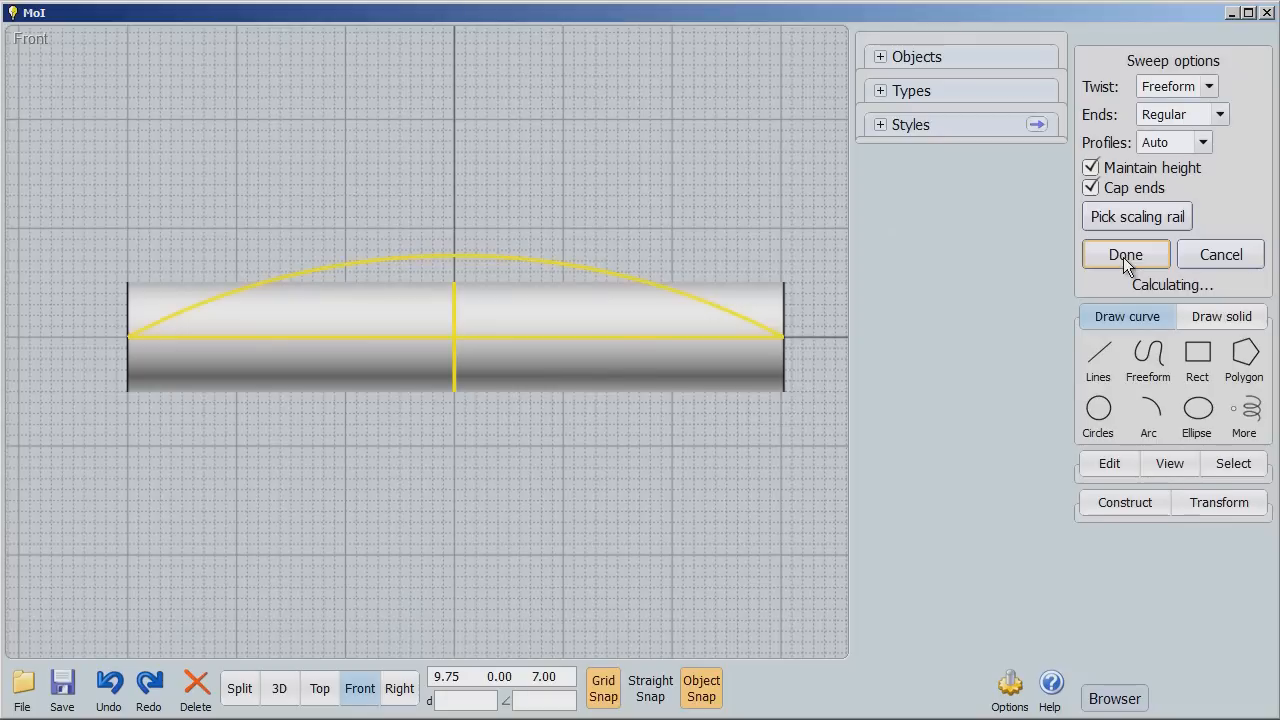
pyautogui.click(1124, 254)
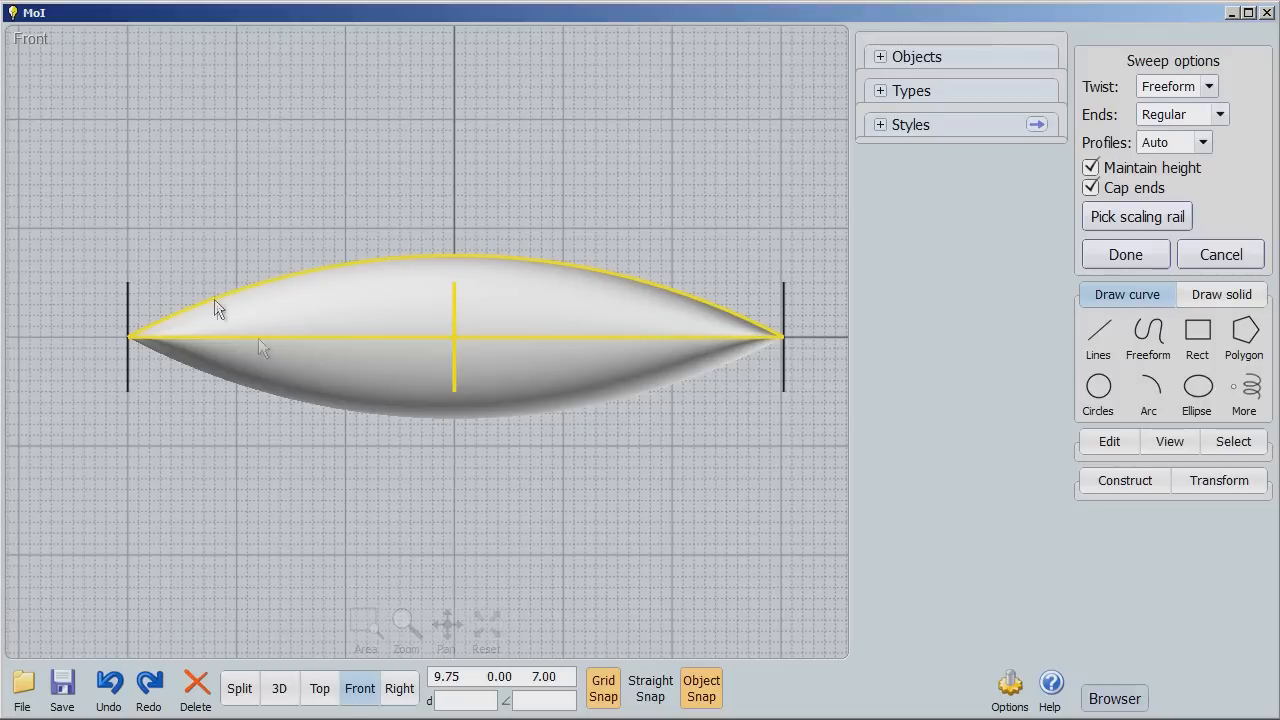
pyautogui.click(1220, 254)
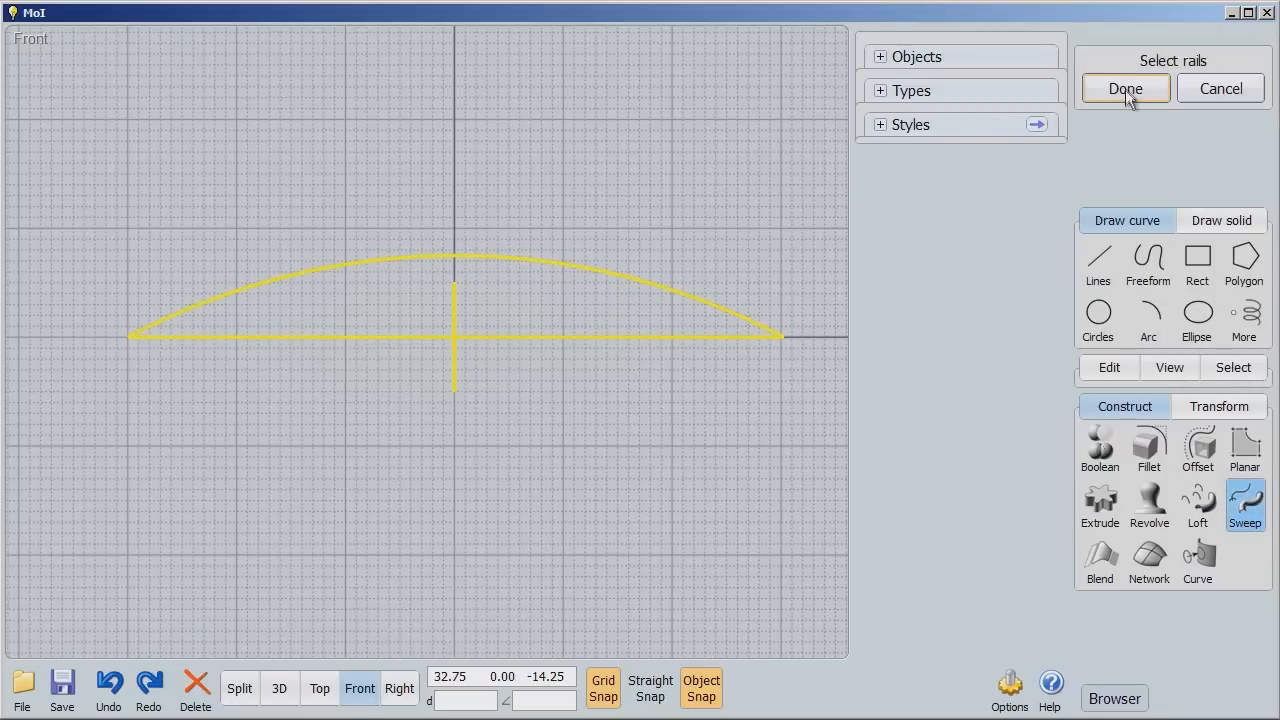
# Confirm the line and arc as rails and accept the two-rail lens-shaped sweep
pyautogui.click(1124, 88)
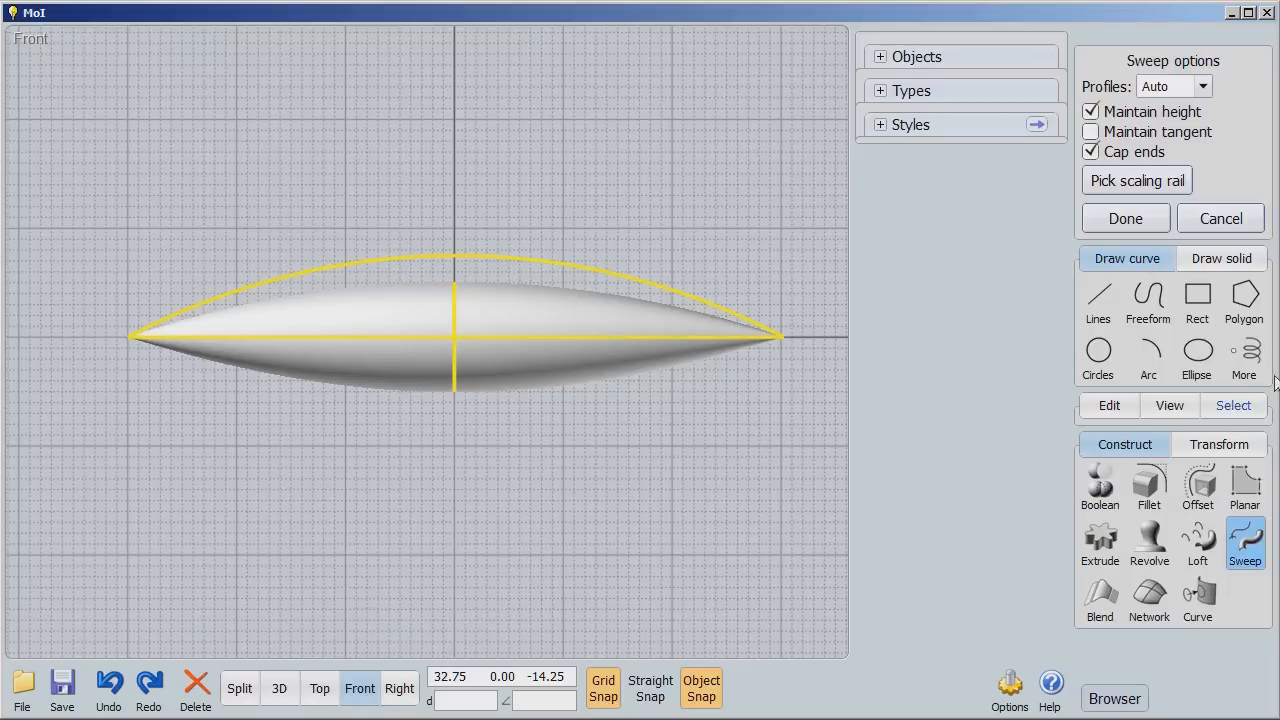
pyautogui.click(1220, 218)
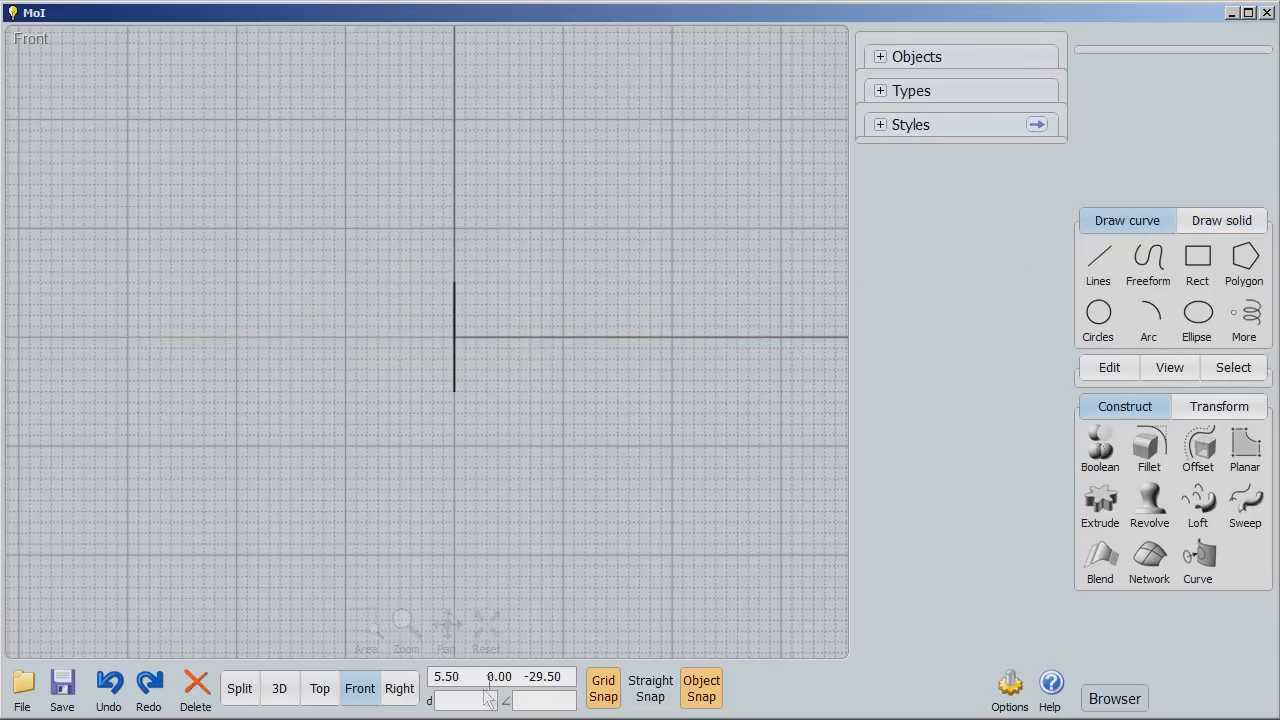
# Show the circle's control points and add sharp corner points pulled out into tips at both ends
pyautogui.click(400, 688)
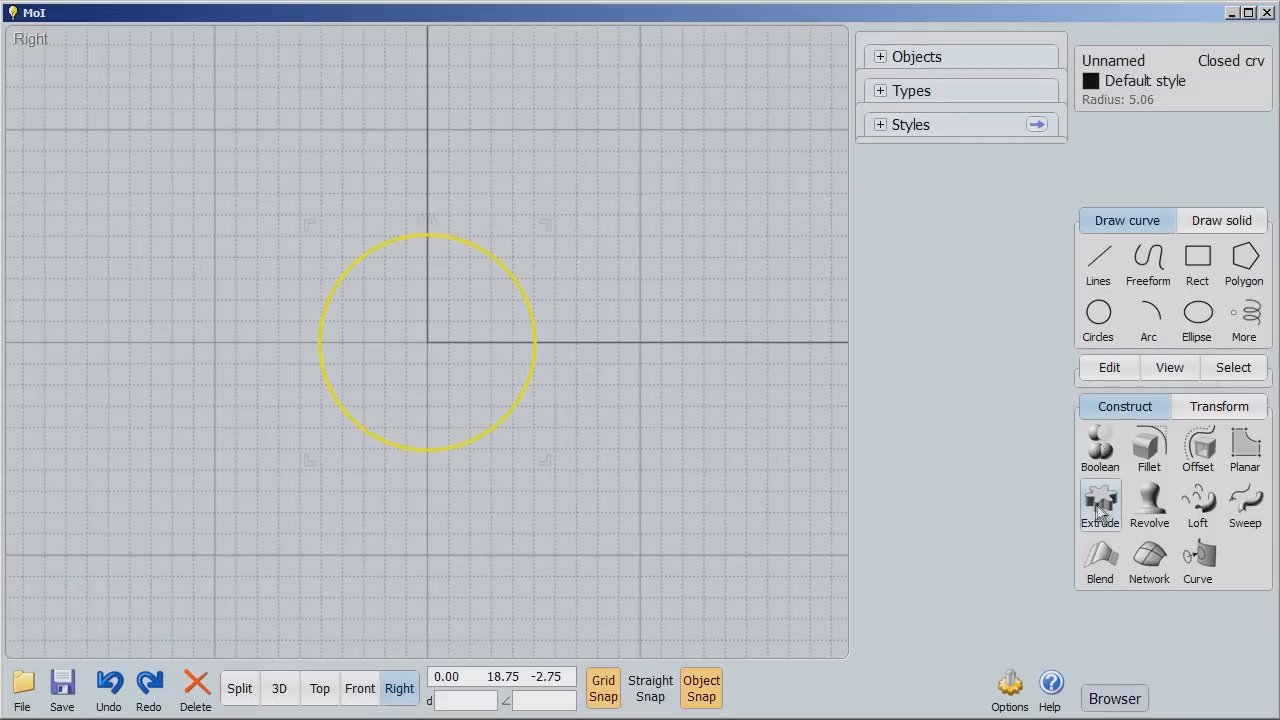
pyautogui.click(1108, 368)
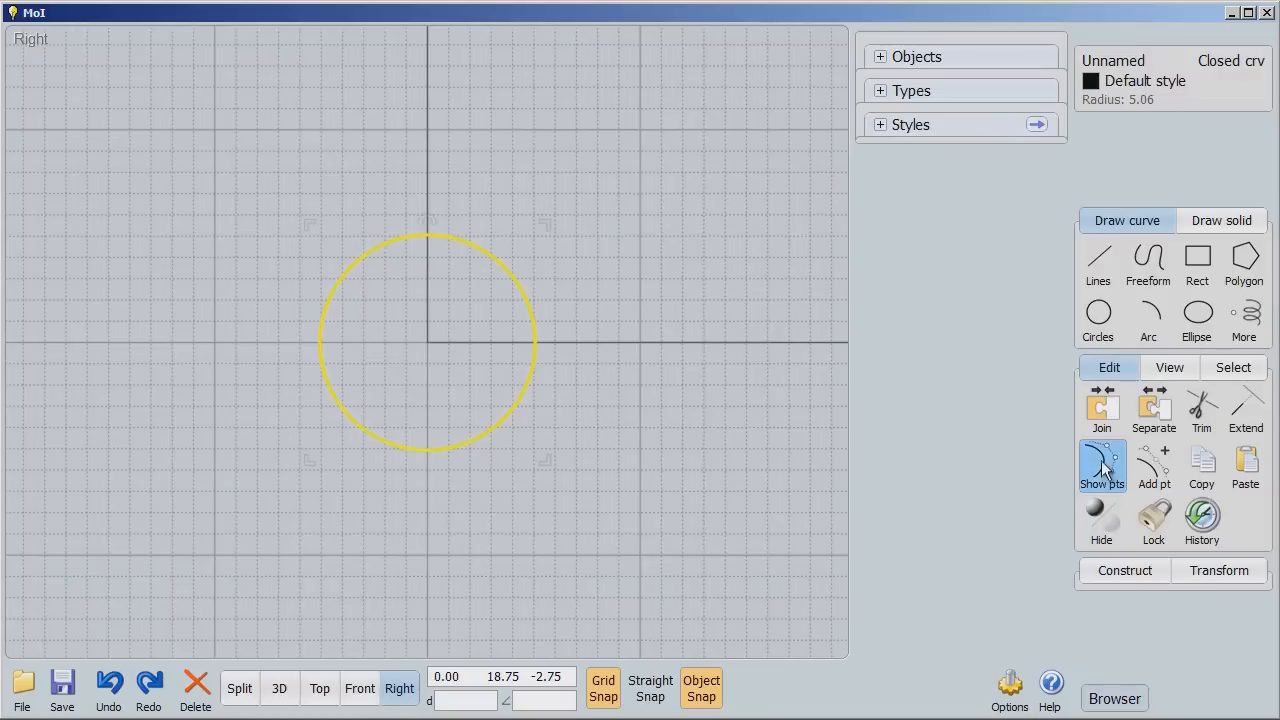
pyautogui.click(1100, 464)
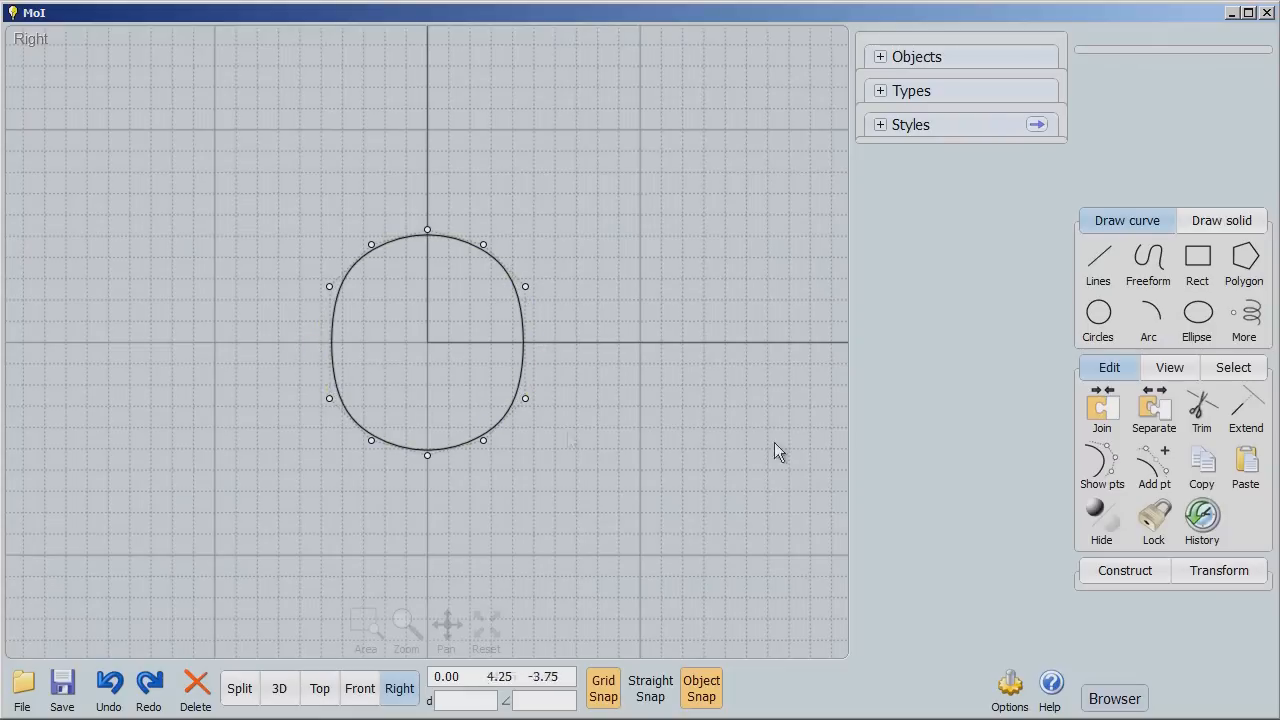
pyautogui.moveTo(1152, 464)
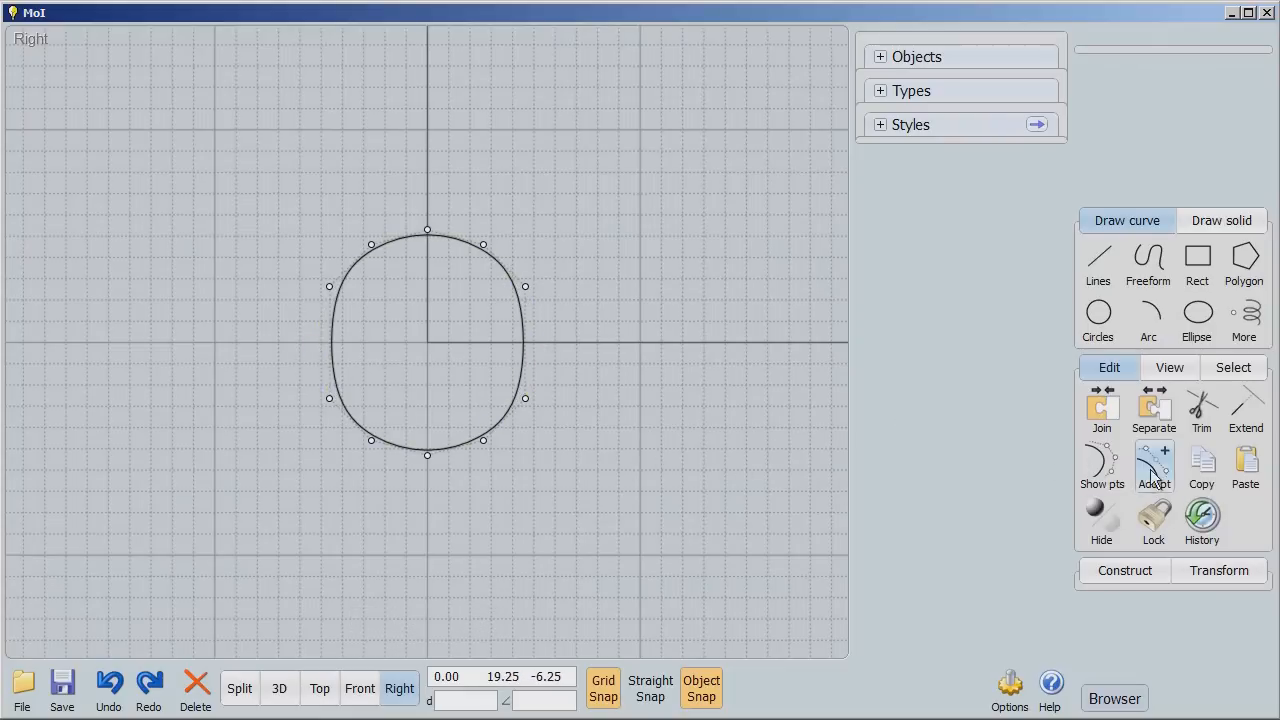
pyautogui.click(1152, 464)
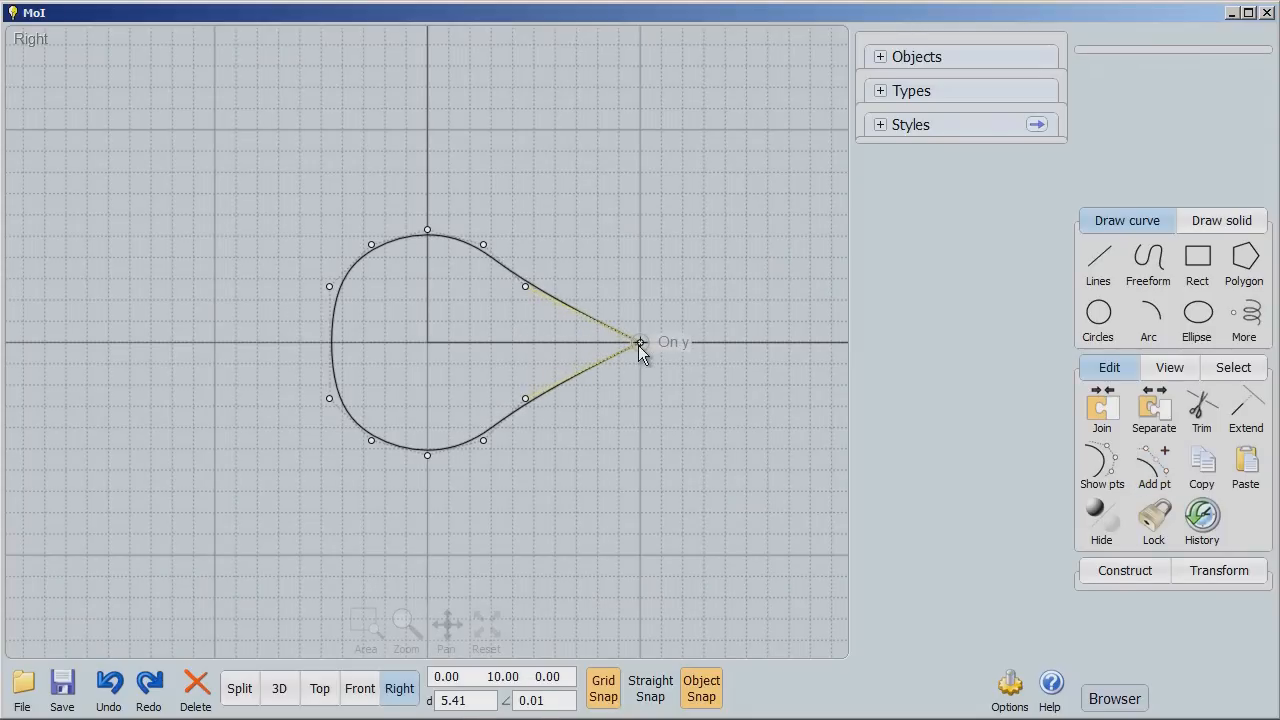
pyautogui.click(1152, 464)
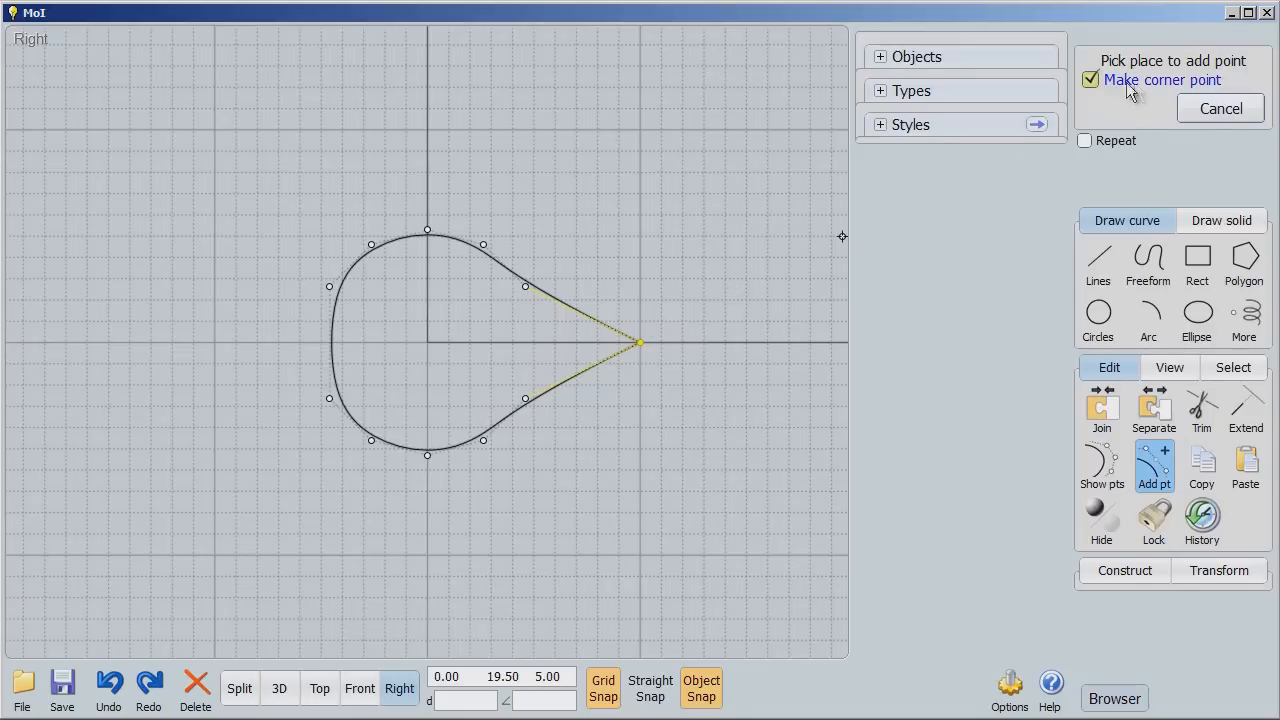
pyautogui.click(330, 344)
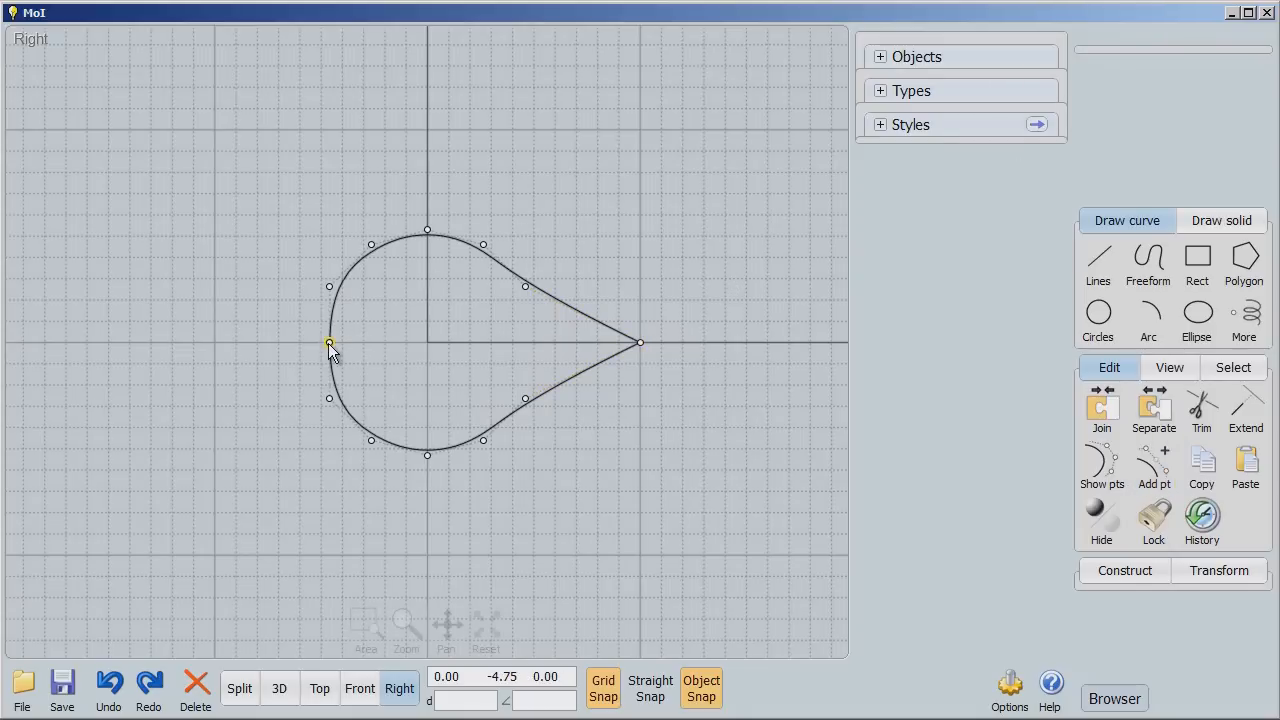
pyautogui.moveTo(330, 342); pyautogui.dragTo(262, 342)
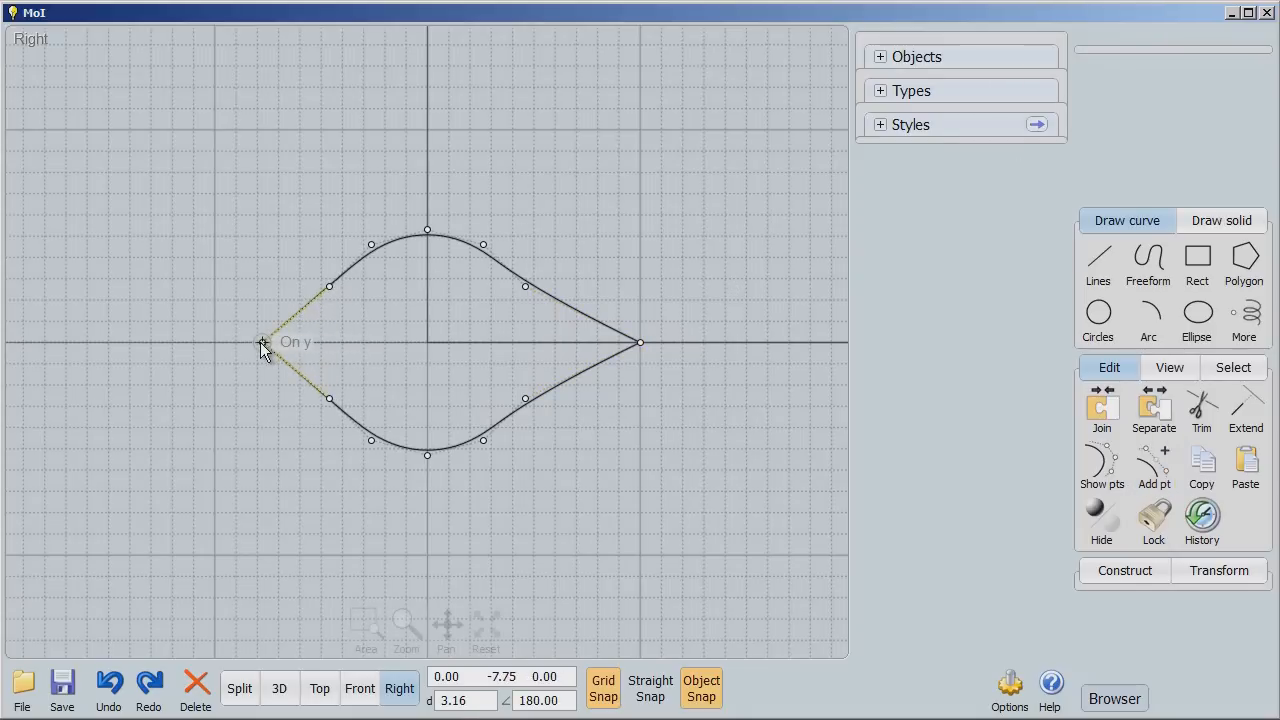
pyautogui.click(262, 342)
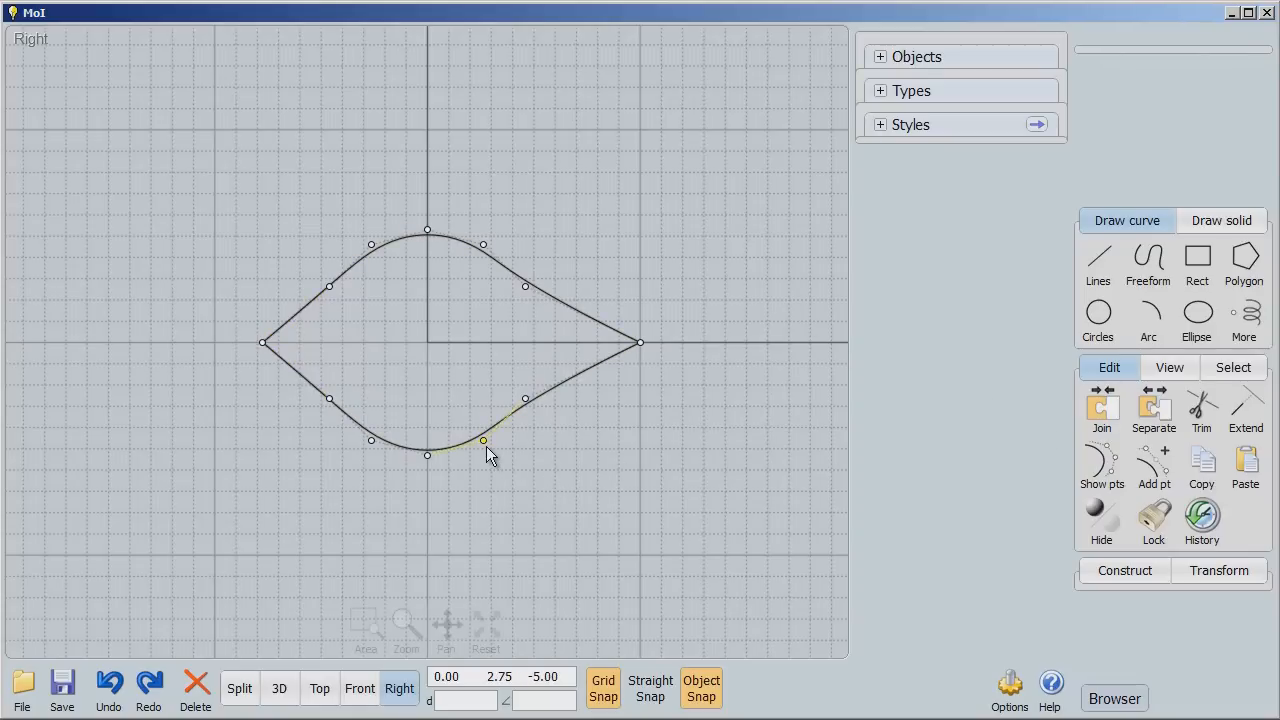
# Drag the lower control points to flatten the profile's underside into a leaf shape
pyautogui.moveTo(484, 440); pyautogui.dragTo(524, 400)
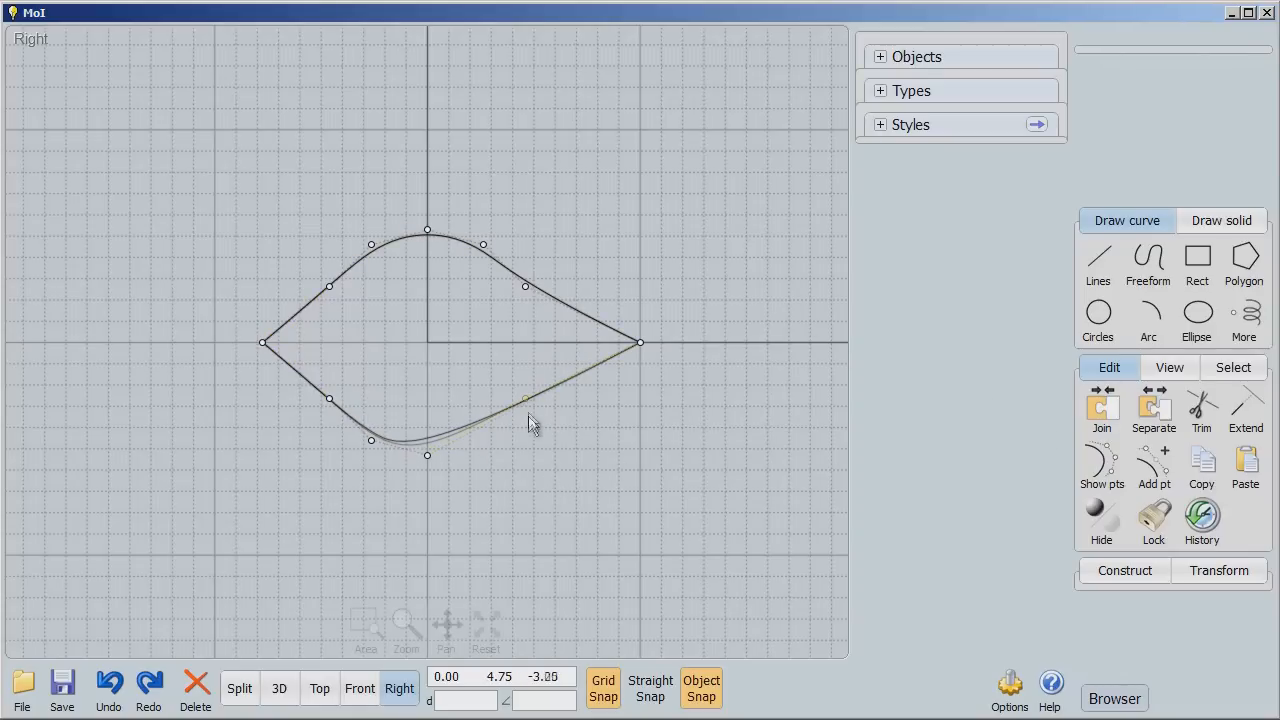
pyautogui.moveTo(524, 400); pyautogui.dragTo(372, 440)
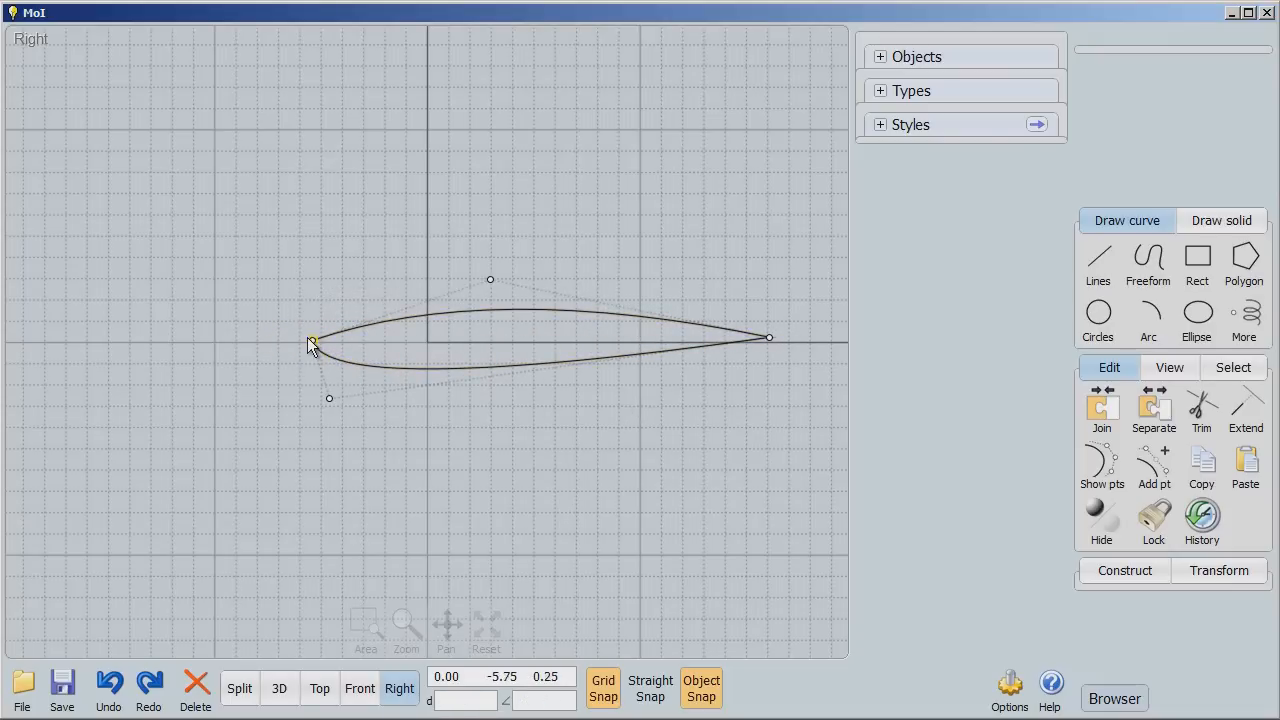
# Drag points to round the nose onto the vertical axis and pull the trailing tip right into an airfoil
pyautogui.moveTo(312, 342); pyautogui.dragTo(428, 344)
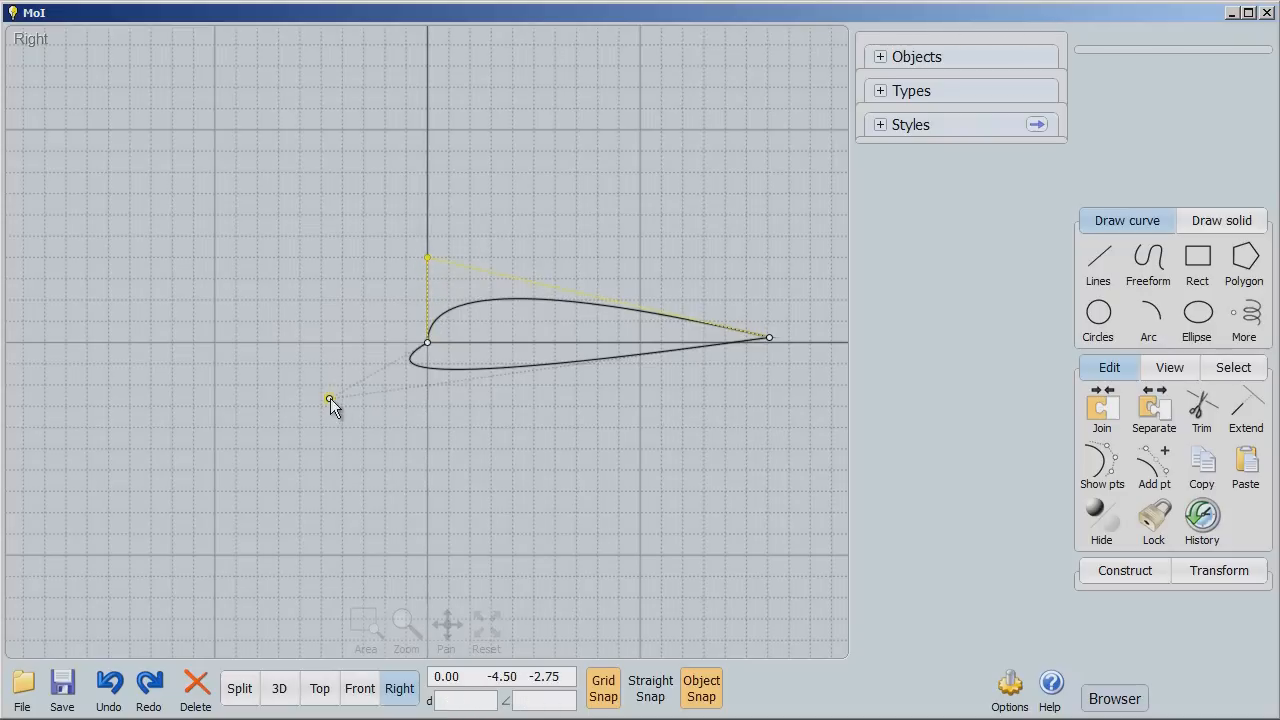
pyautogui.moveTo(330, 400); pyautogui.dragTo(484, 370)
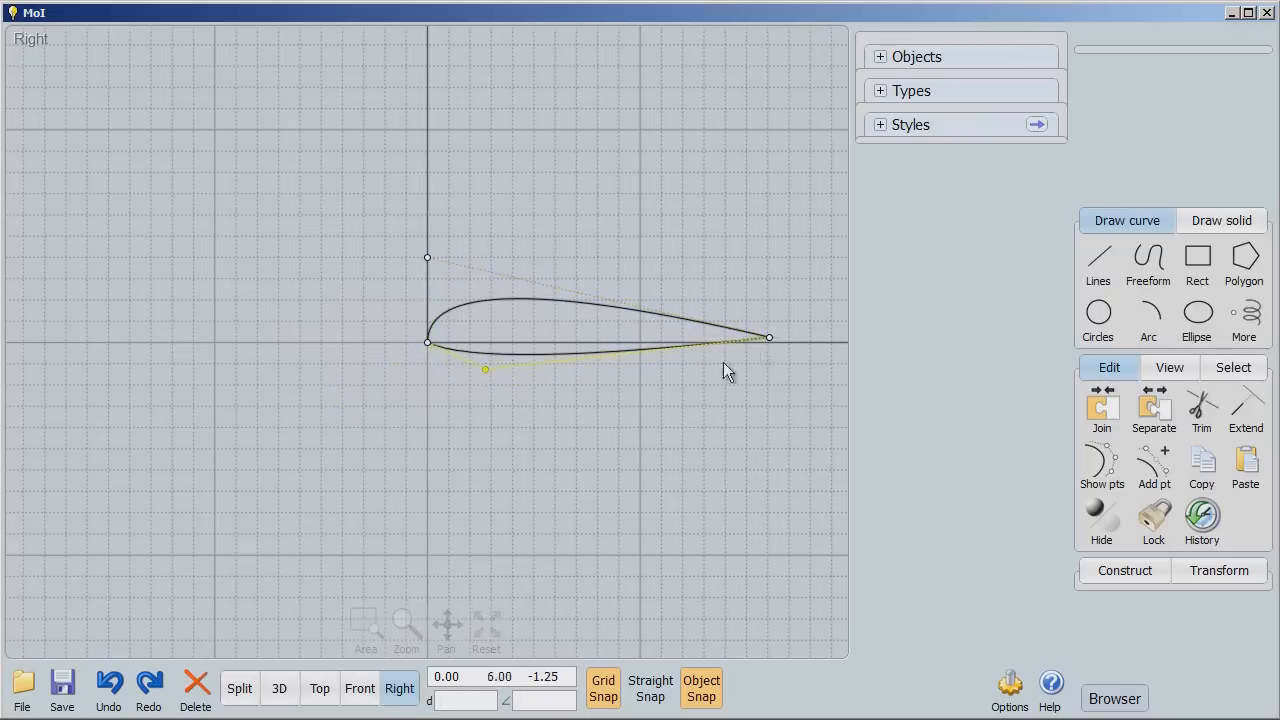
pyautogui.moveTo(768, 336); pyautogui.dragTo(810, 324)
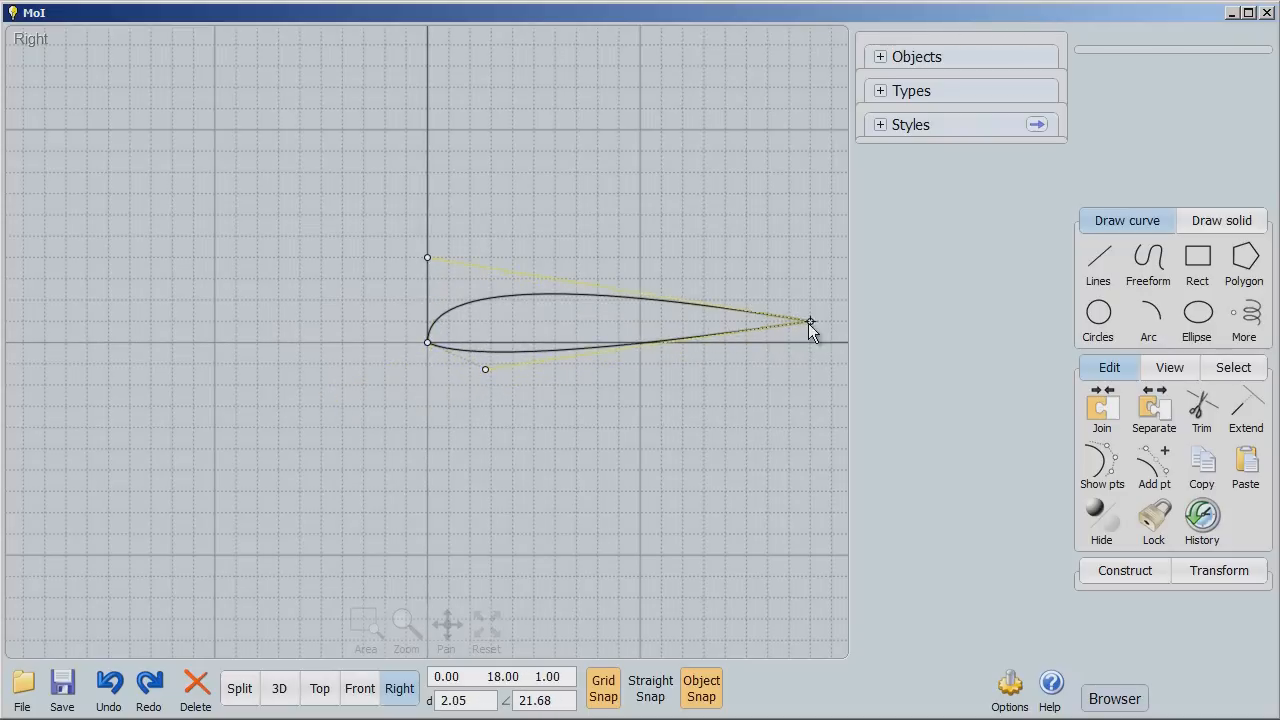
pyautogui.moveTo(810, 324); pyautogui.dragTo(816, 344)
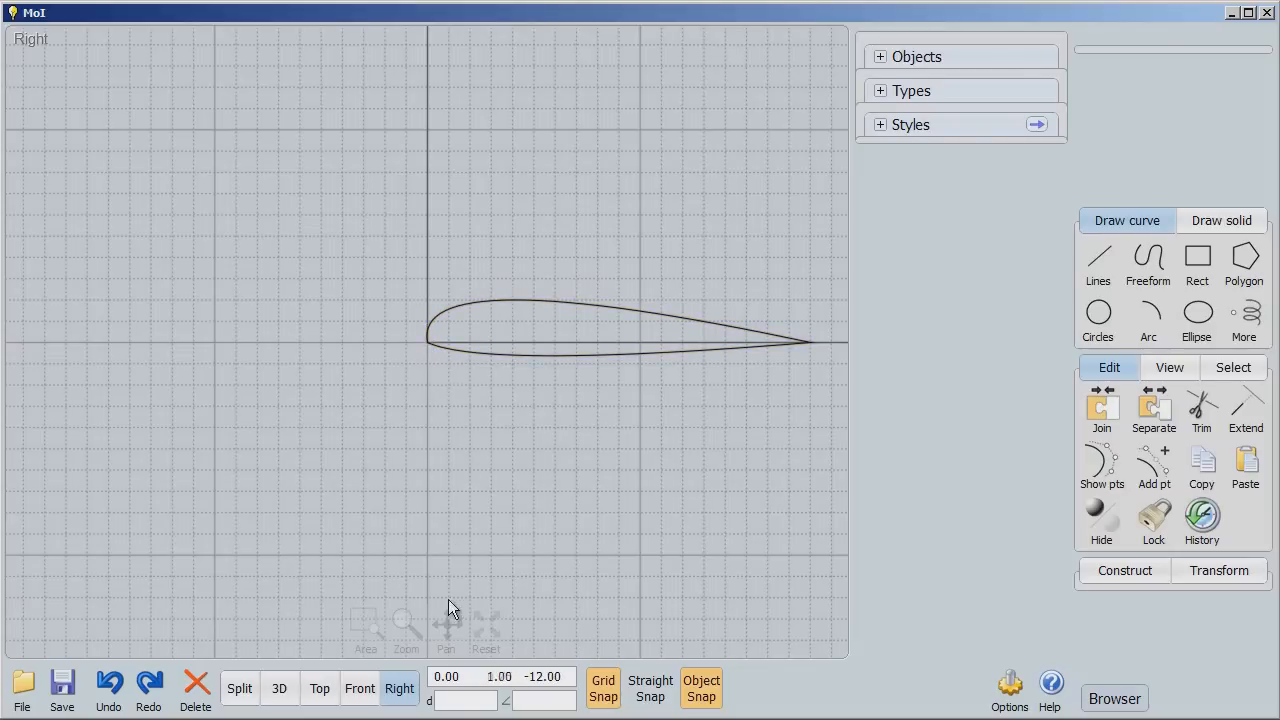
pyautogui.click(320, 688)
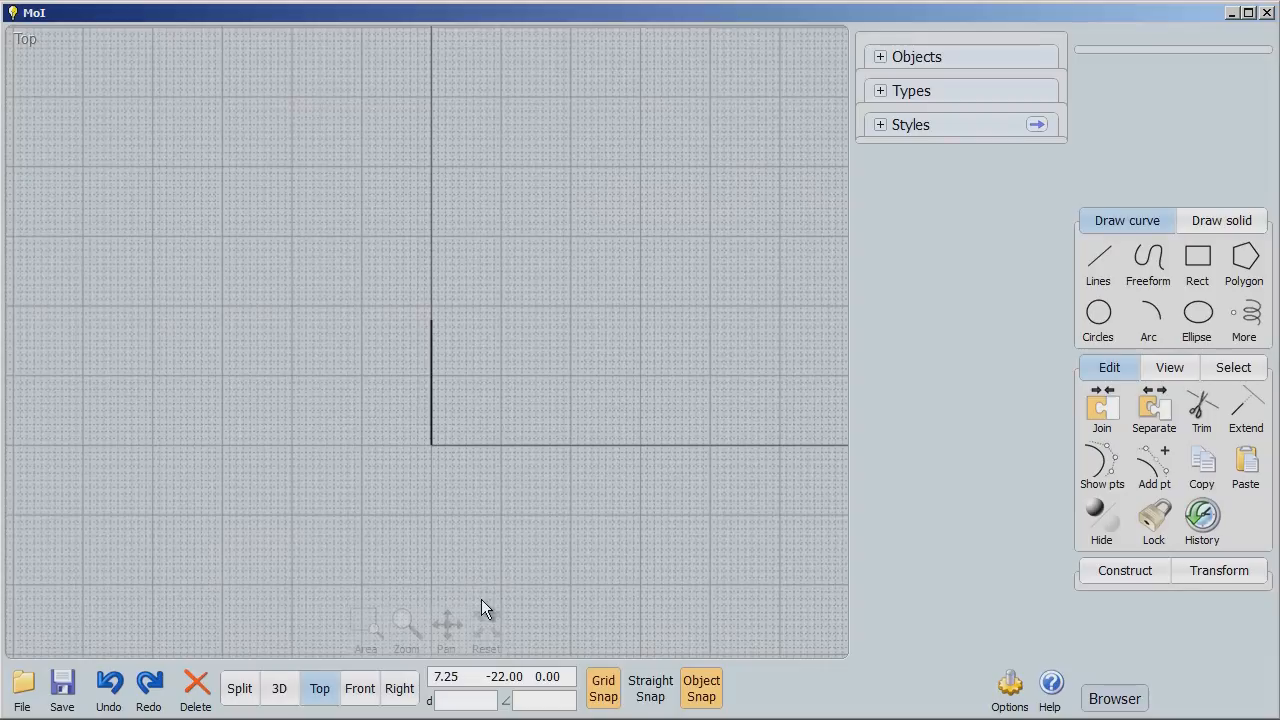
# Draw straight edge lines from the airfoil's ends toward a common wing tip and select the airfoil
pyautogui.click(1098, 260)
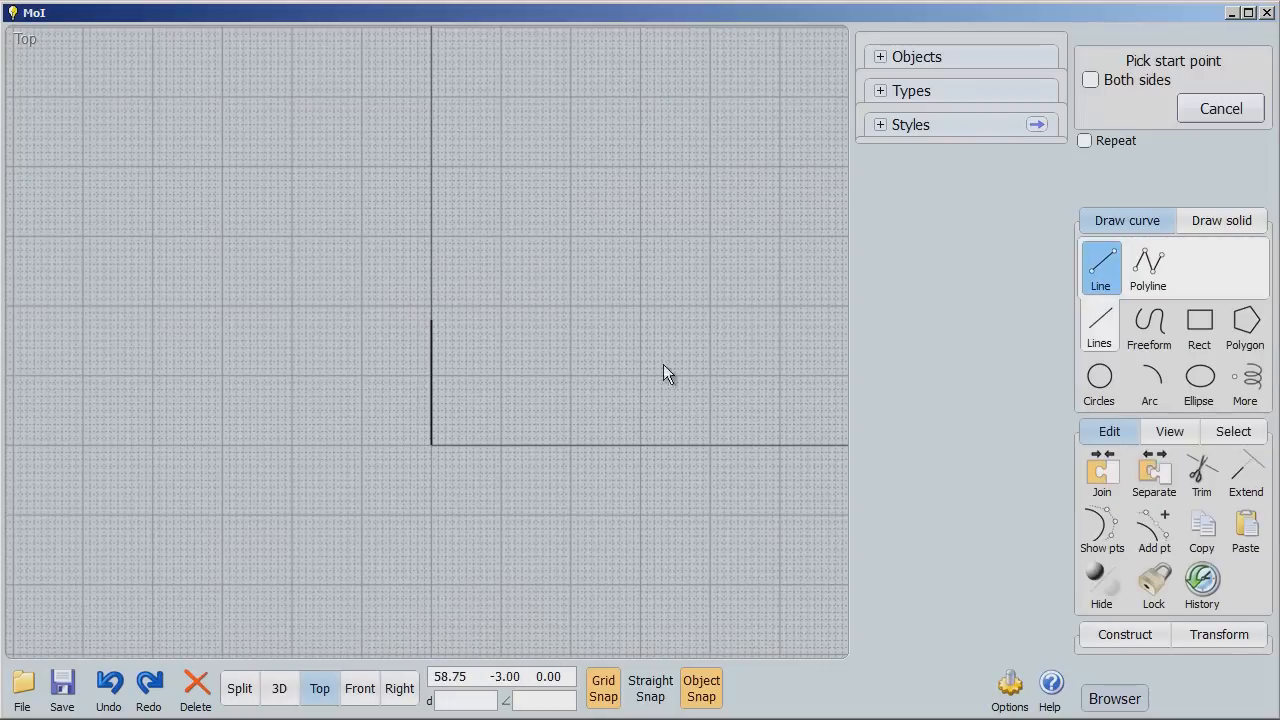
pyautogui.click(432, 444)
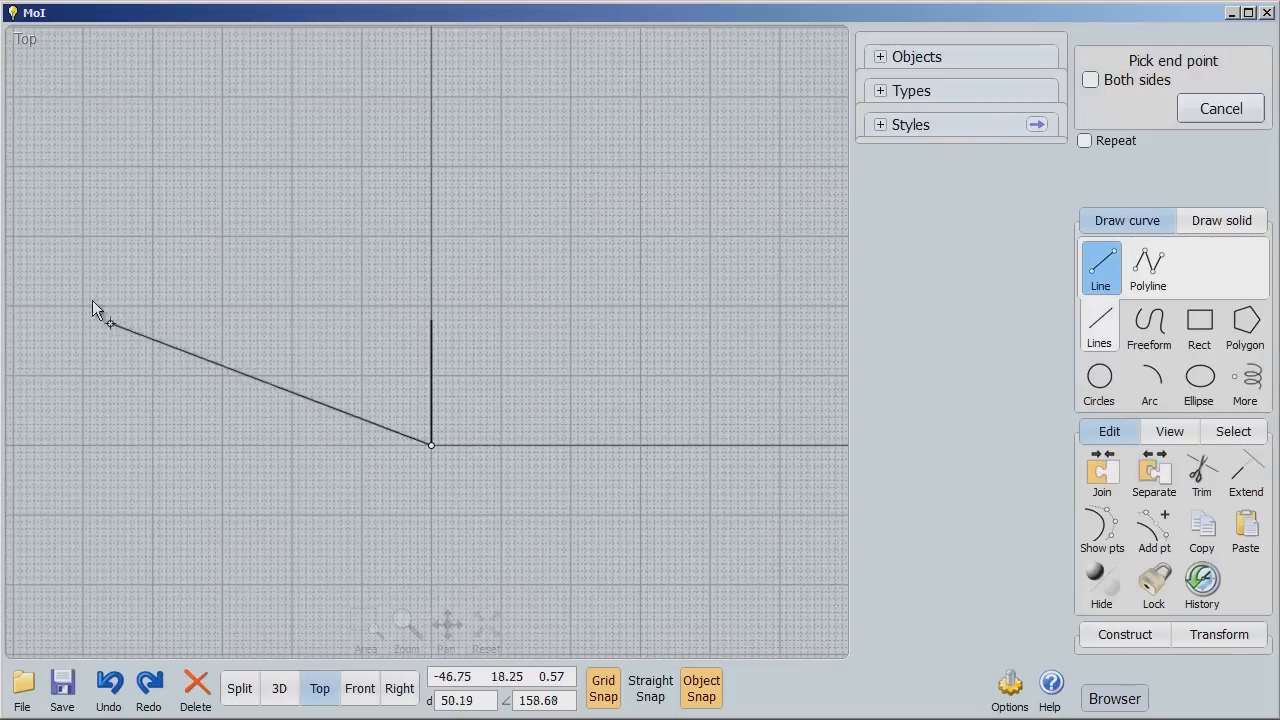
pyautogui.moveTo(16, 236)
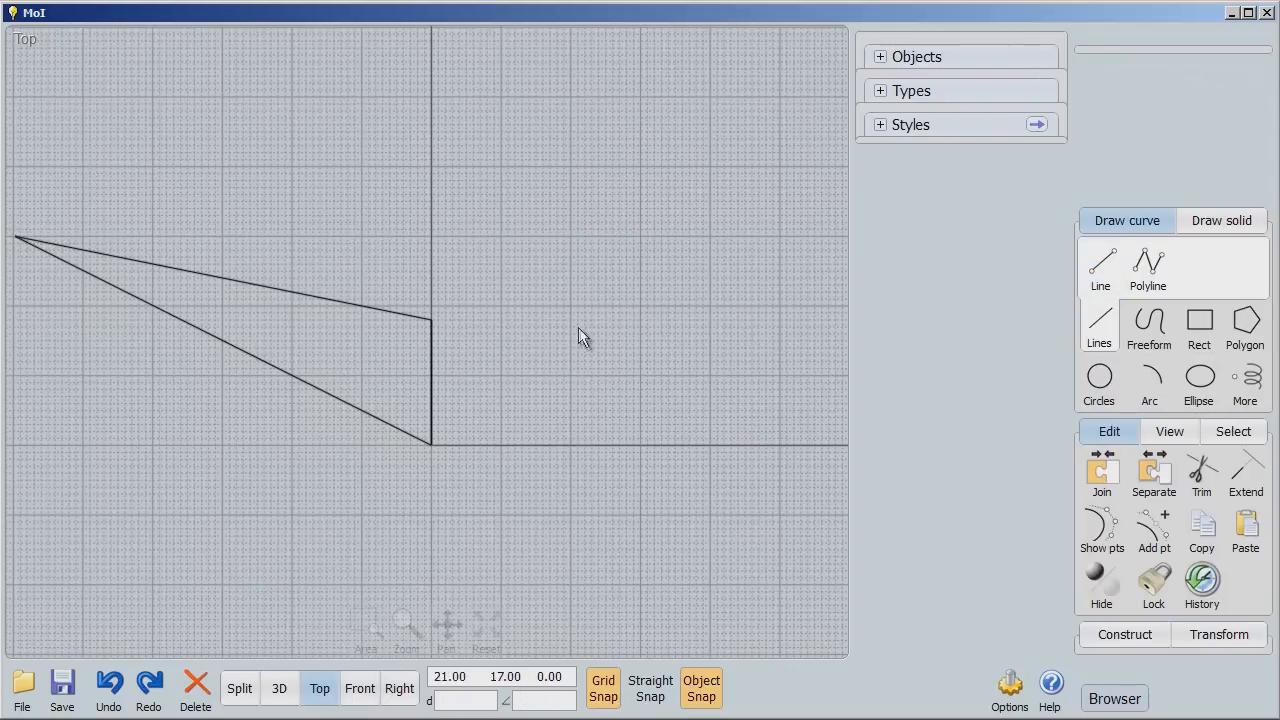
pyautogui.click(430, 384)
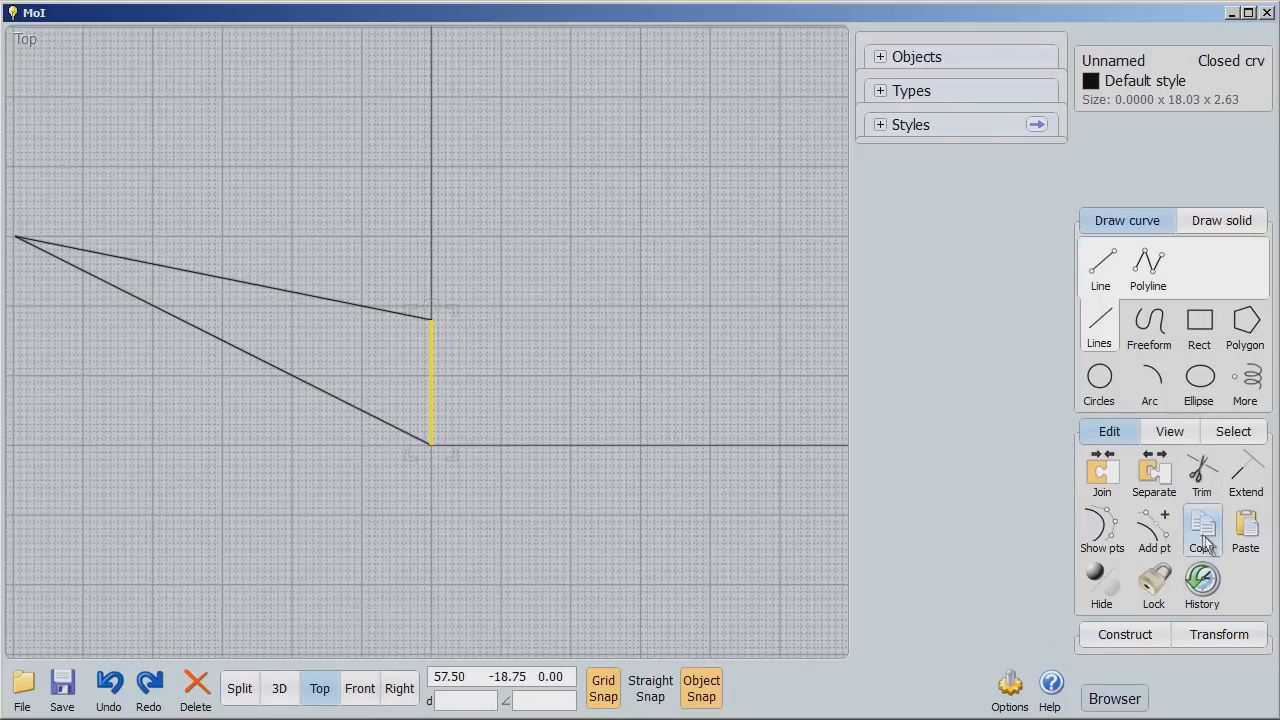
pyautogui.click(1124, 470)
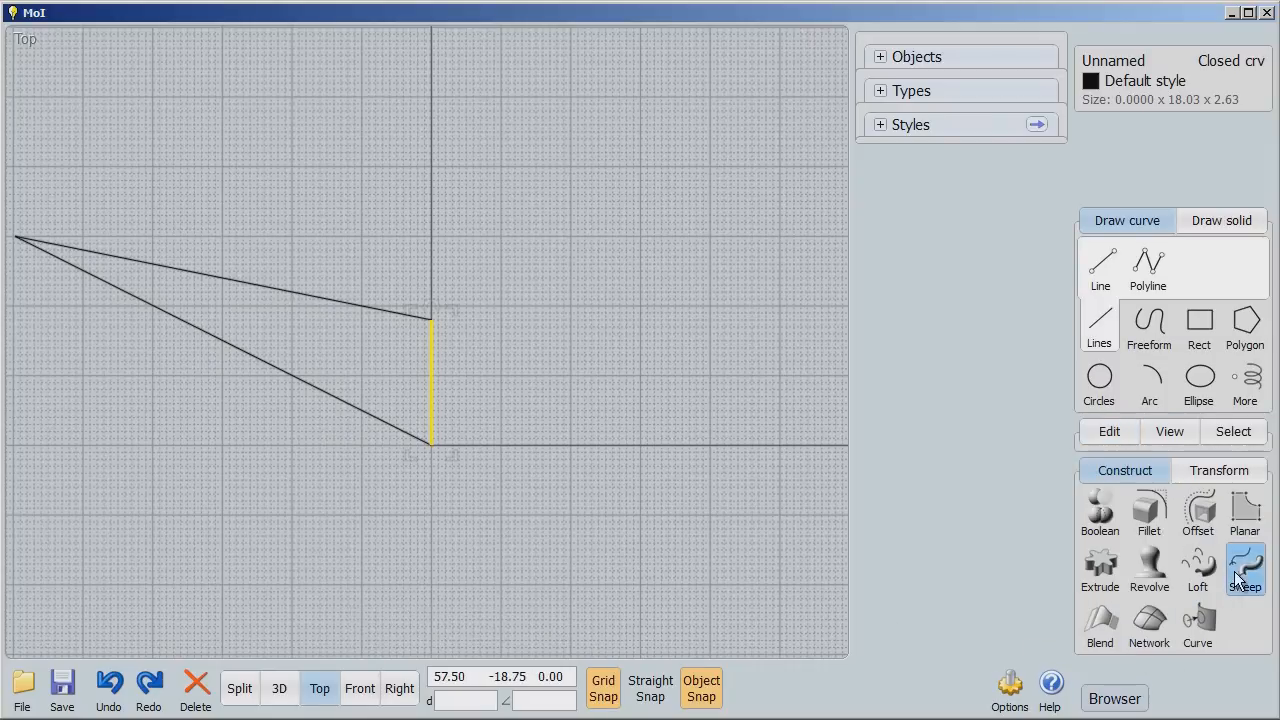
pyautogui.click(1244, 570)
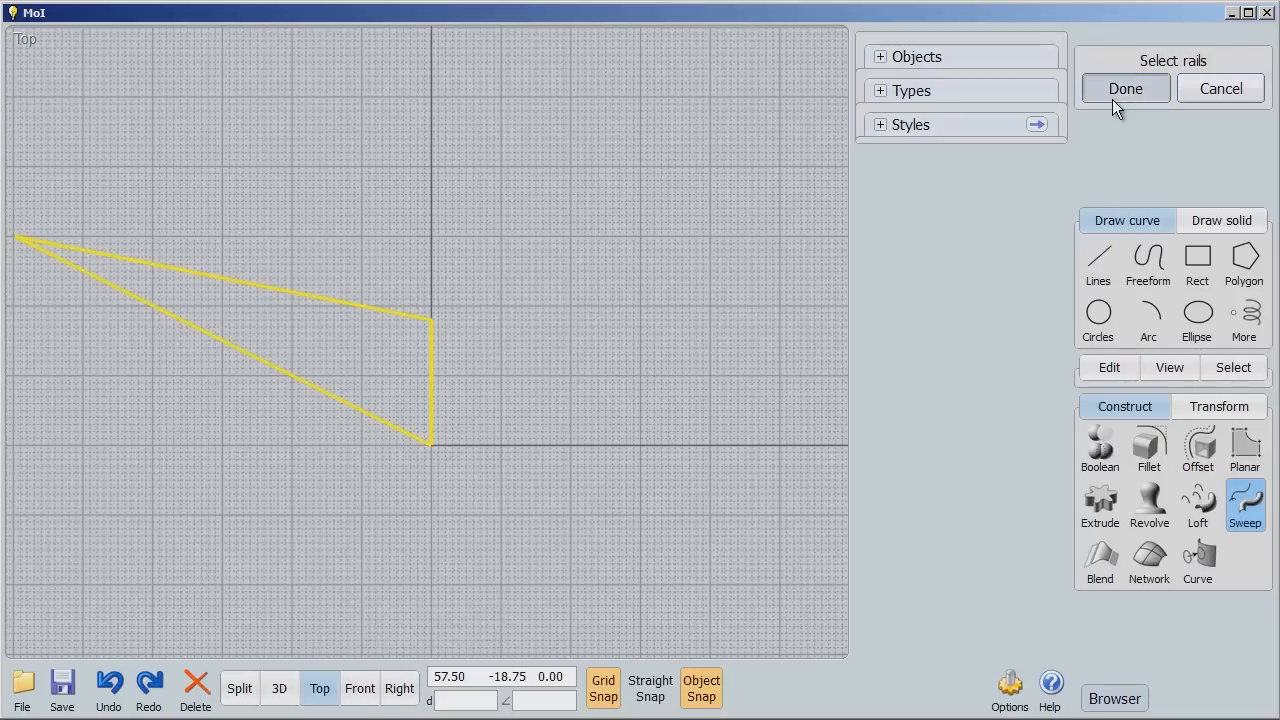
pyautogui.click(1124, 88)
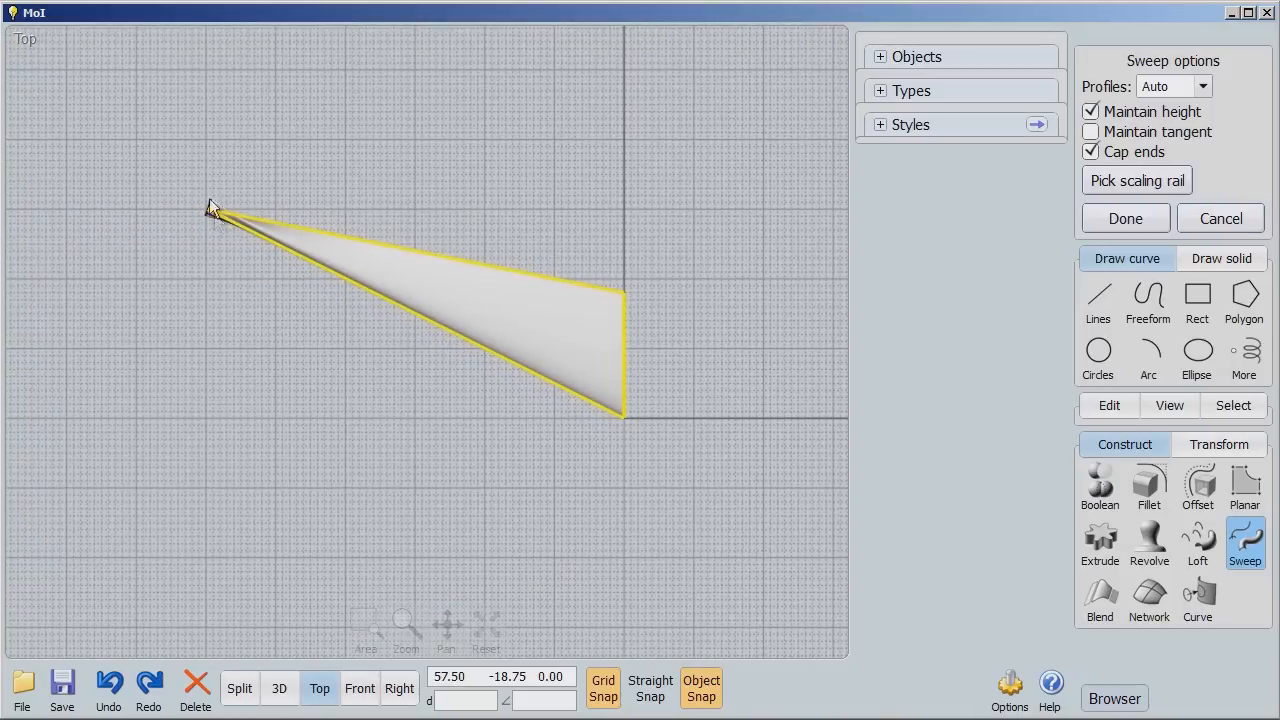
pyautogui.moveTo(190, 500)
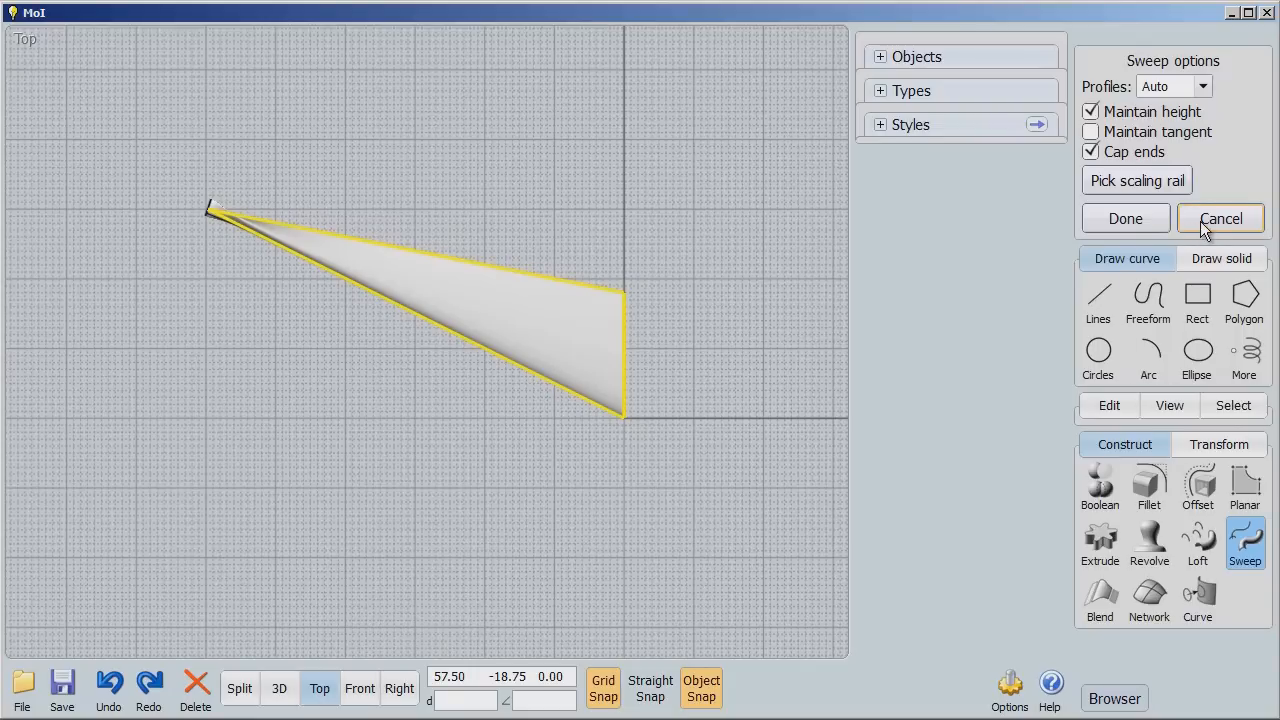
pyautogui.click(1220, 218)
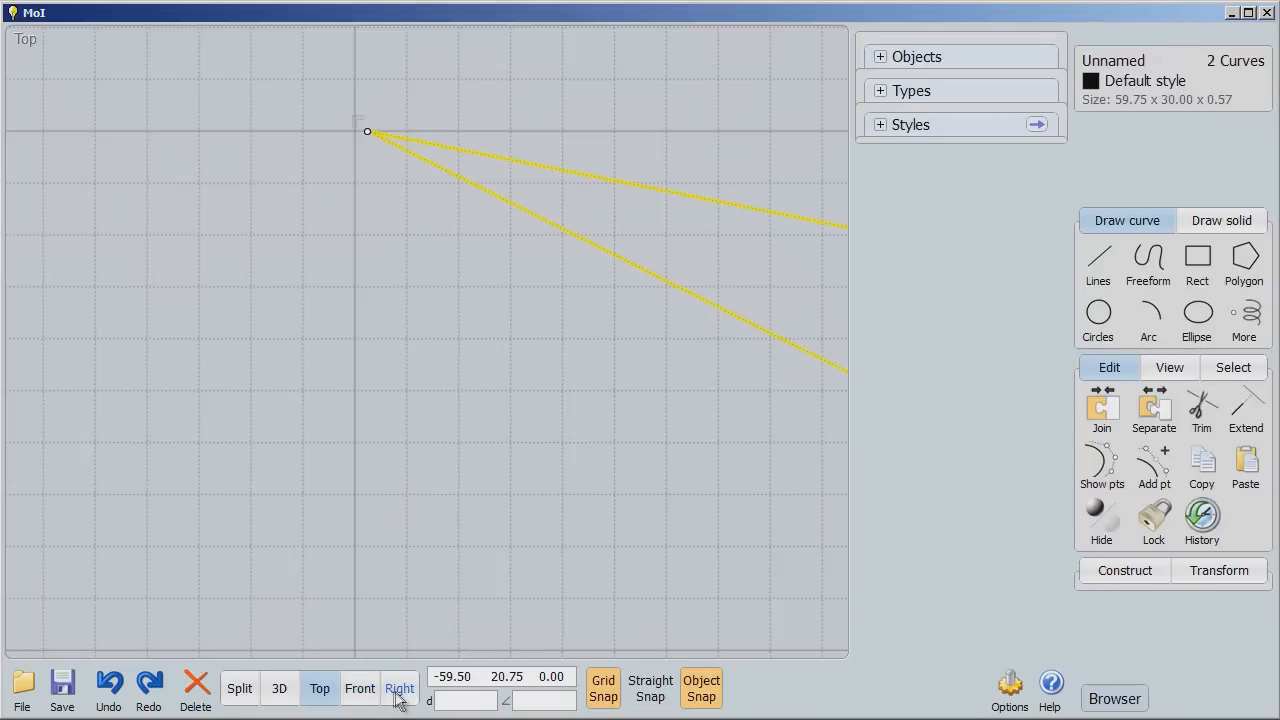
# Reset and frame the wing outline in the Front view, then check its triangular shape from above
pyautogui.click(360, 688)
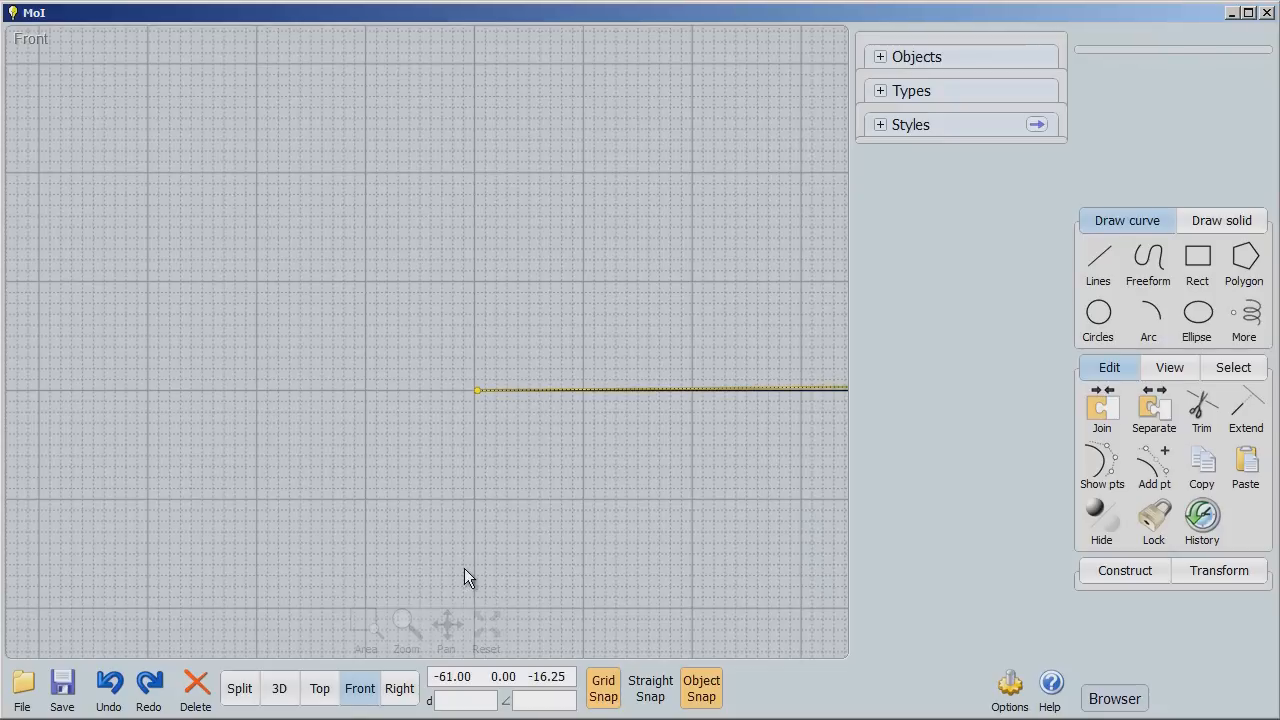
pyautogui.moveTo(684, 588)
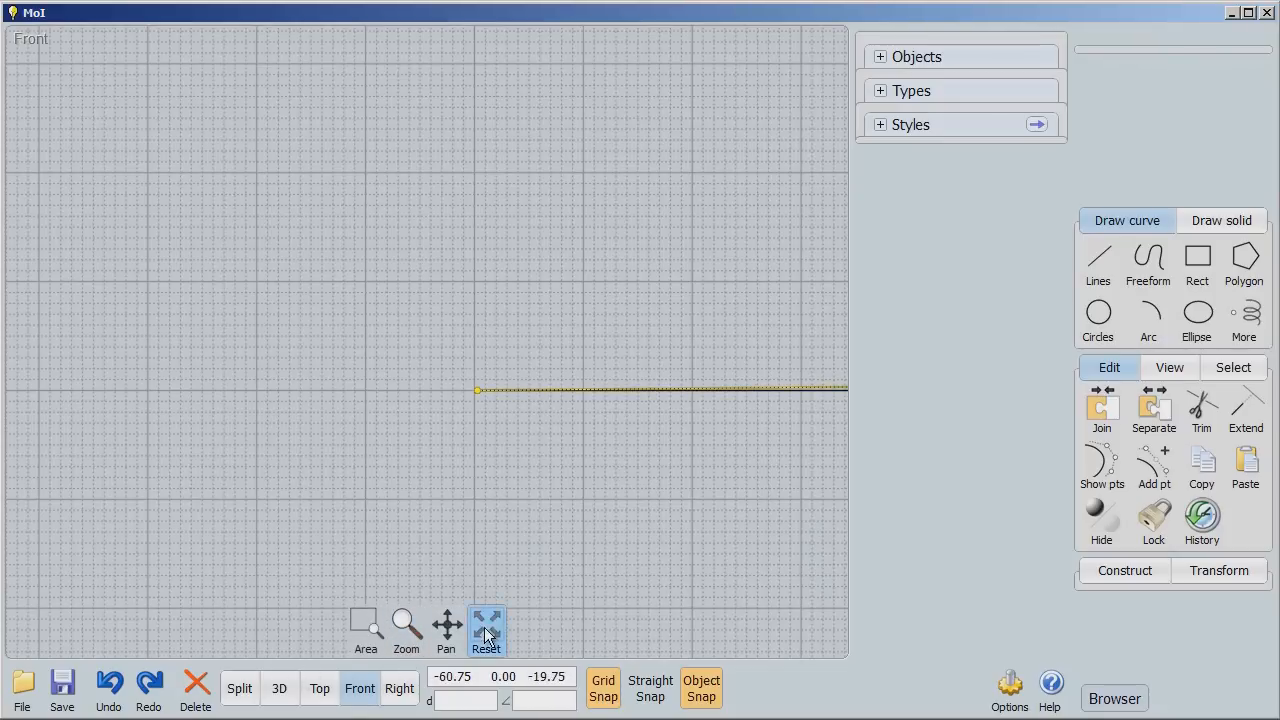
pyautogui.click(486, 624)
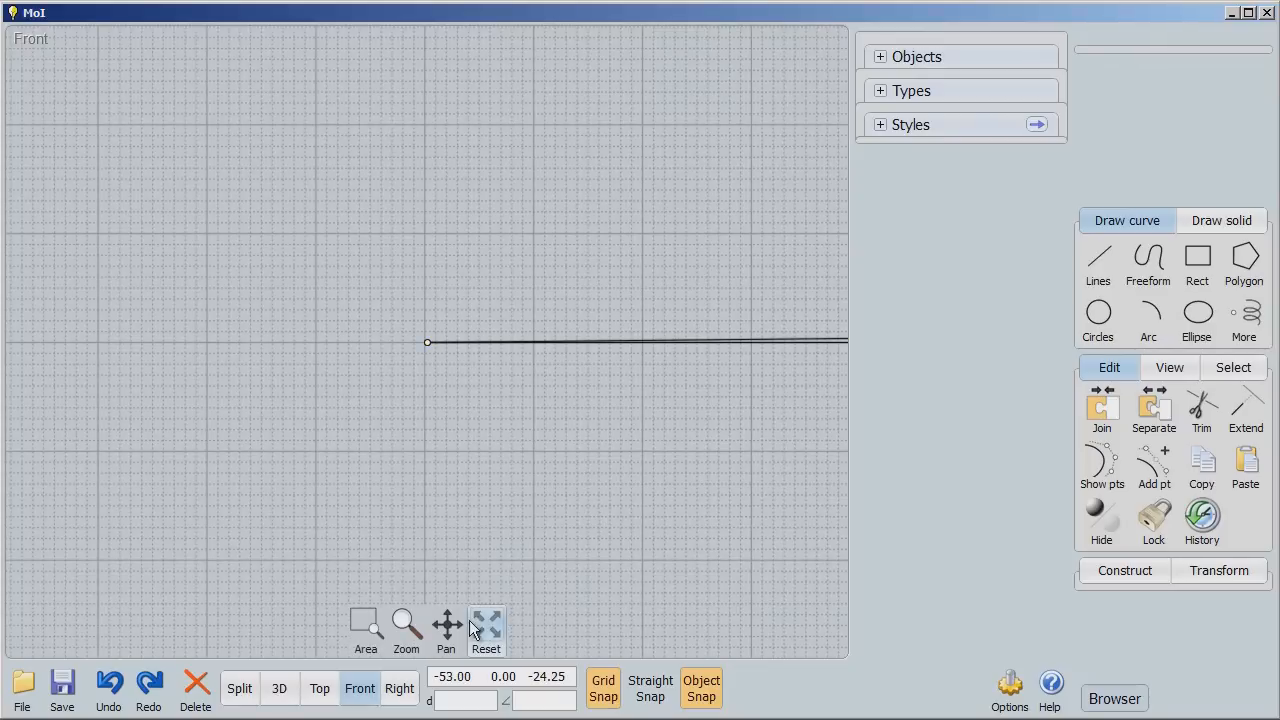
pyautogui.click(484, 624)
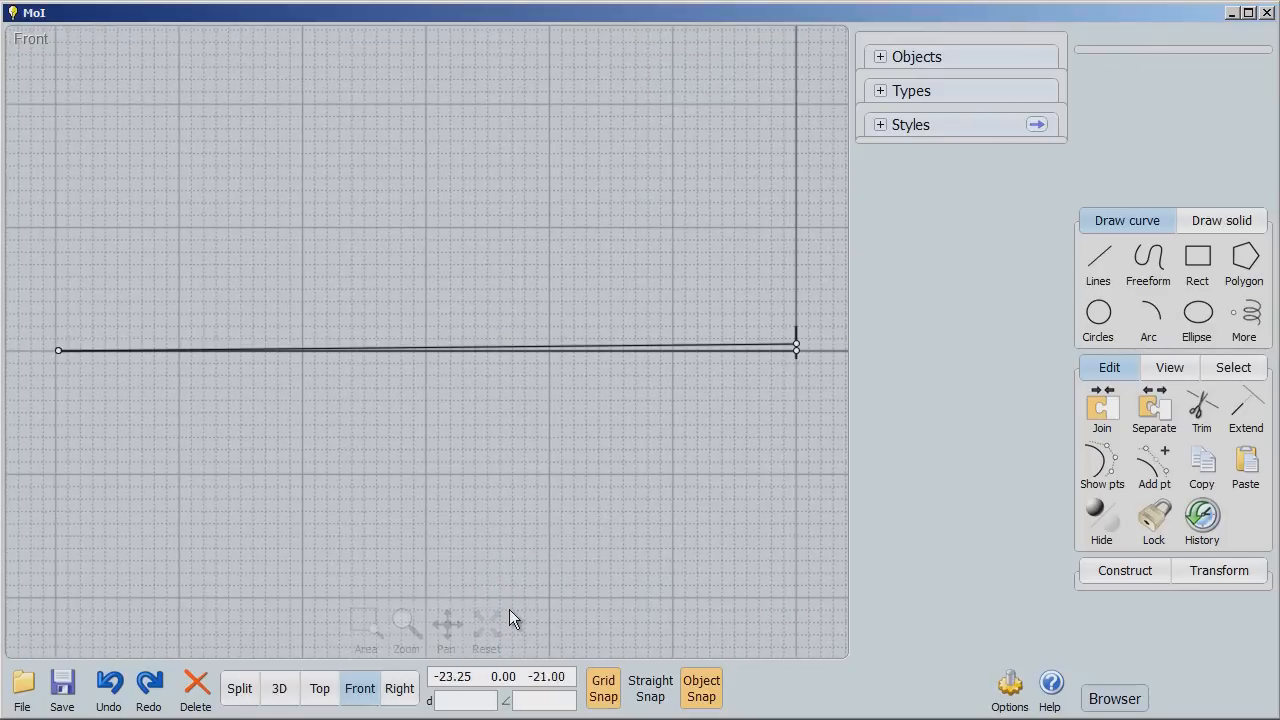
pyautogui.click(320, 688)
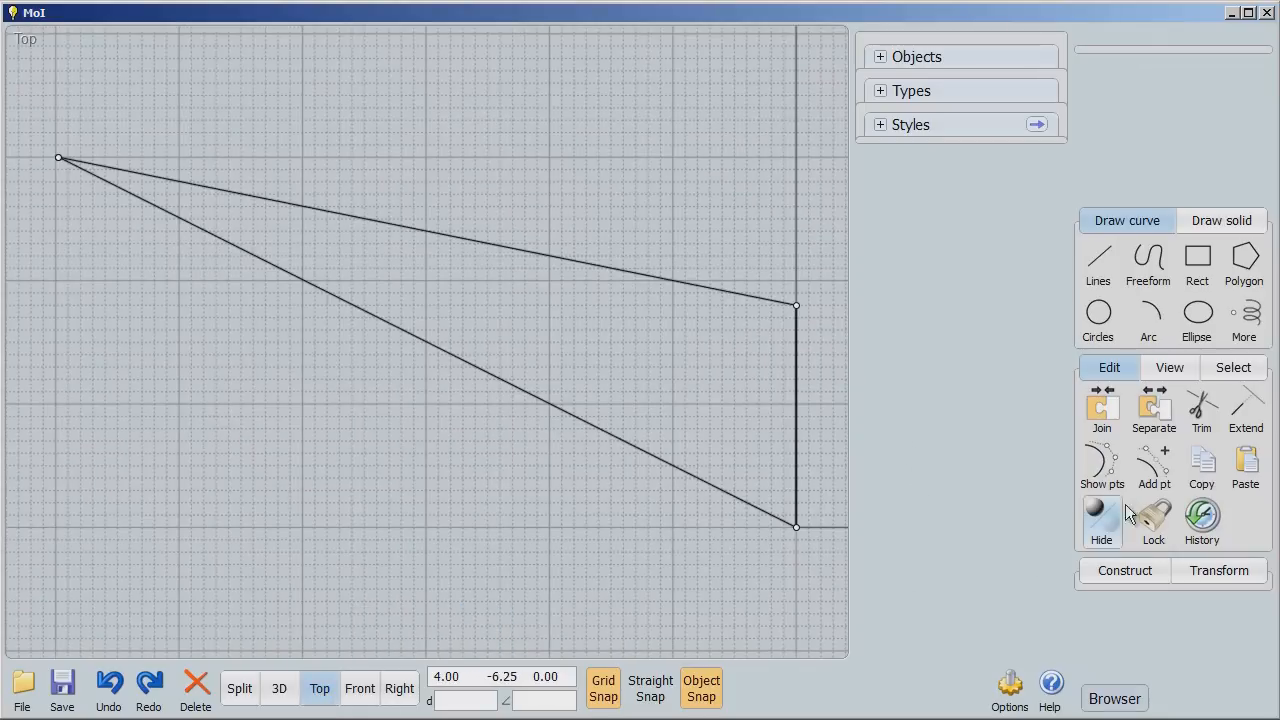
pyautogui.click(796, 414)
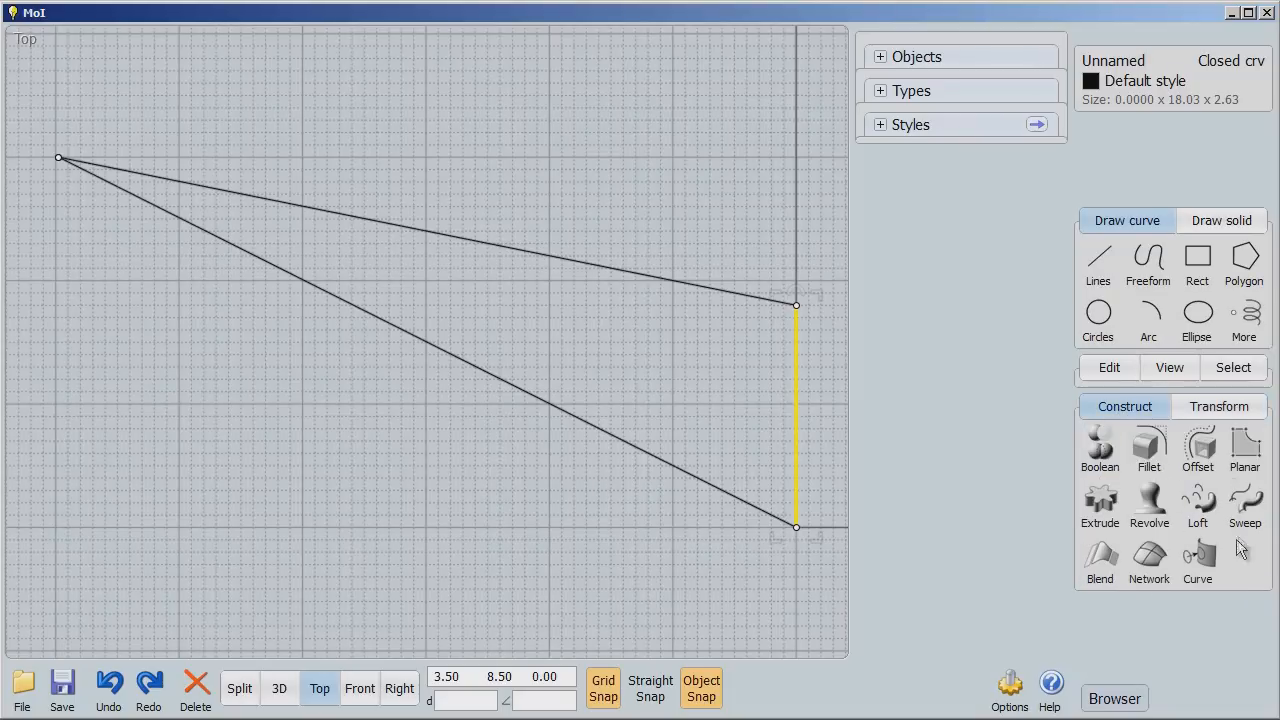
pyautogui.click(1244, 504)
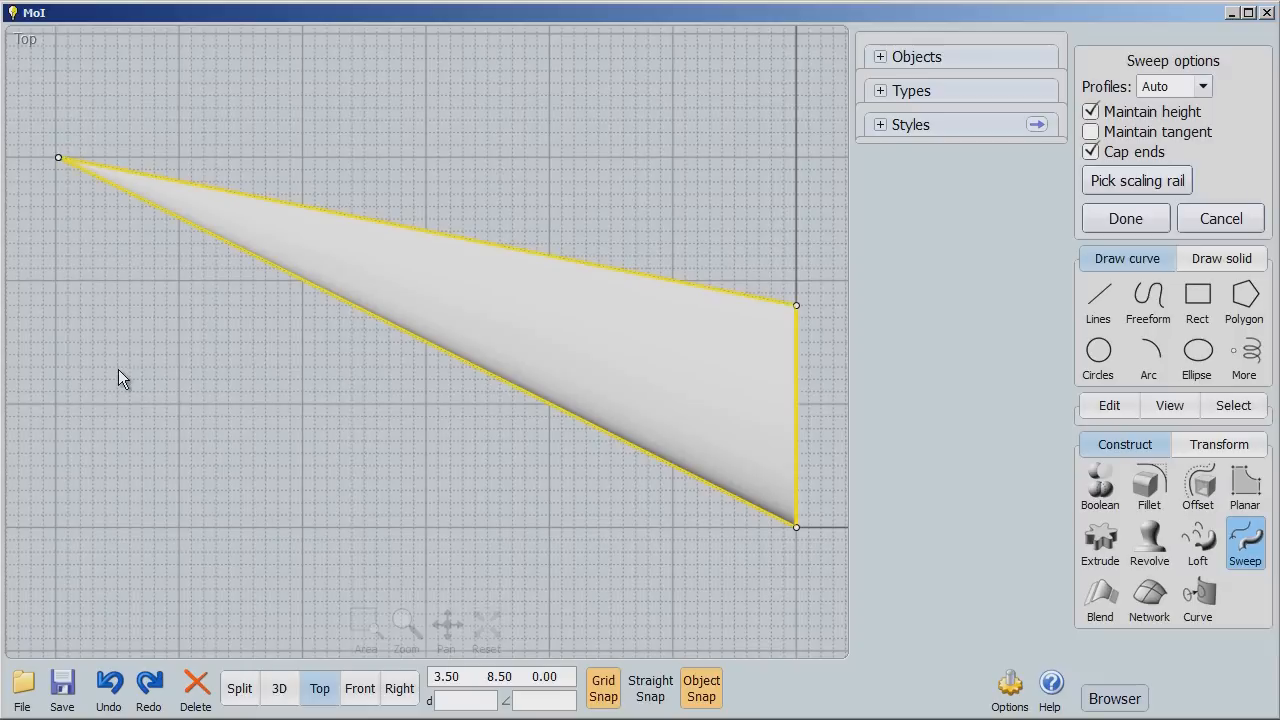
pyautogui.moveTo(376, 620)
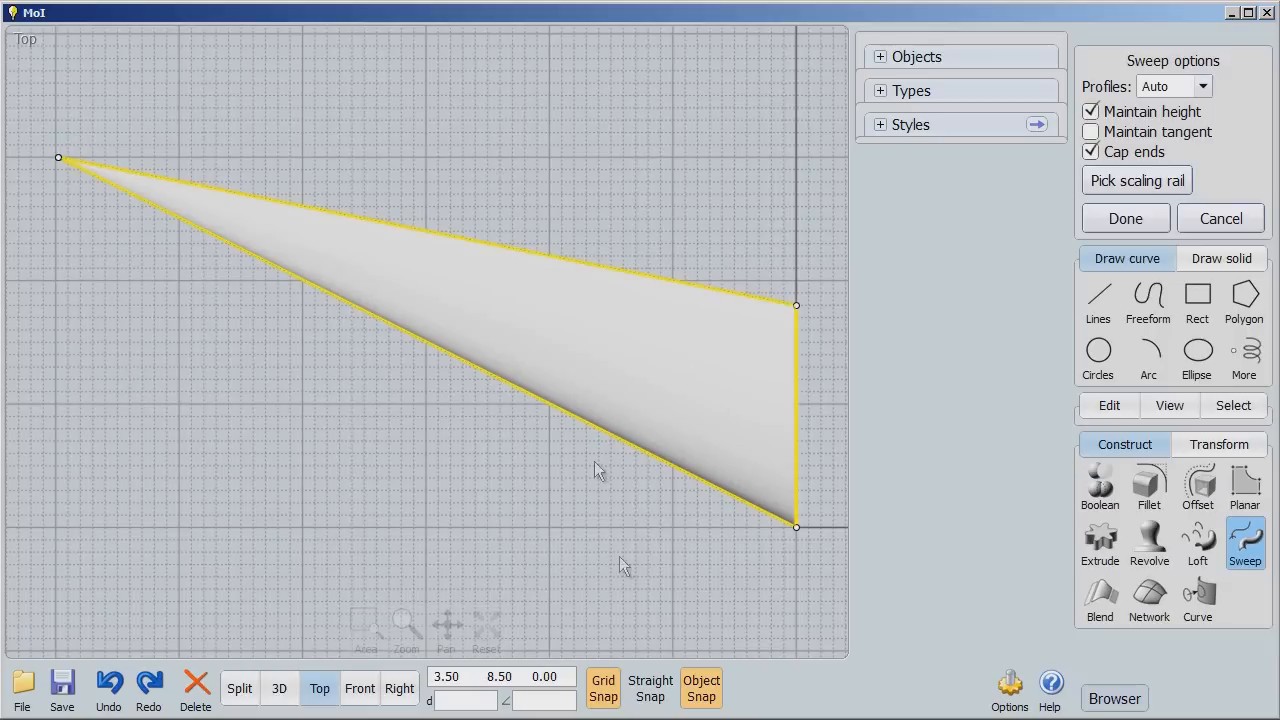
pyautogui.click(280, 688)
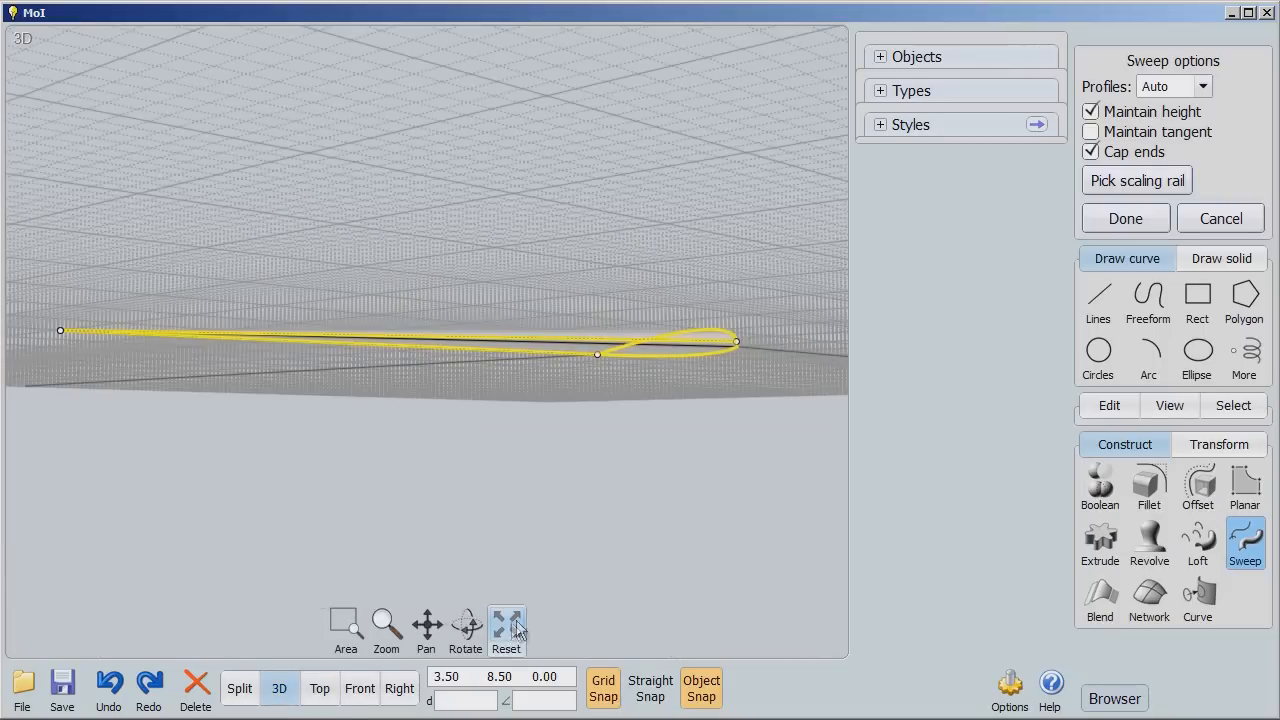
pyautogui.click(464, 624)
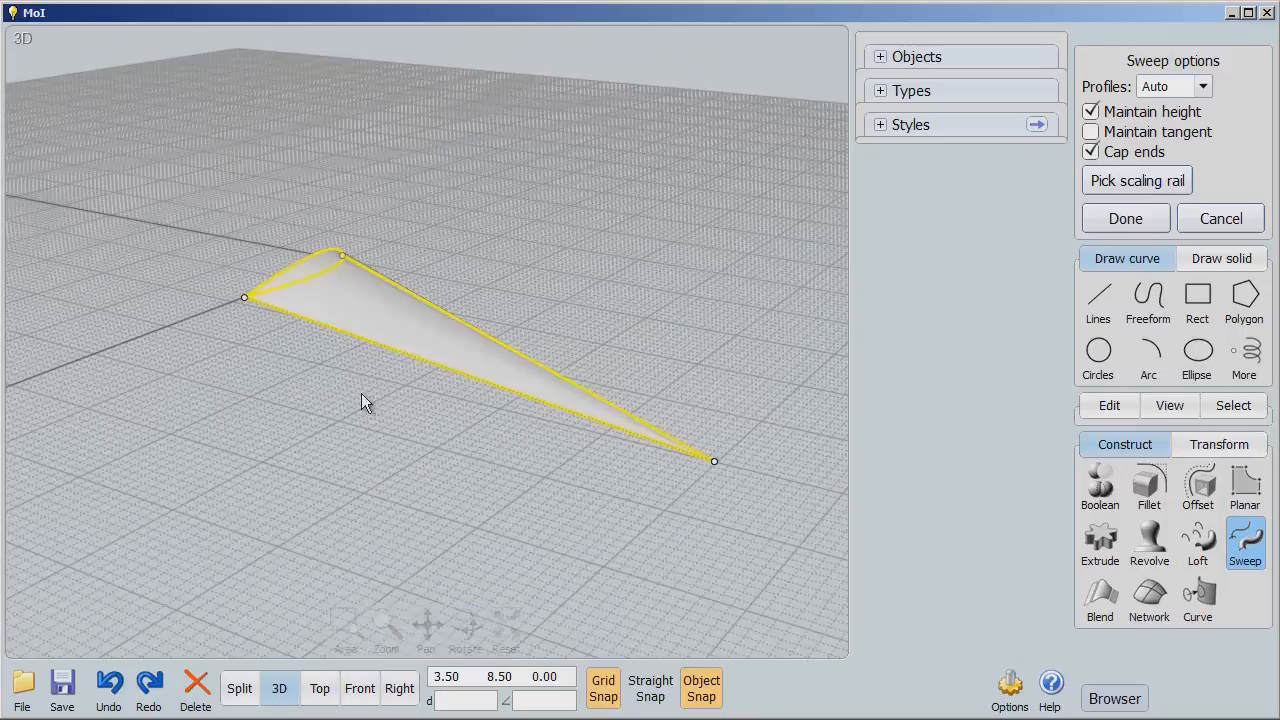
pyautogui.moveTo(770, 304)
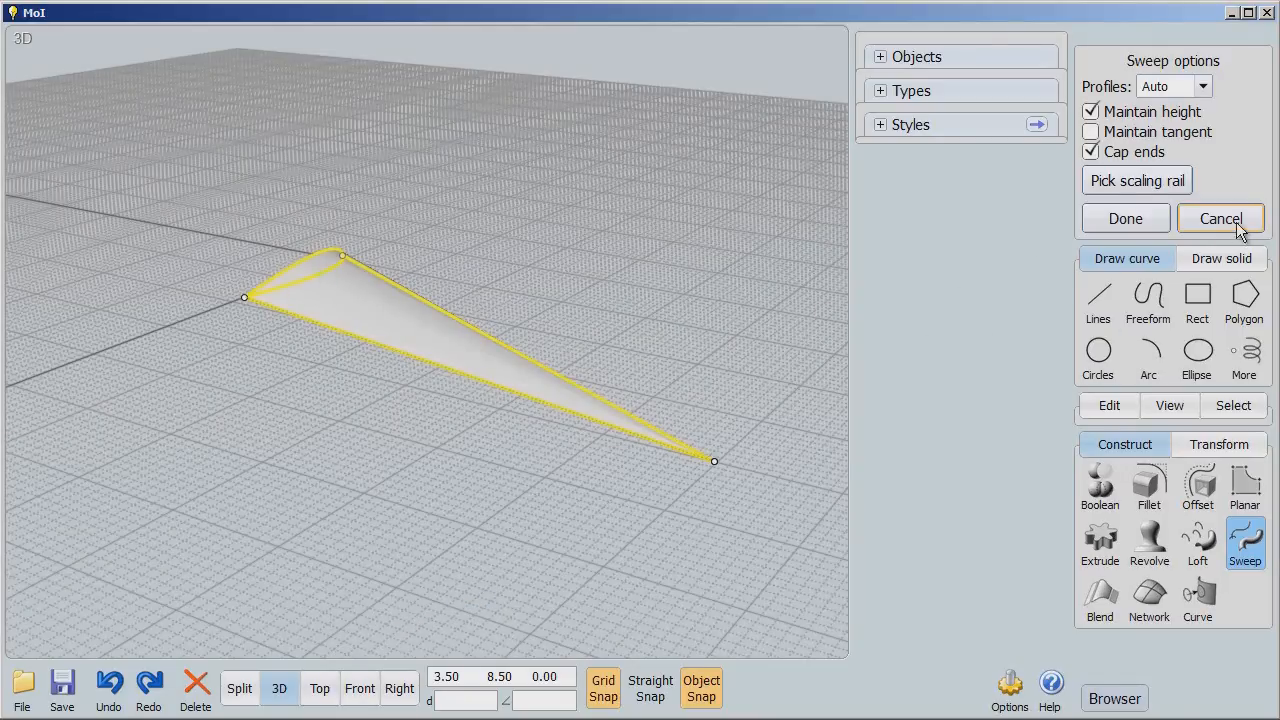
pyautogui.click(1220, 218)
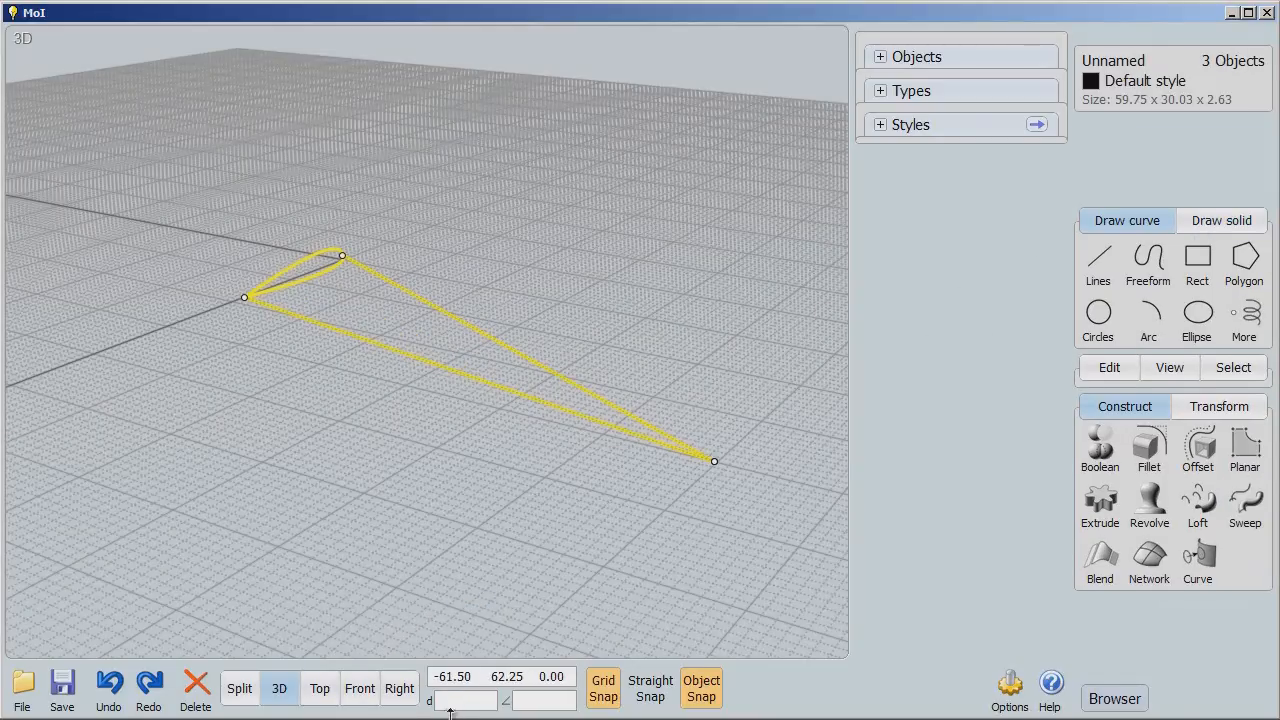
# In the Front view, drag the wing tip end point up about 10 units so the edge slopes upward
pyautogui.click(360, 688)
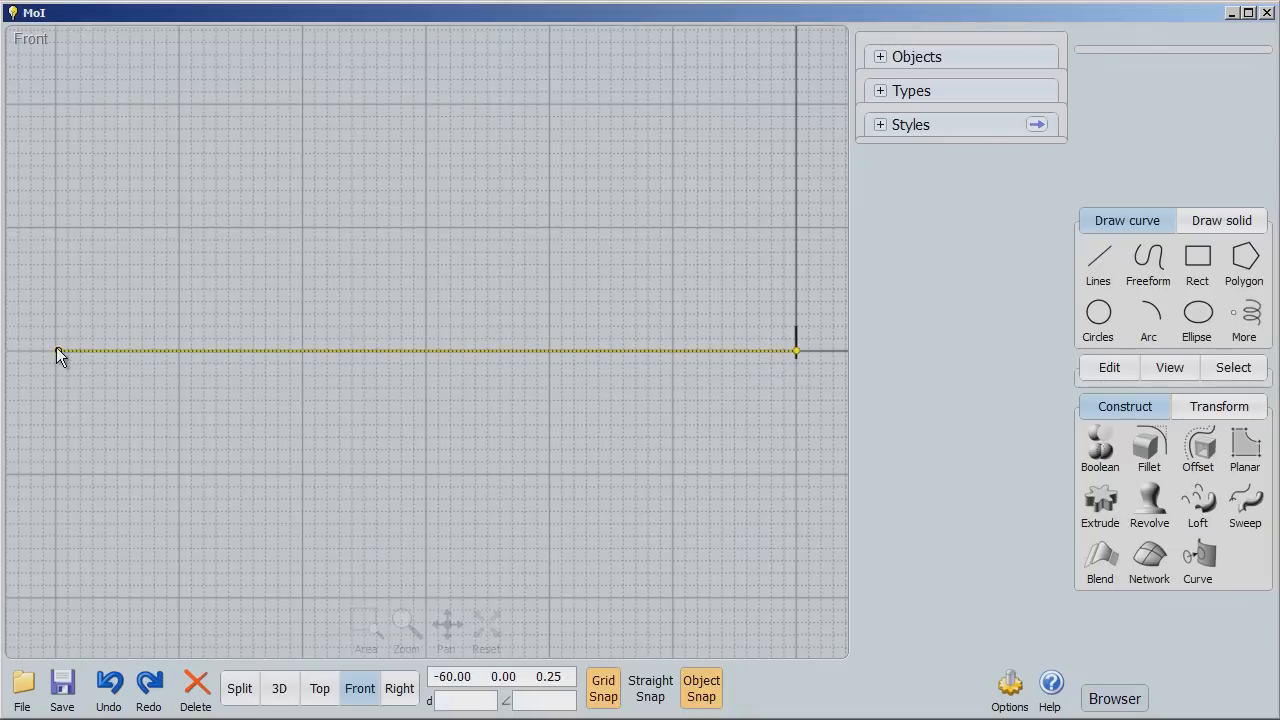
pyautogui.moveTo(58, 350); pyautogui.dragTo(58, 228)
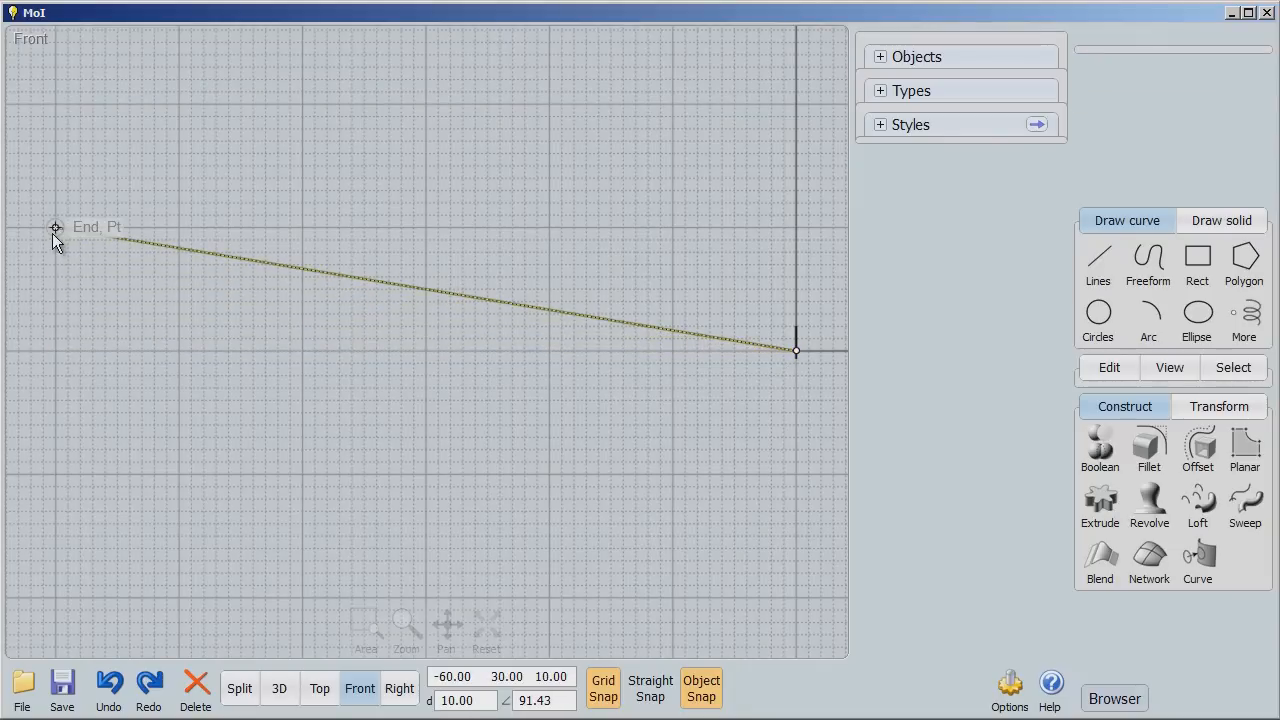
pyautogui.click(56, 228)
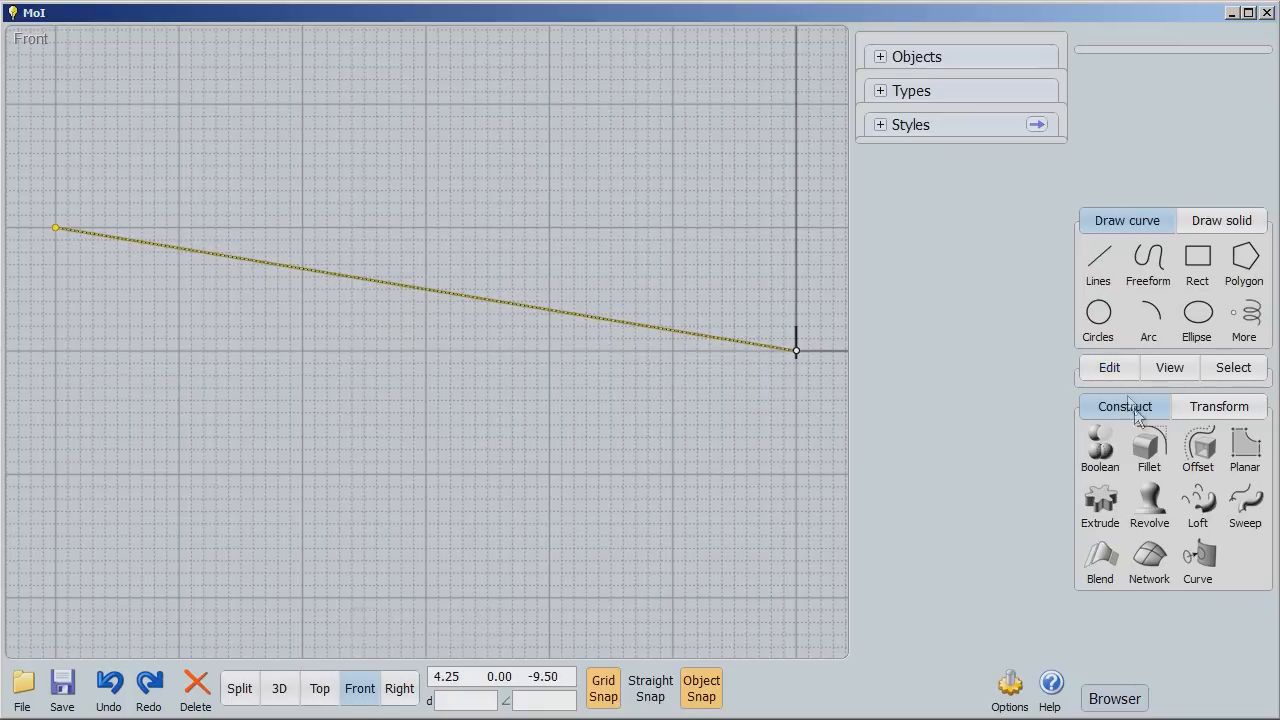
pyautogui.click(1108, 368)
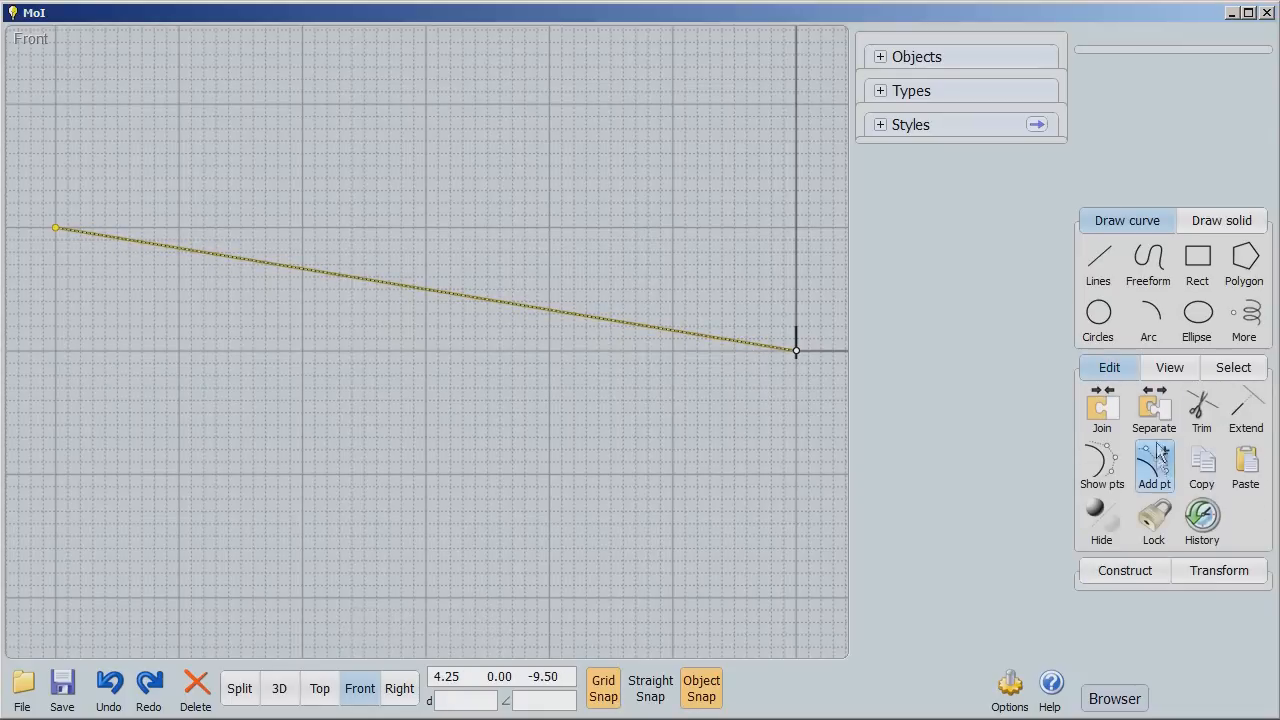
# Add a control point on each wing edge and pull it down so the edges bow smoothly between root and tip
pyautogui.click(1152, 464)
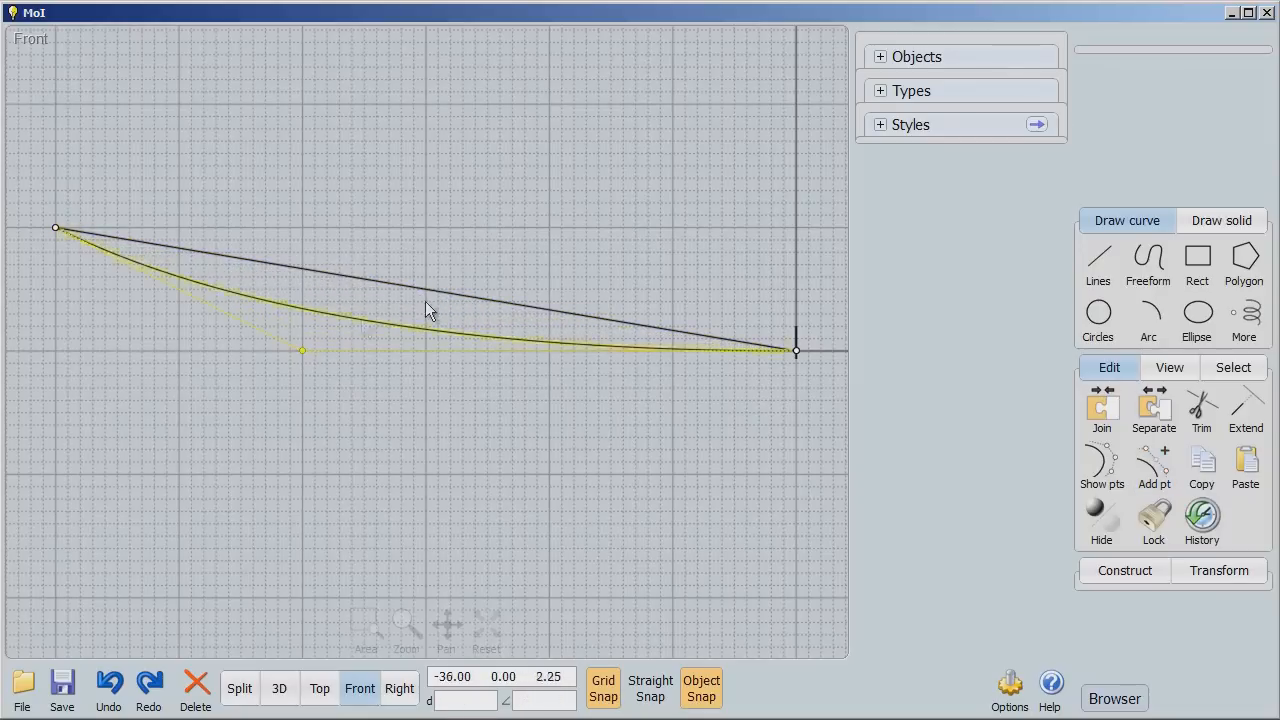
pyautogui.click(1152, 464)
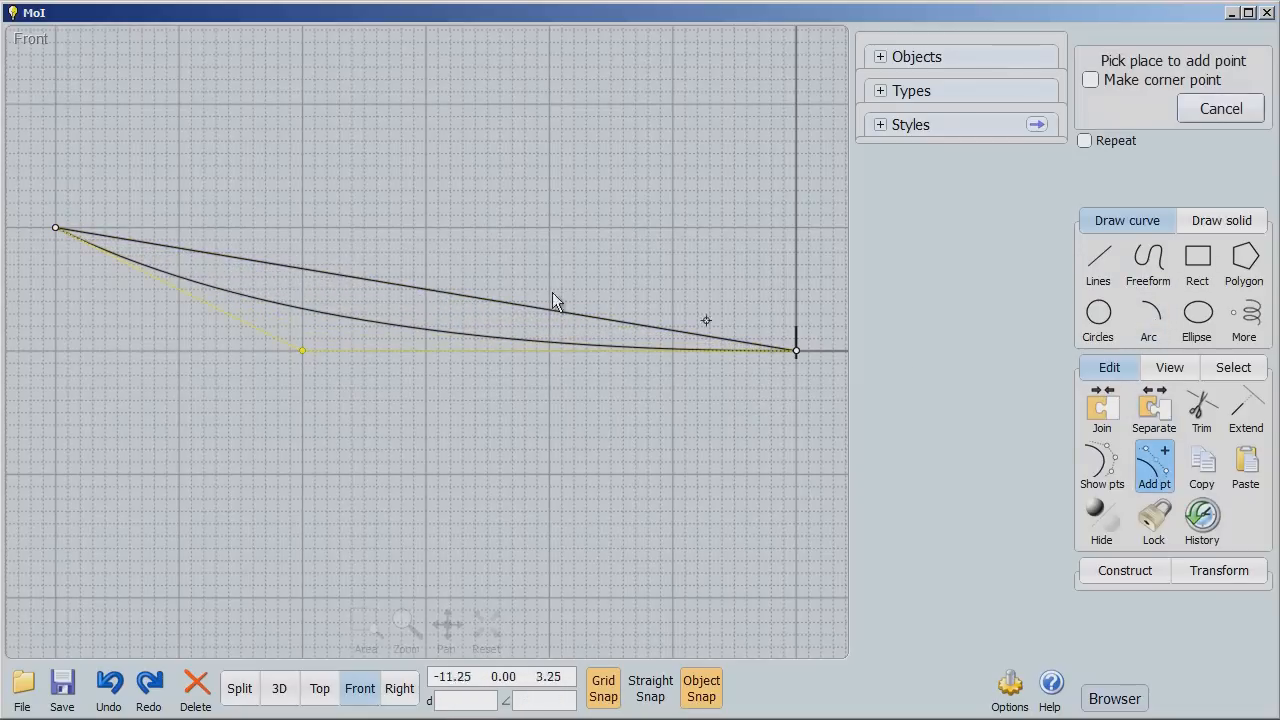
pyautogui.click(304, 268)
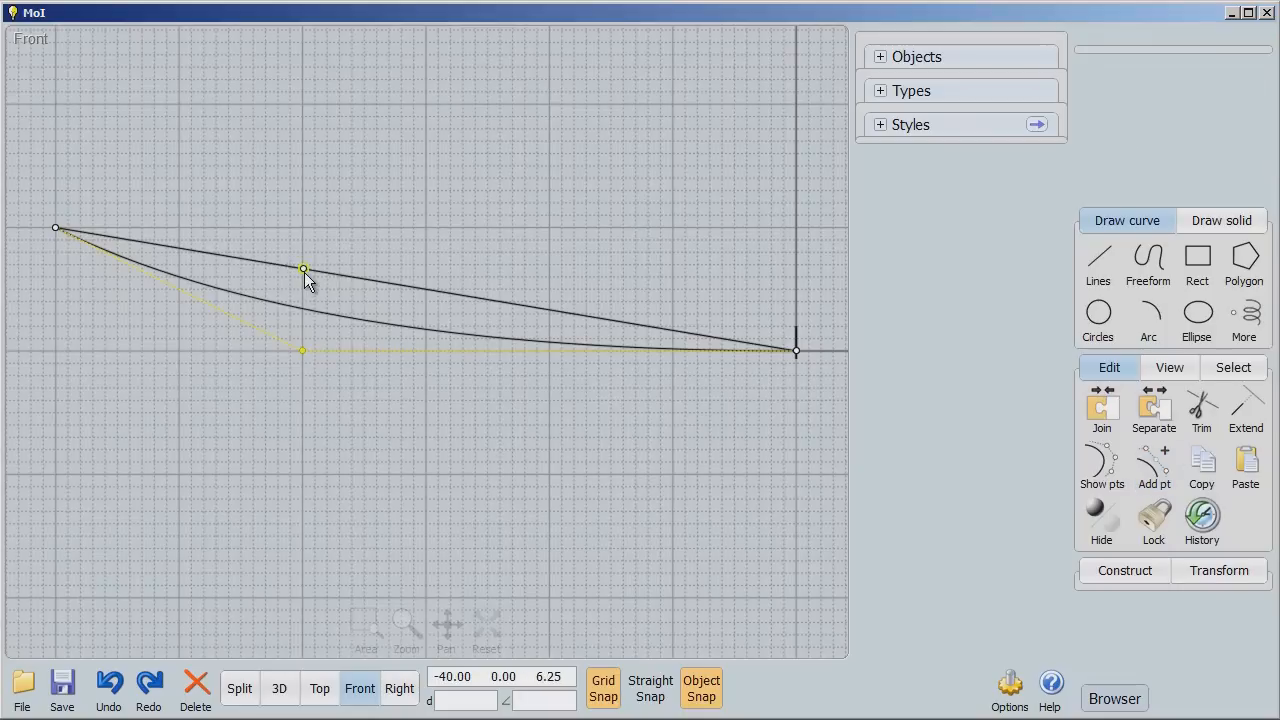
pyautogui.moveTo(304, 268); pyautogui.dragTo(304, 348)
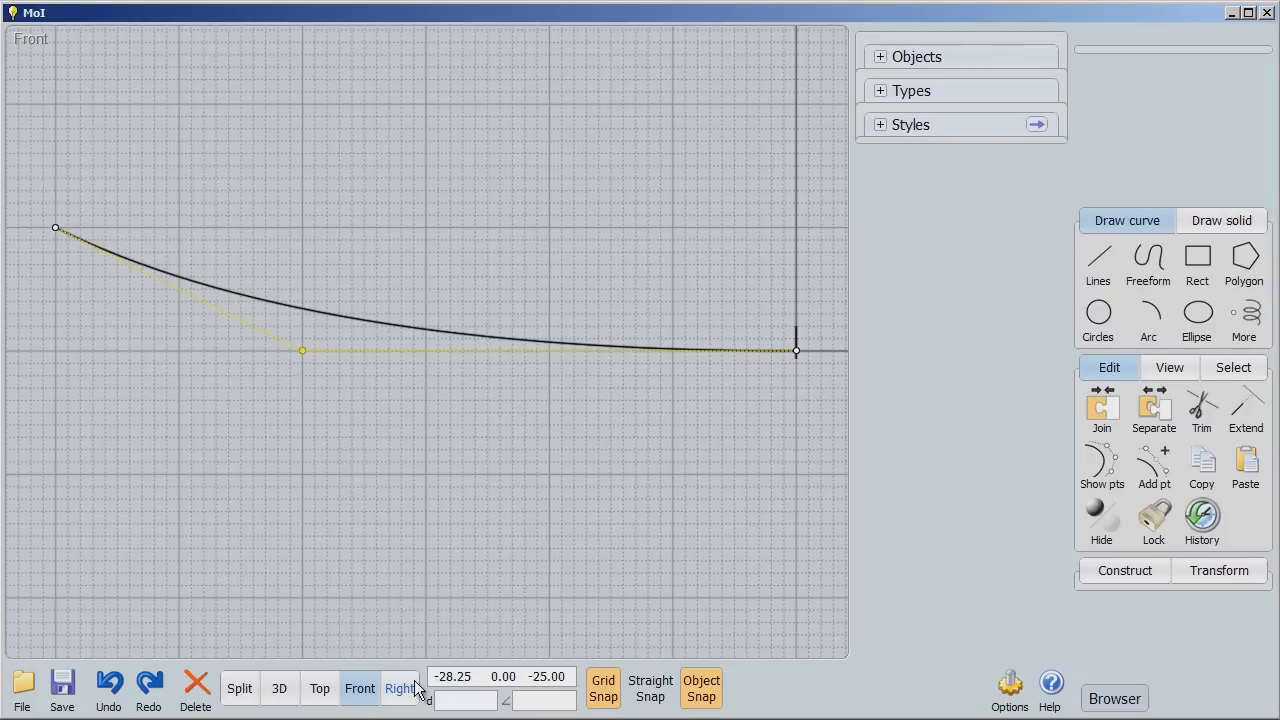
pyautogui.click(280, 688)
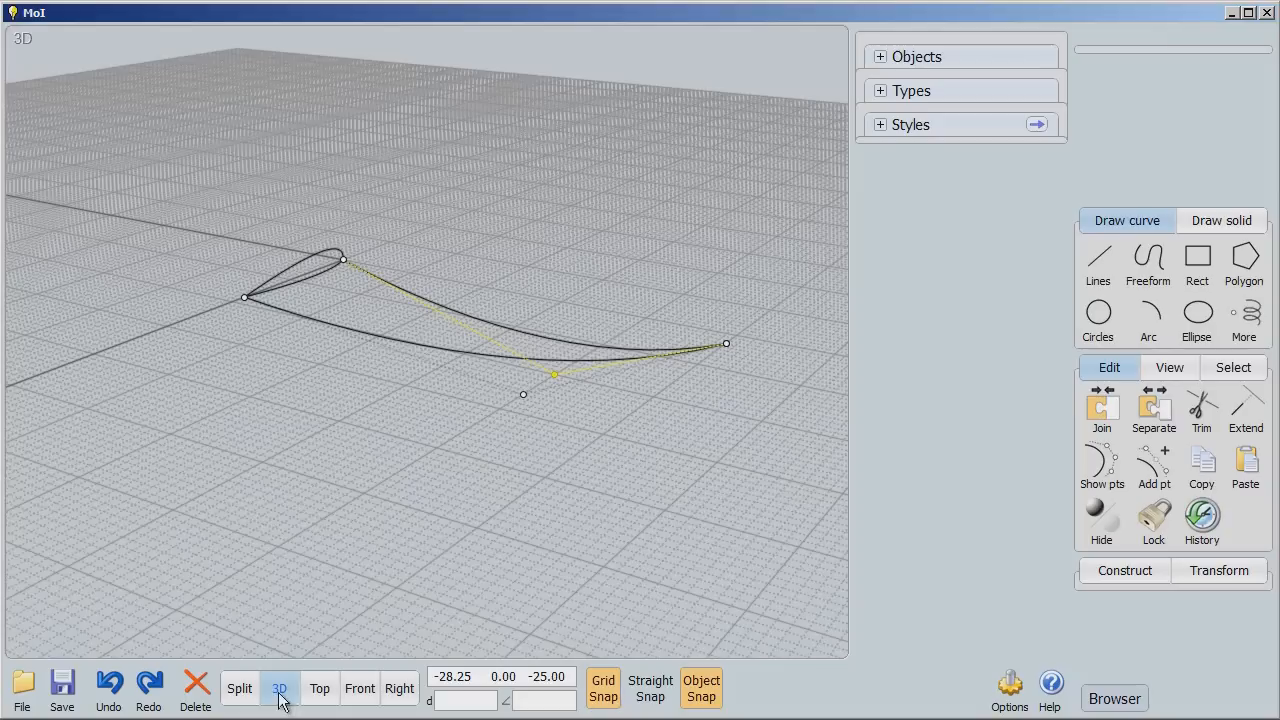
# Sweep the closed wing profile along the two curved edge rails into a capped solid wing
pyautogui.click(310, 264)
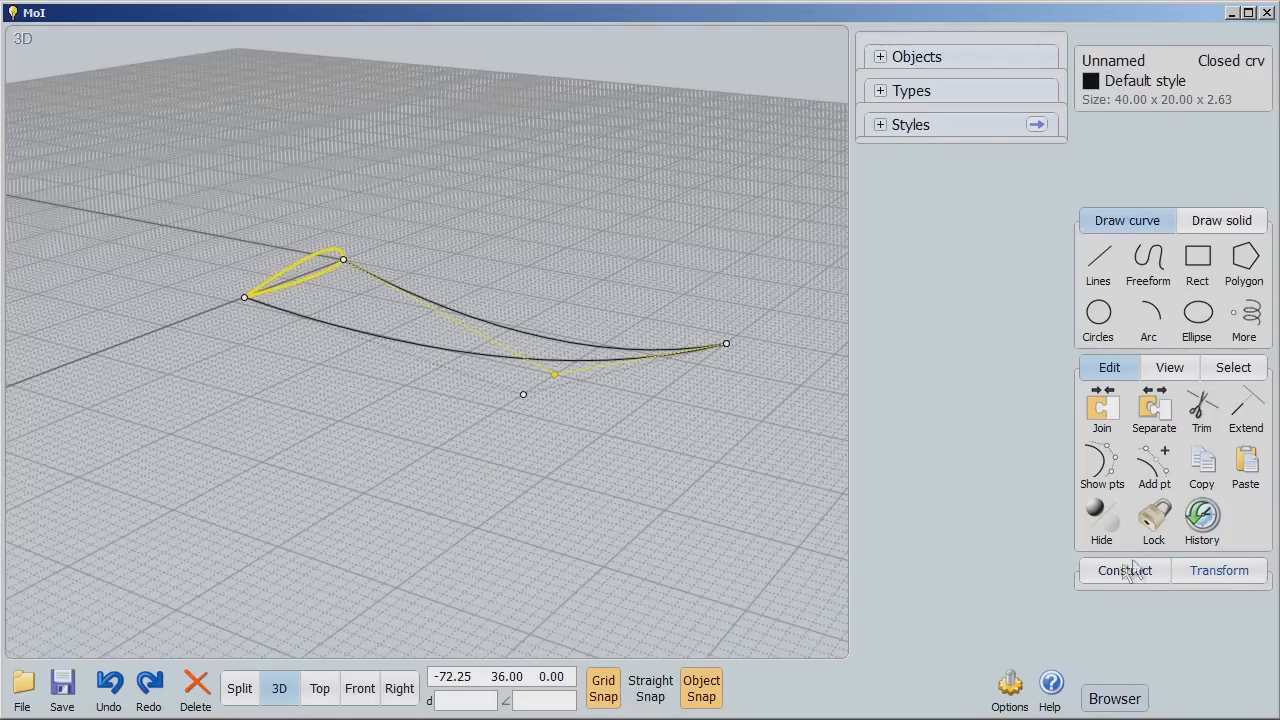
pyautogui.click(1244, 504)
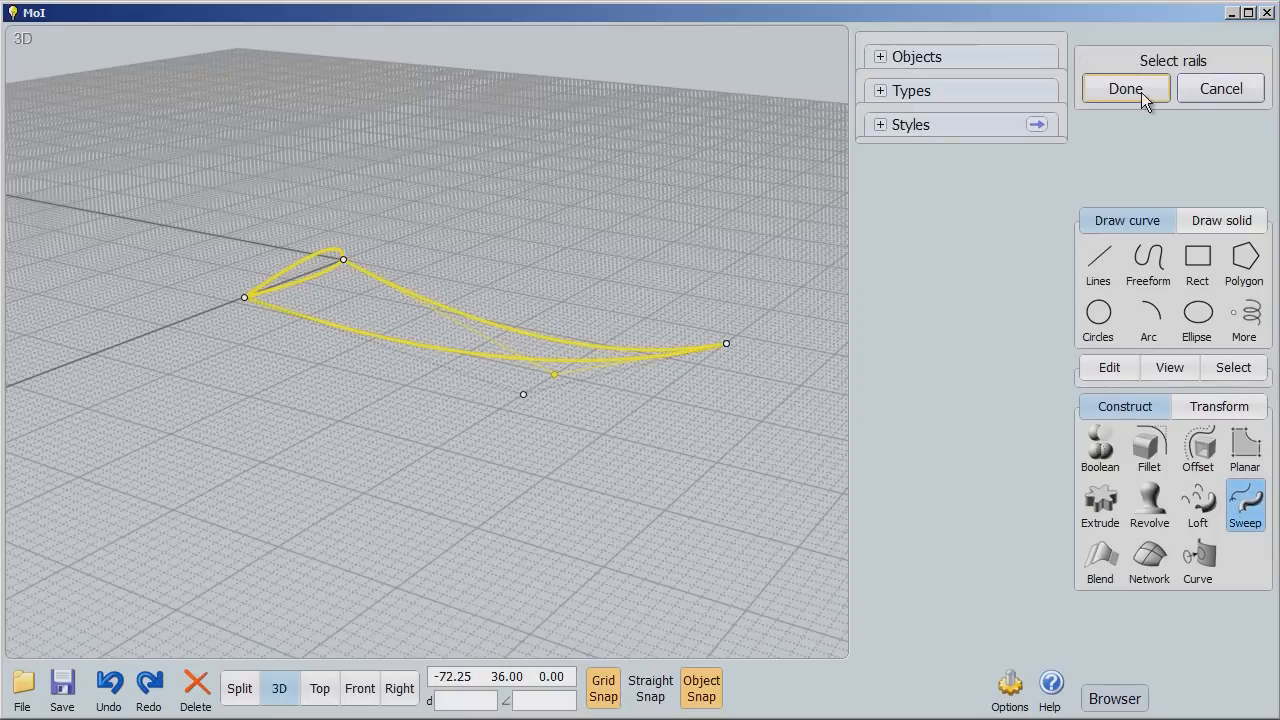
pyautogui.click(1124, 88)
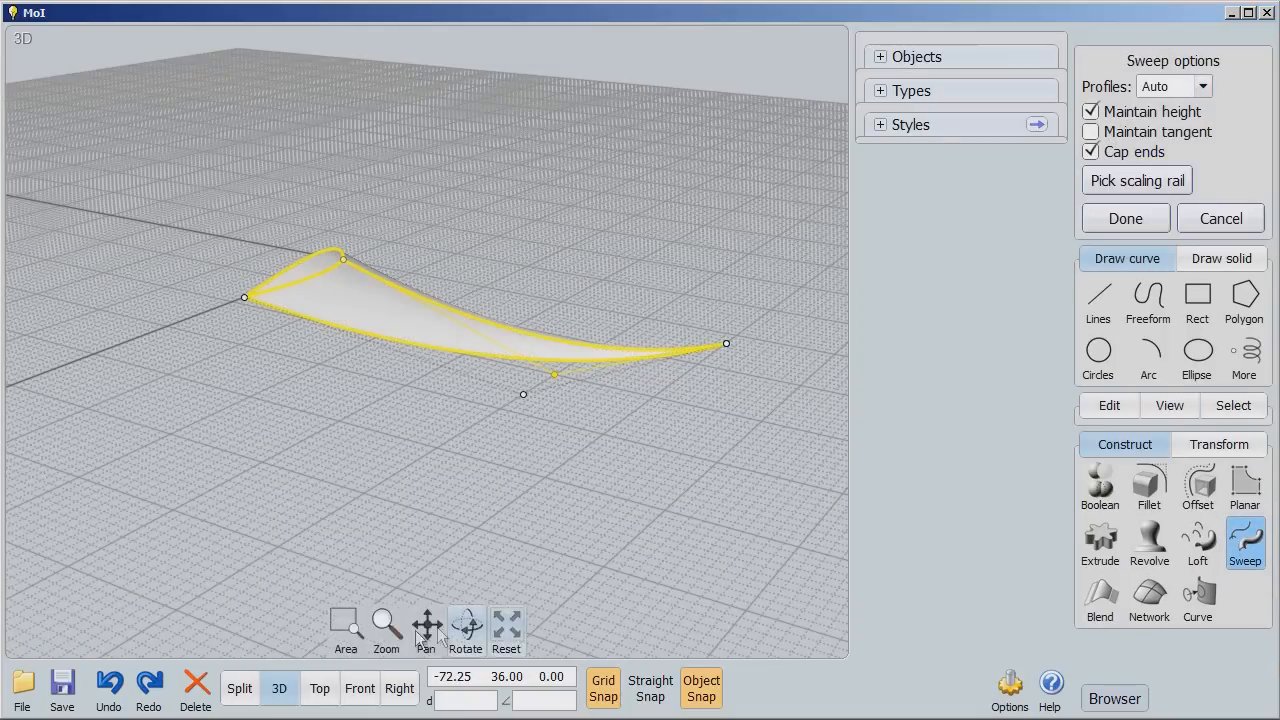
pyautogui.click(464, 624)
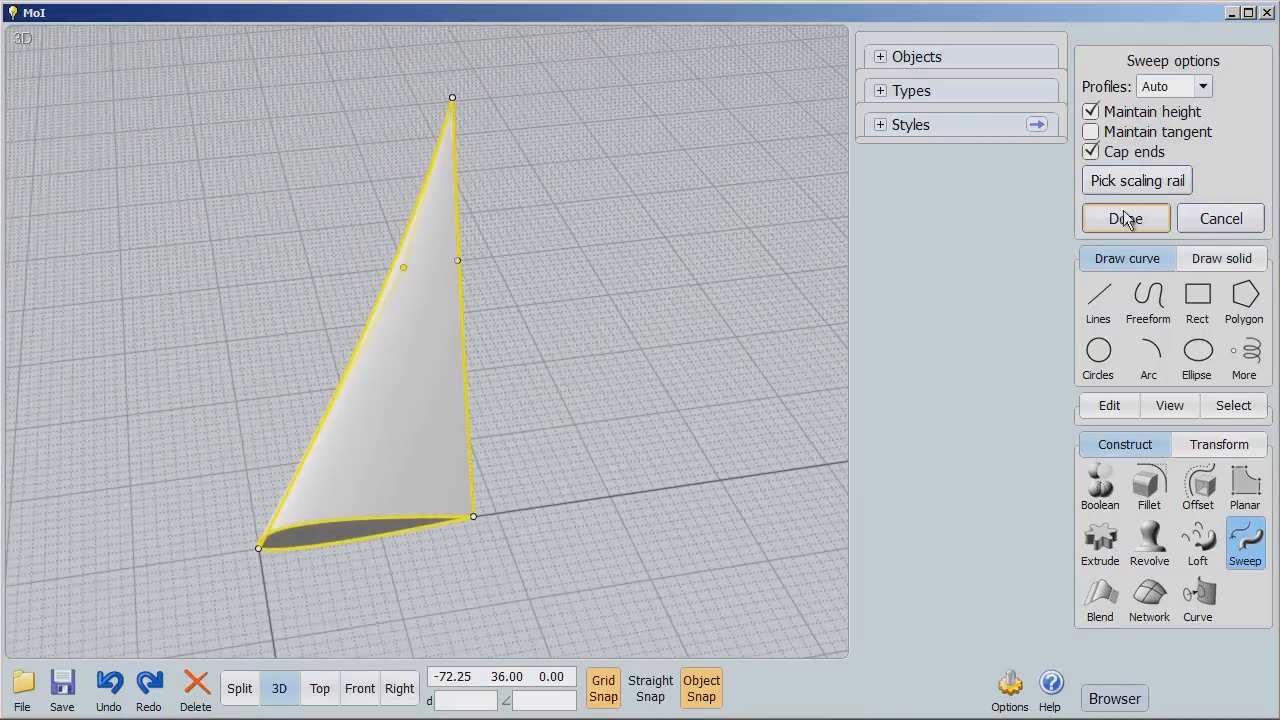
pyautogui.click(1124, 218)
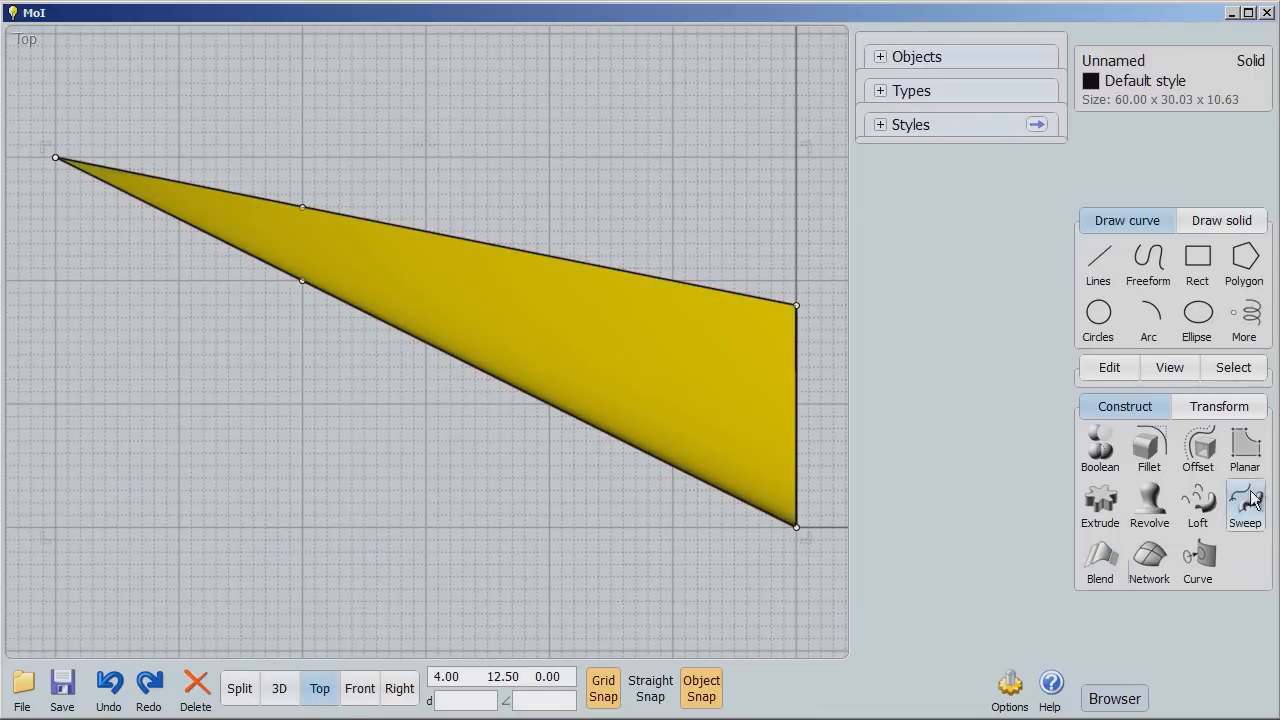
# Mirror the wing solid across its root edge to form a symmetric pair of wings
pyautogui.click(1220, 406)
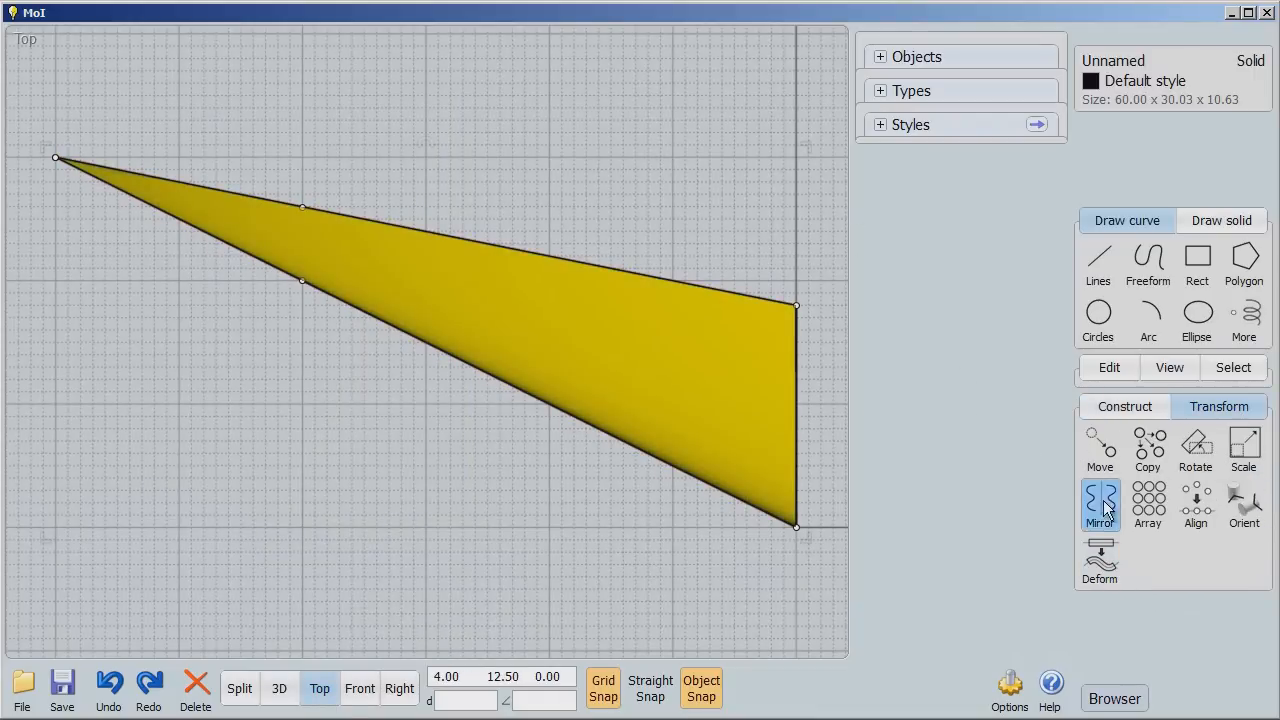
pyautogui.click(1100, 500)
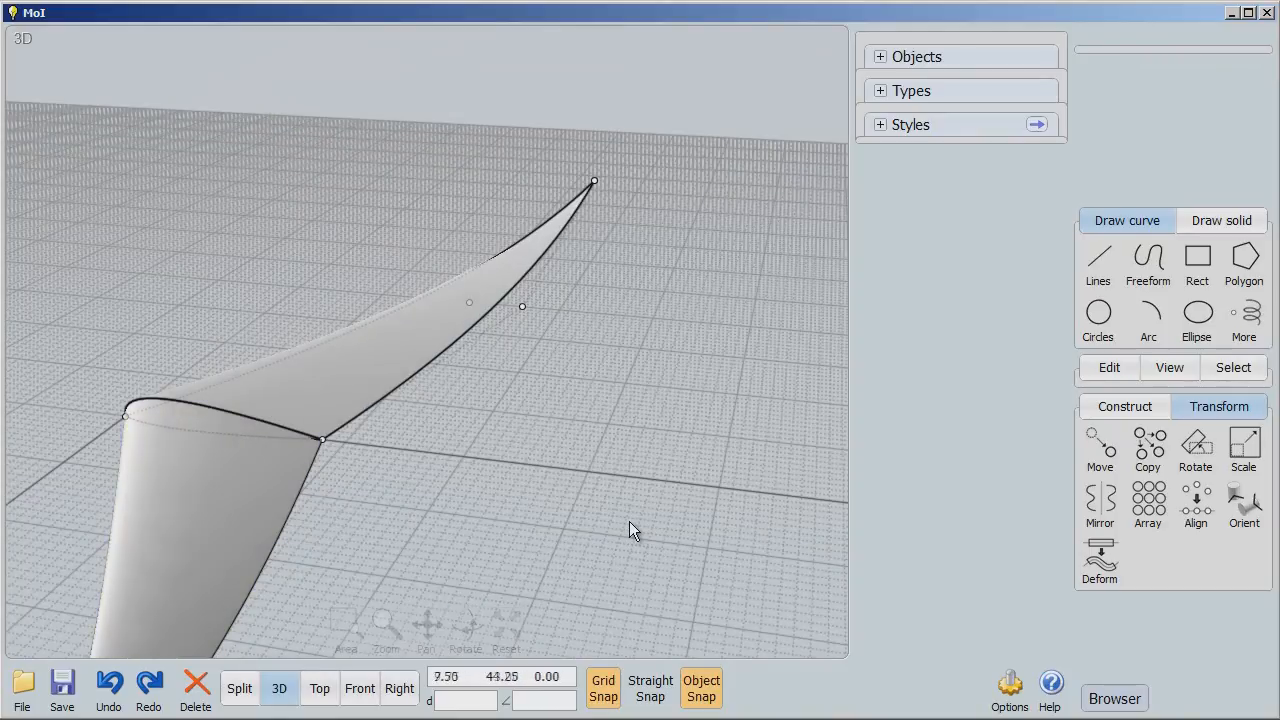
pyautogui.moveTo(56, 176)
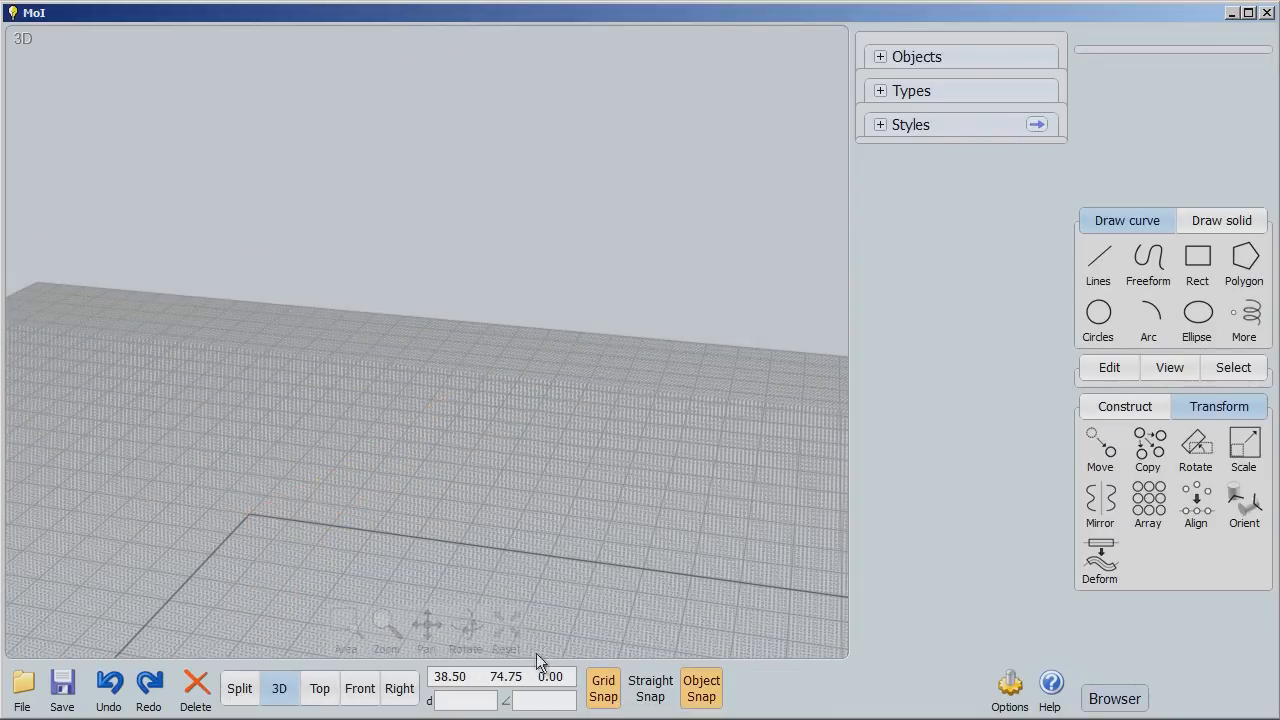
# In the Front view, draw a small centre-point circle at the origin where the axes meet
pyautogui.click(1098, 318)
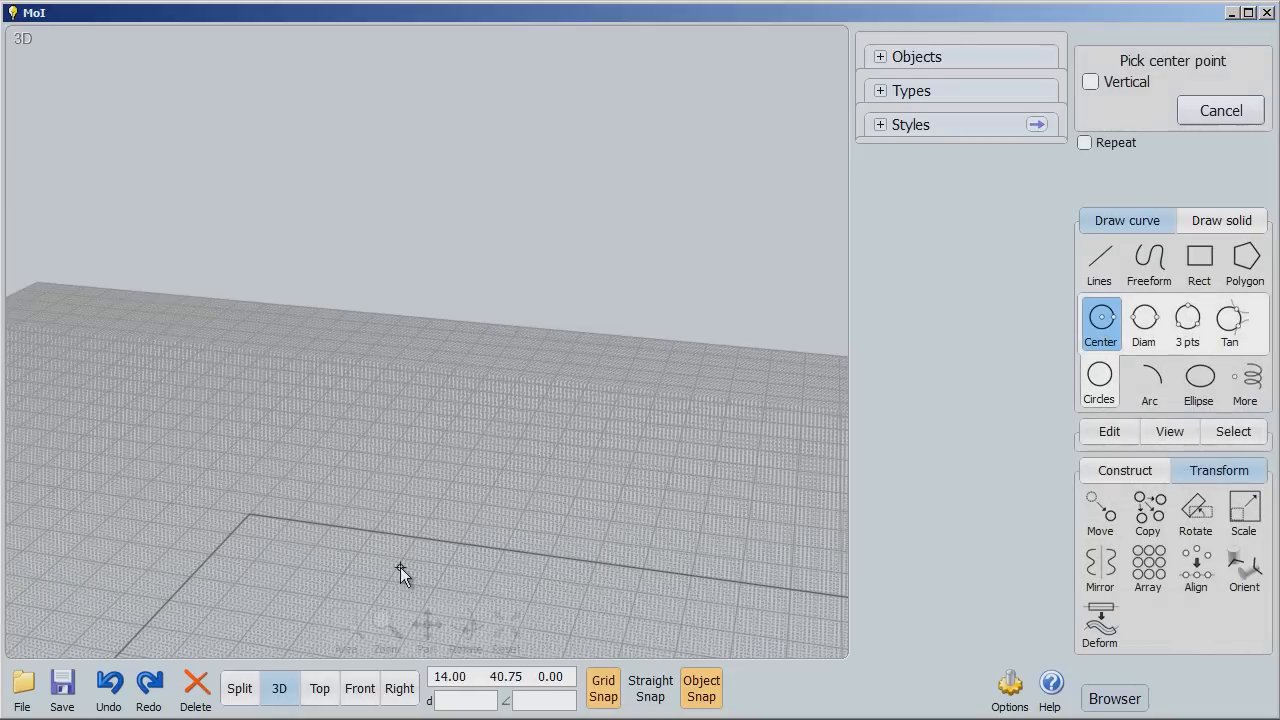
pyautogui.click(360, 688)
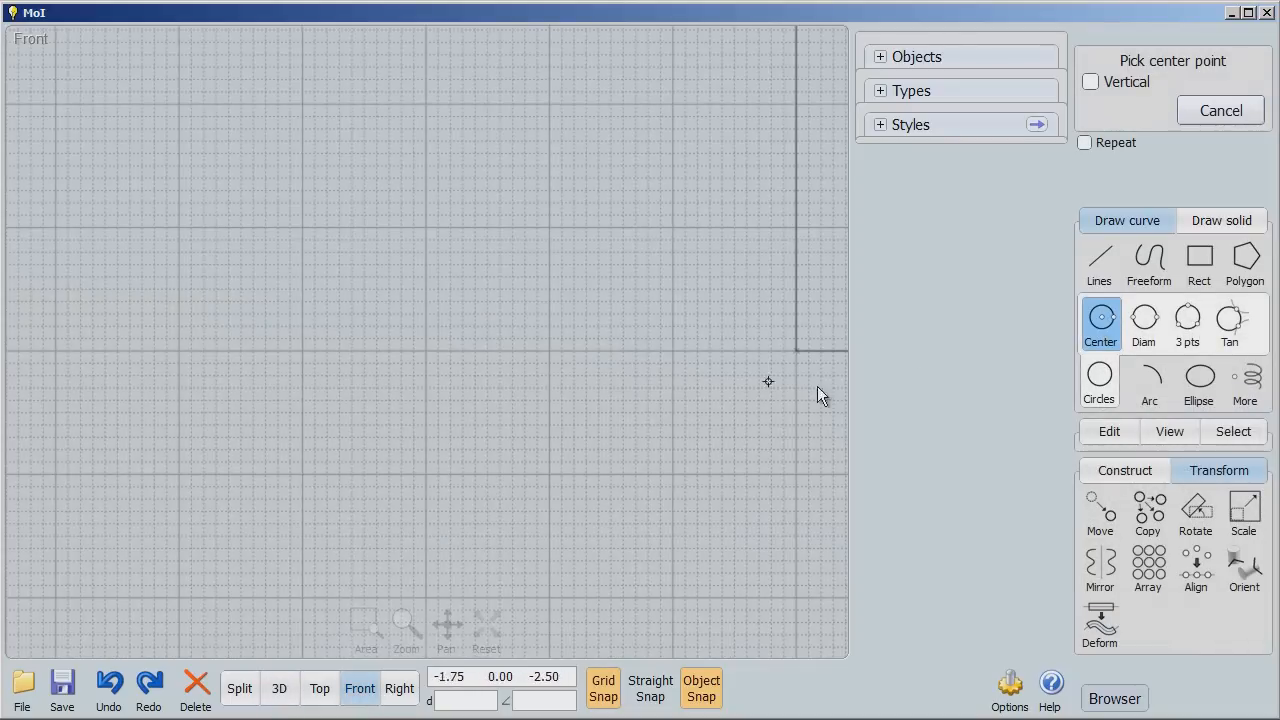
pyautogui.click(768, 380)
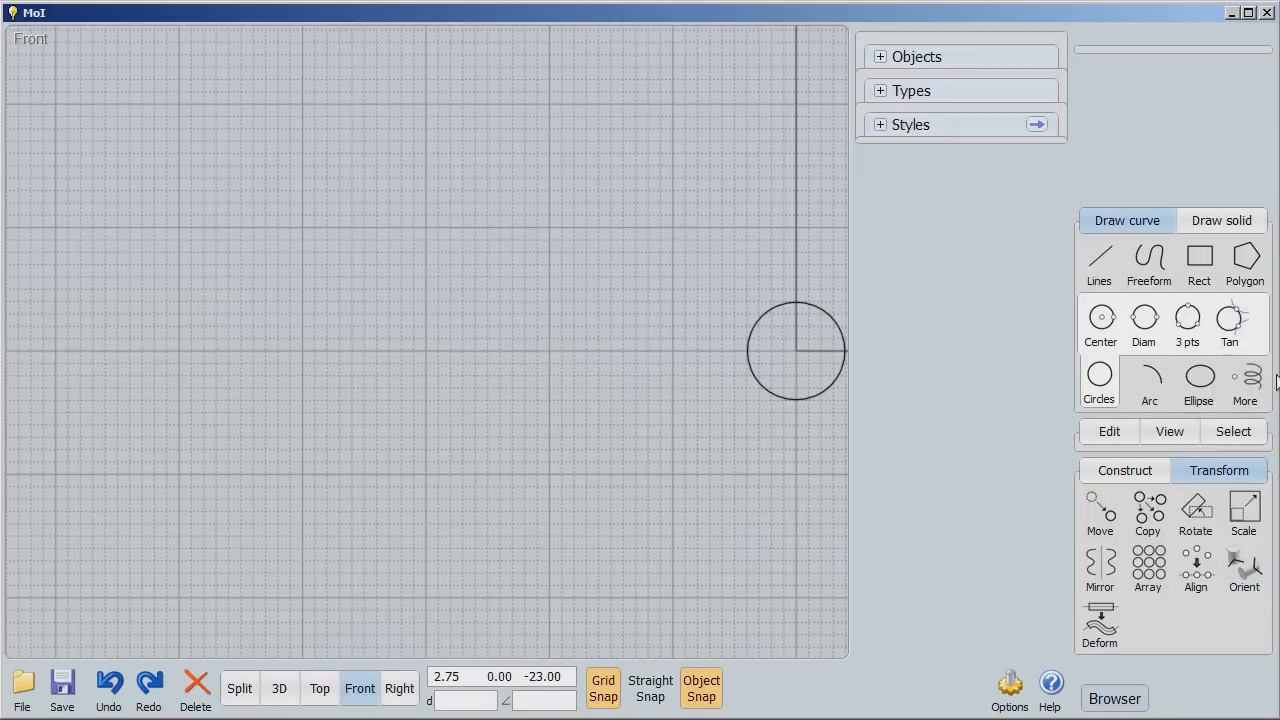
pyautogui.click(1244, 380)
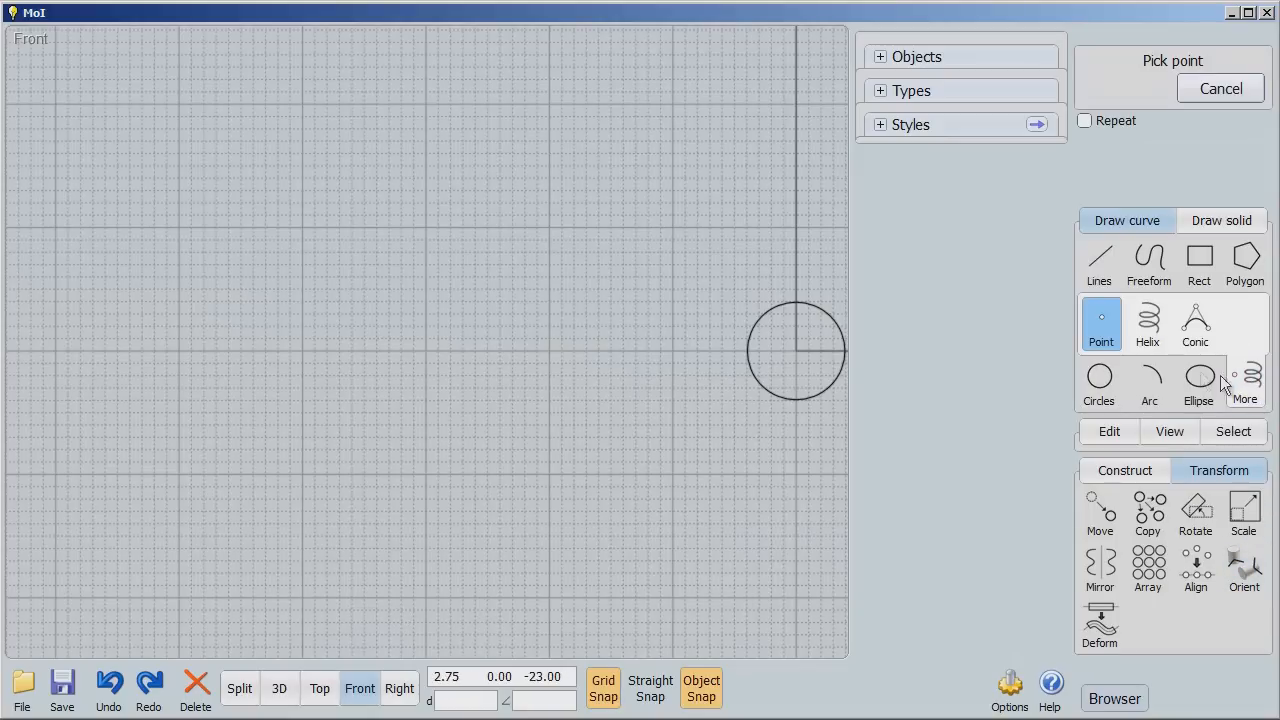
# Draw a helix whose axis runs from the origin up the vertical axis, setting its radius from the Top view
pyautogui.click(1148, 324)
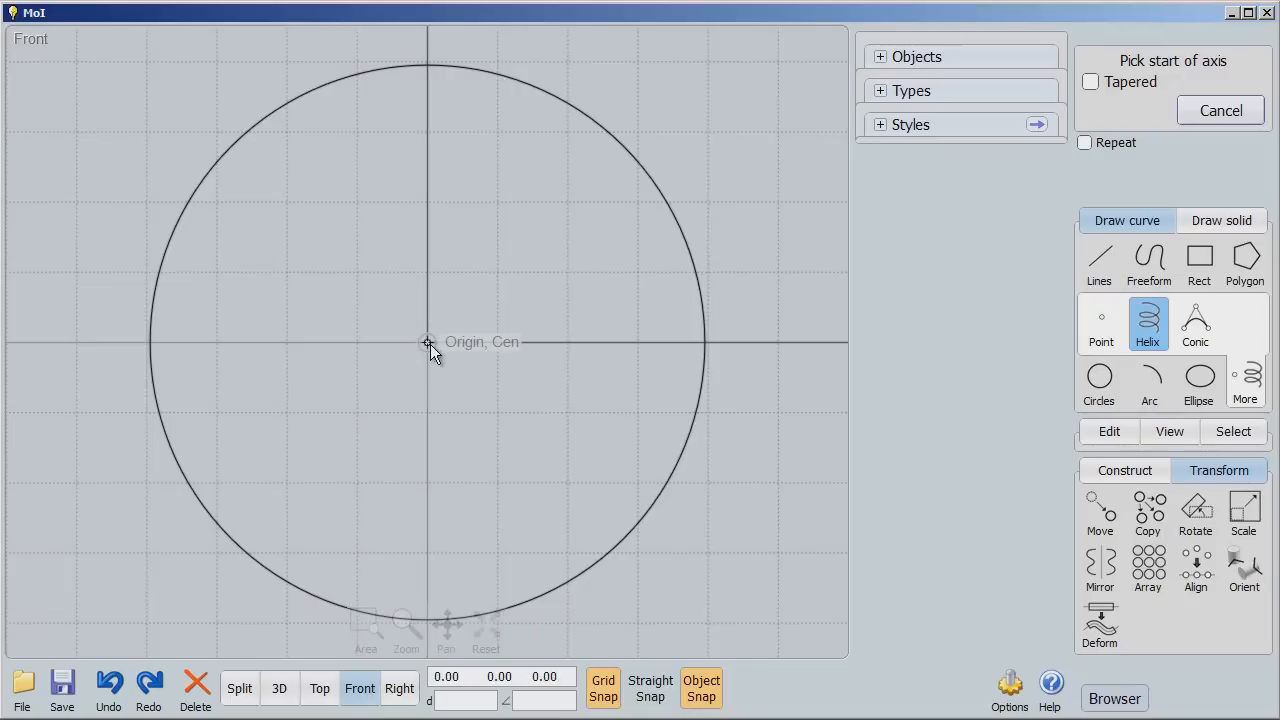
pyautogui.click(428, 342)
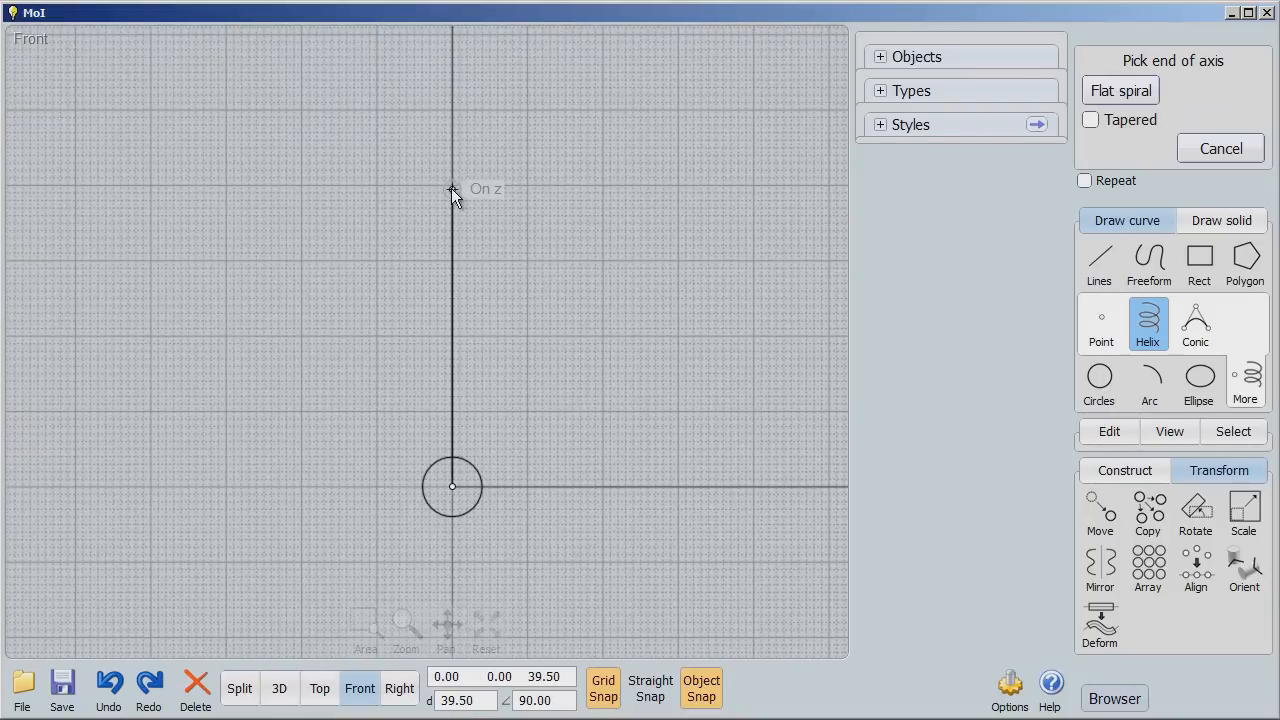
pyautogui.click(452, 190)
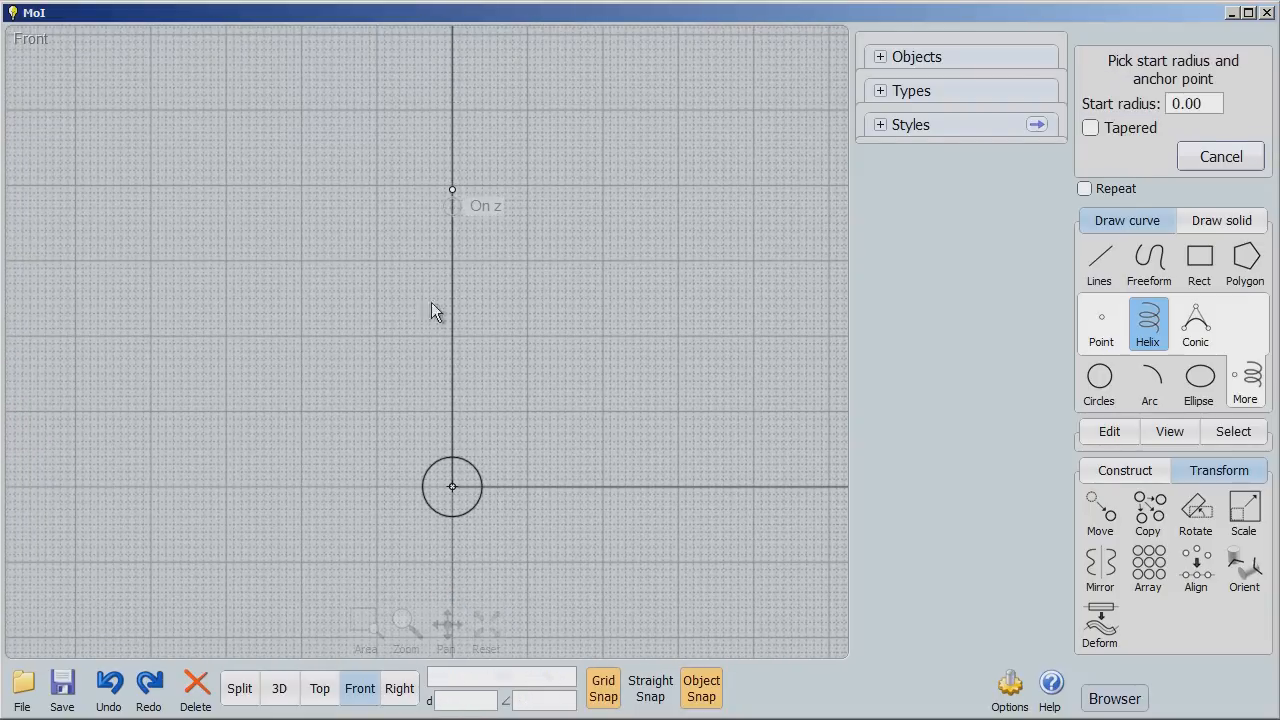
pyautogui.click(320, 688)
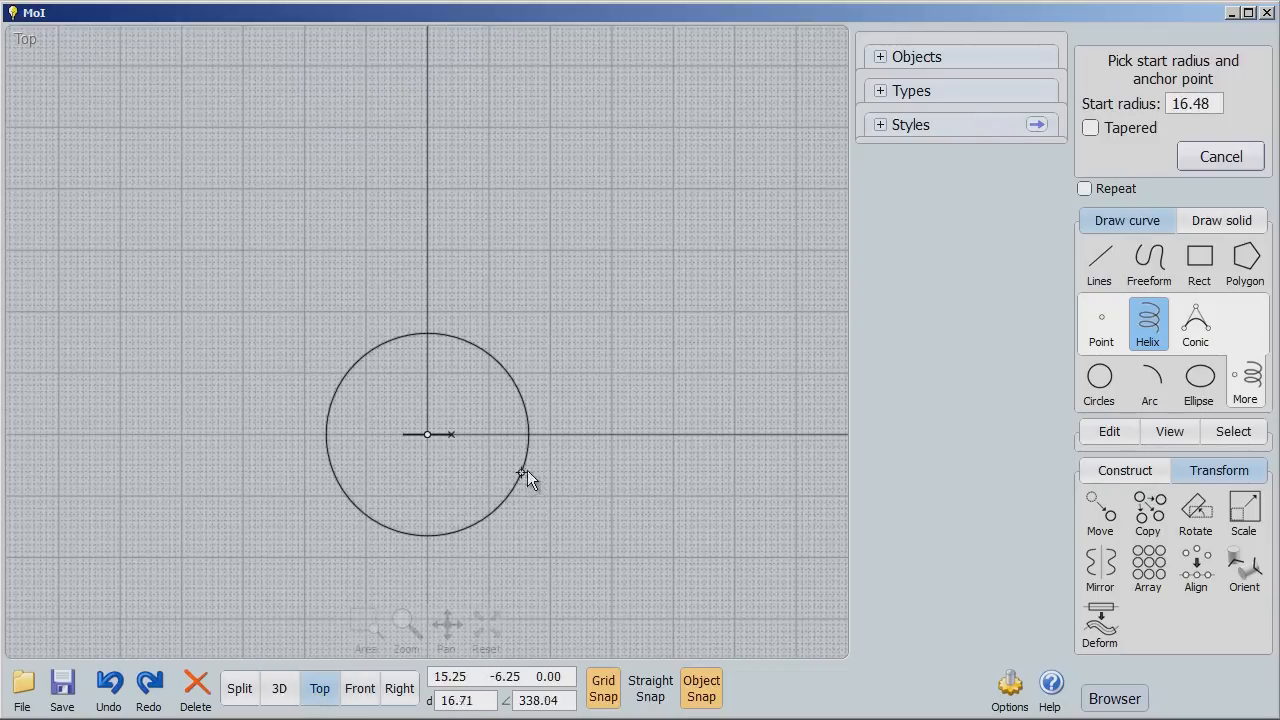
pyautogui.click(536, 470)
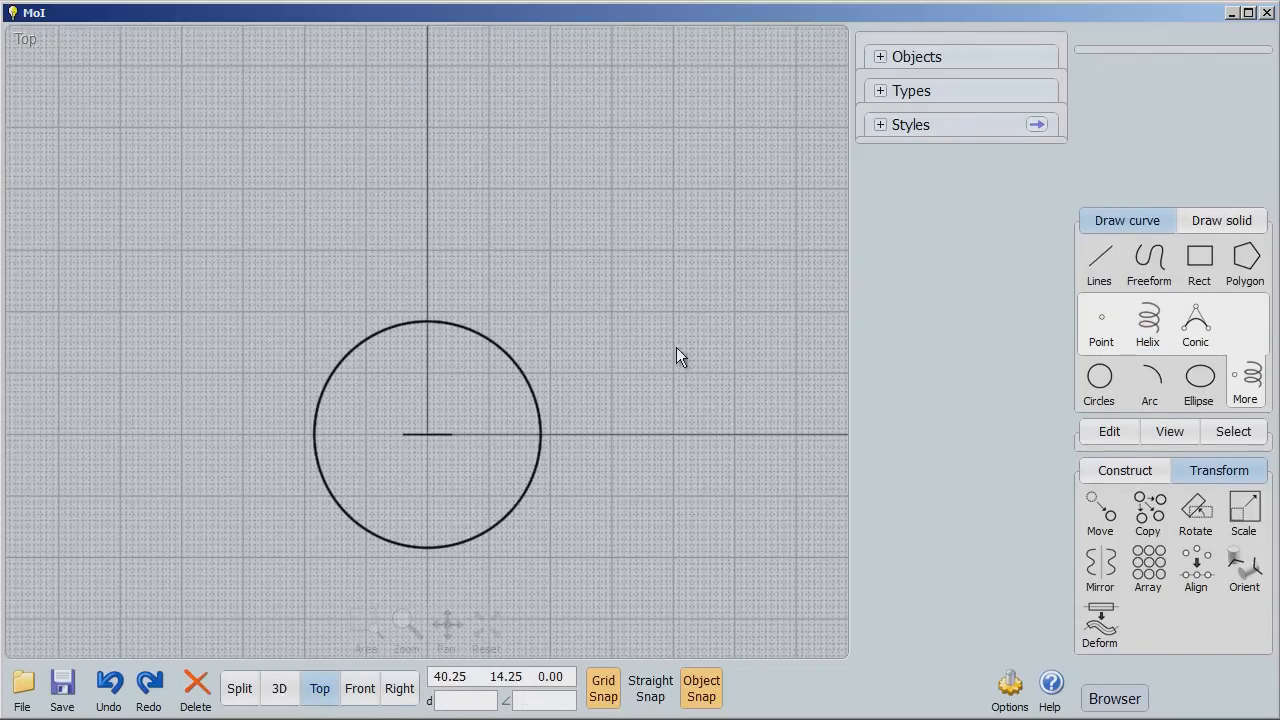
pyautogui.click(360, 688)
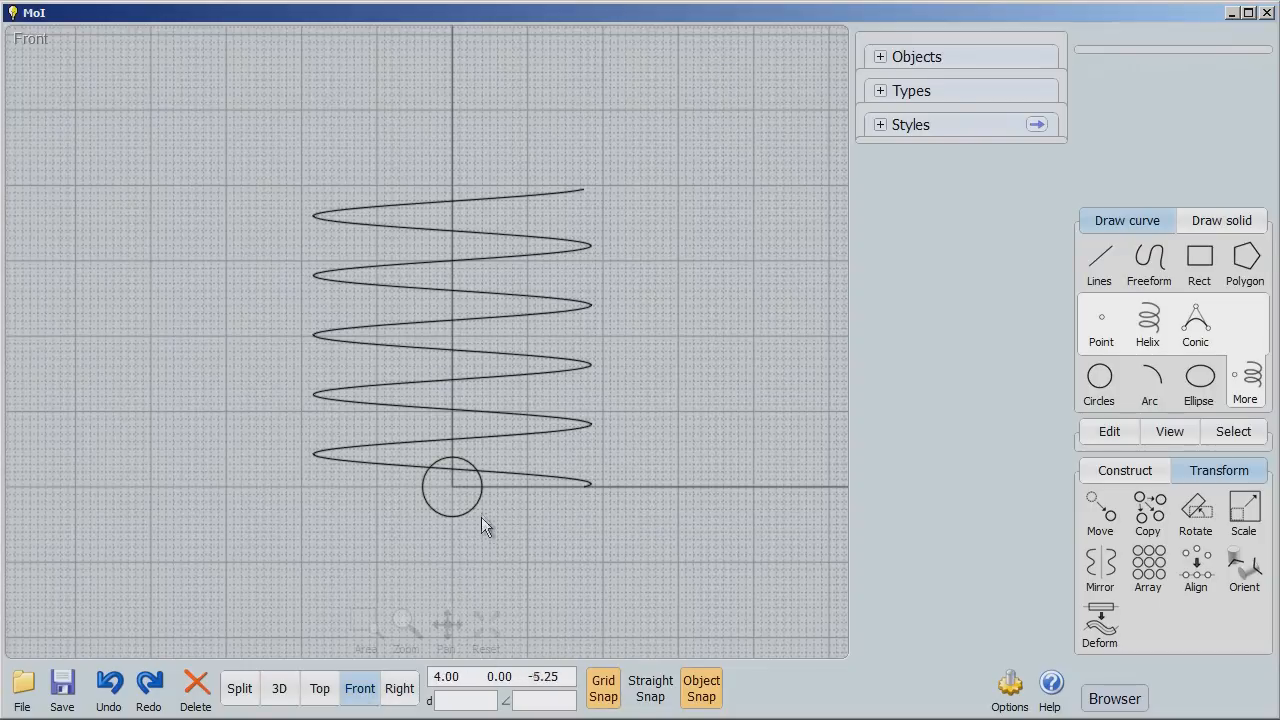
# Drag the small circle onto the helix's lower endpoint and select it as the sweep profile
pyautogui.moveTo(452, 486); pyautogui.dragTo(588, 486)
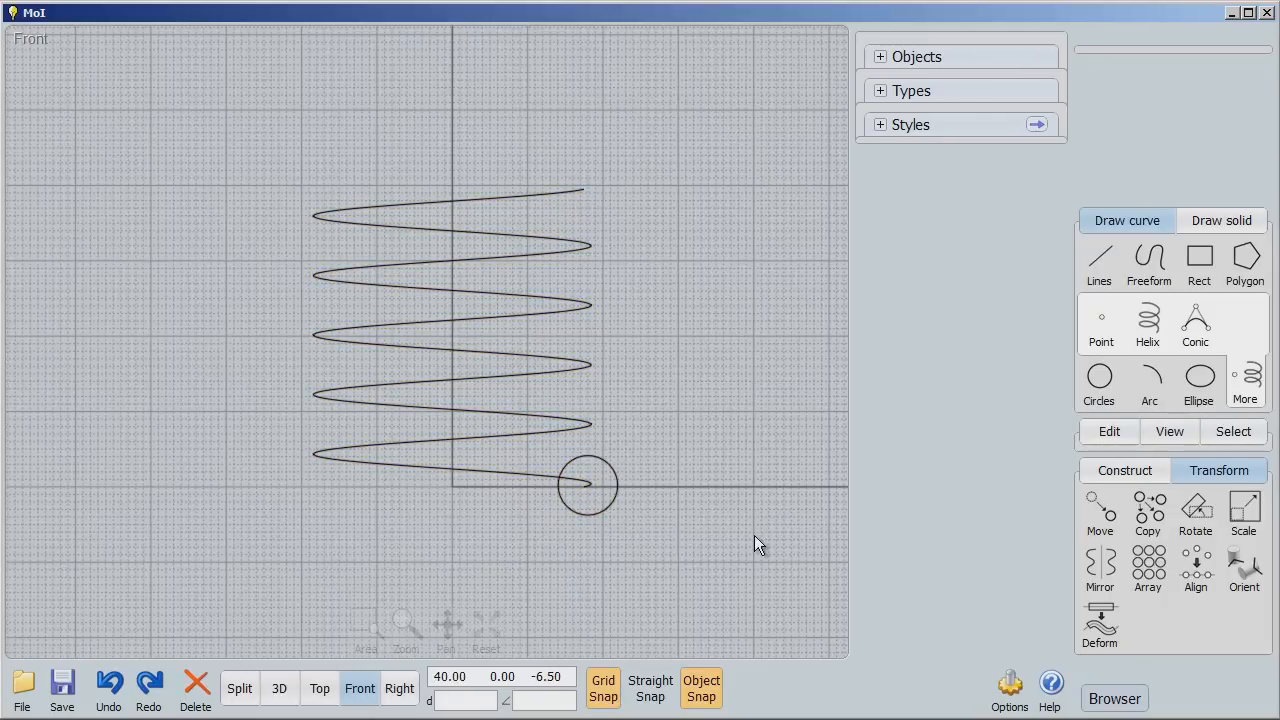
pyautogui.click(588, 486)
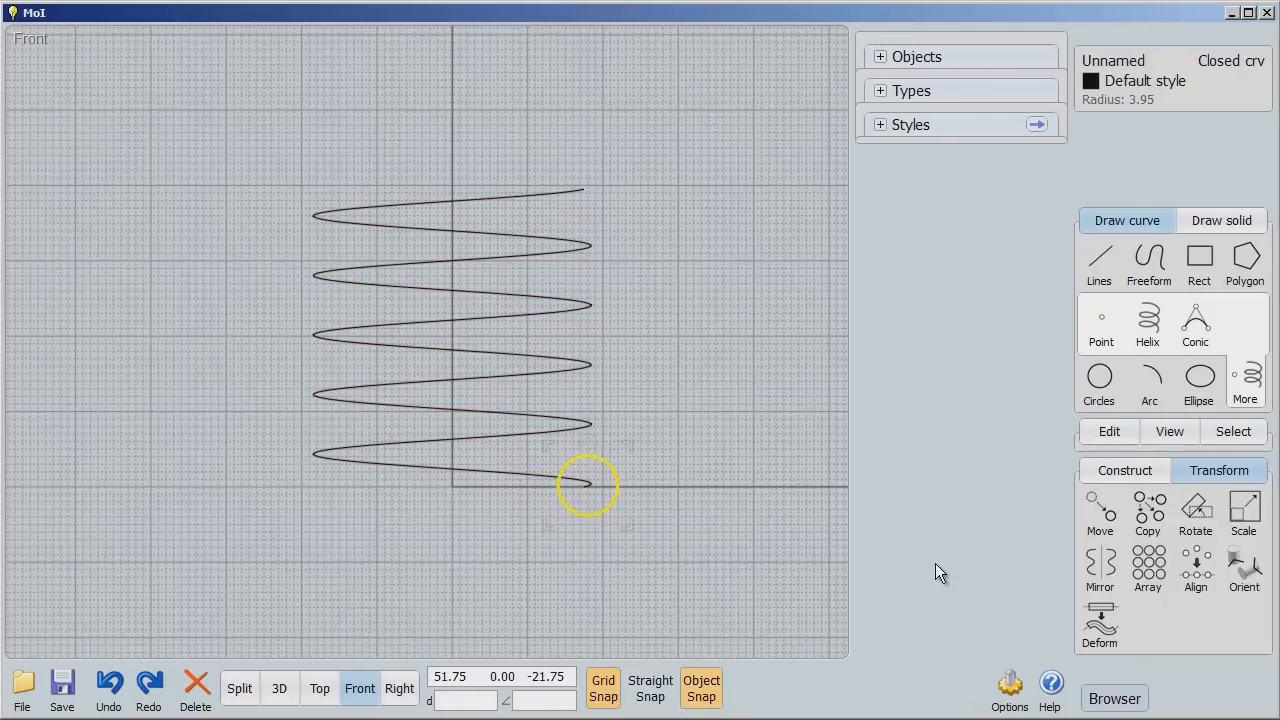
pyautogui.click(1124, 470)
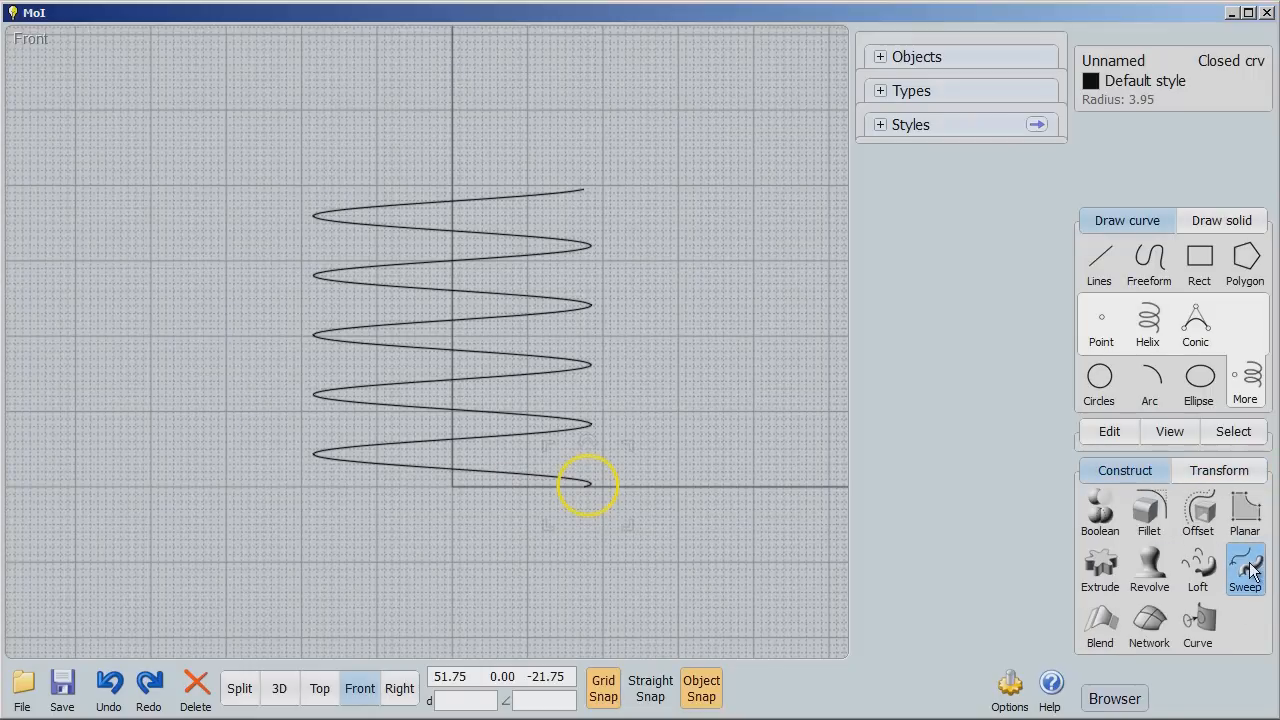
# Sweep the circle along the helix and preview the coil spring in the 3D view
pyautogui.click(1244, 570)
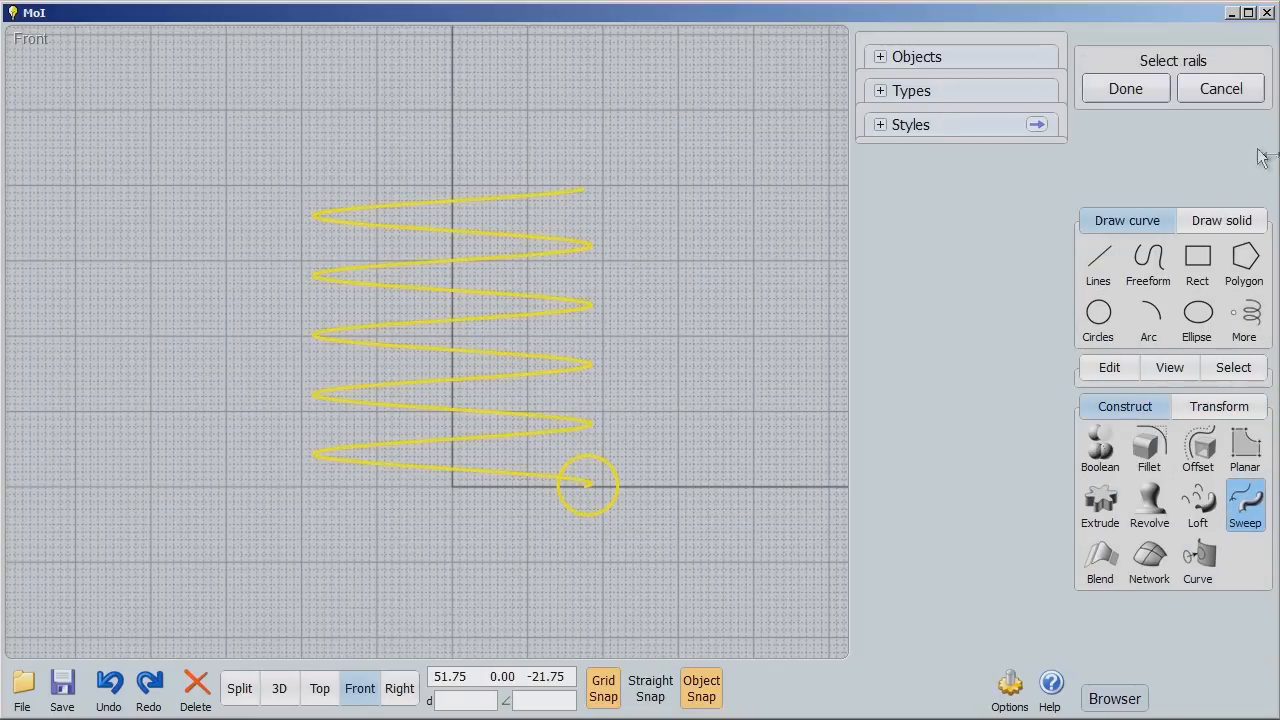
pyautogui.click(1124, 88)
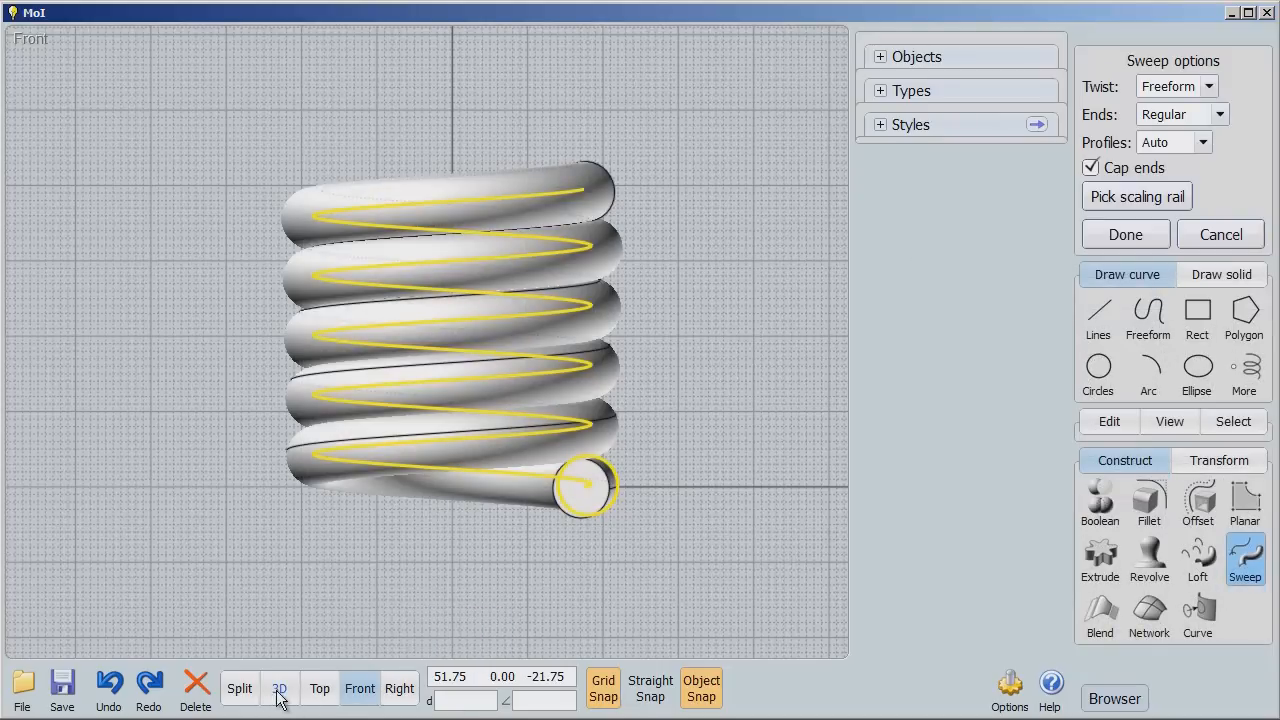
pyautogui.click(280, 688)
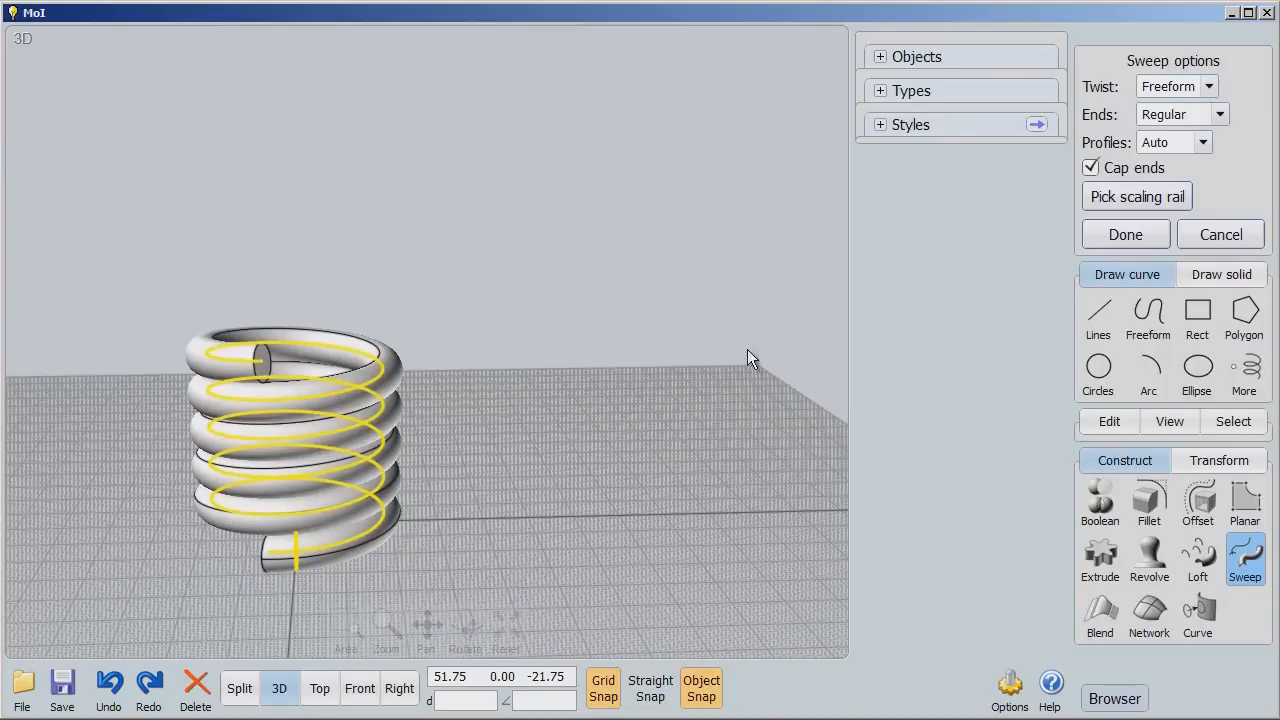
pyautogui.moveTo(1220, 114)
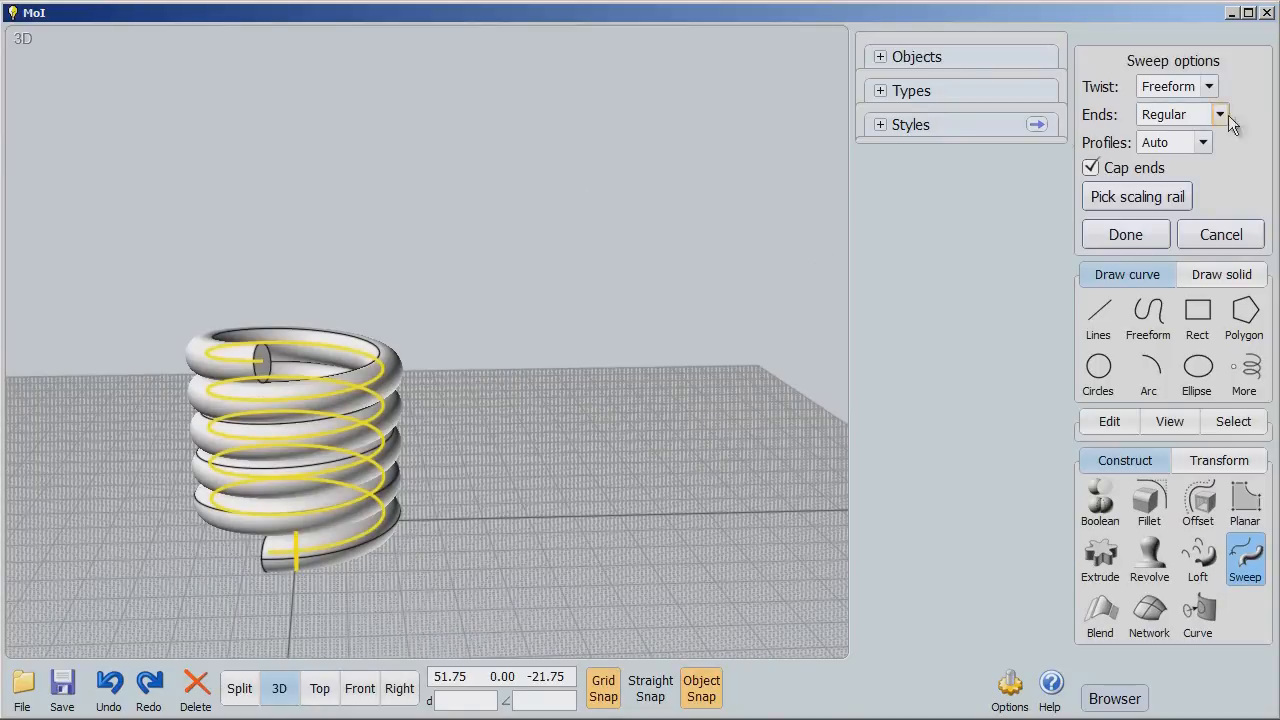
# Set the sweep Ends to Pointy start (after trying Pointy end) and finish the spring solid
pyautogui.click(1218, 114)
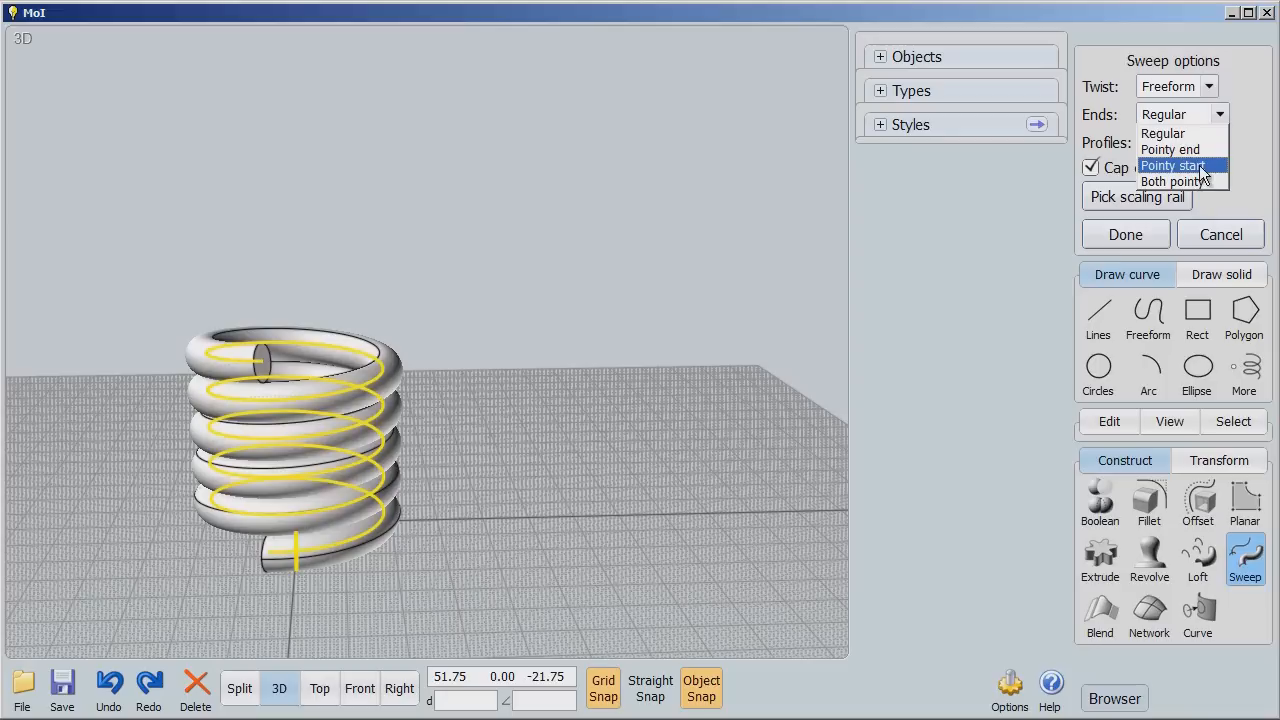
pyautogui.click(1170, 148)
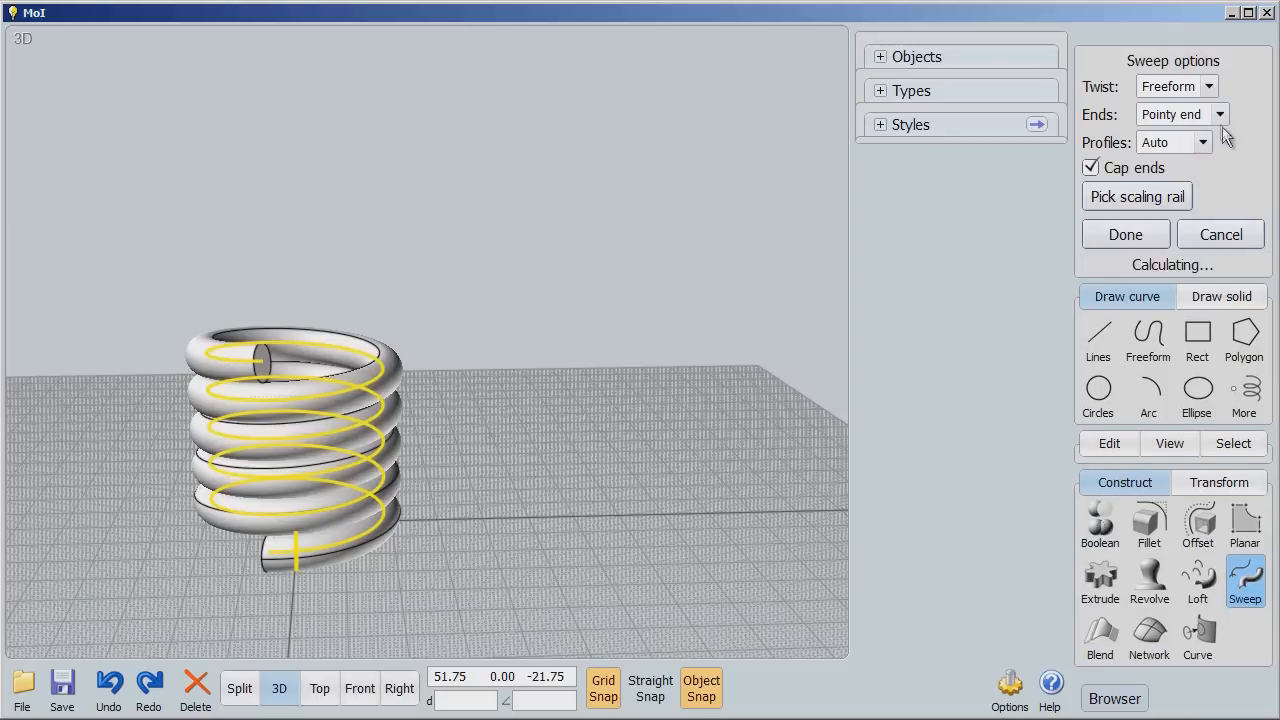
pyautogui.click(1218, 114)
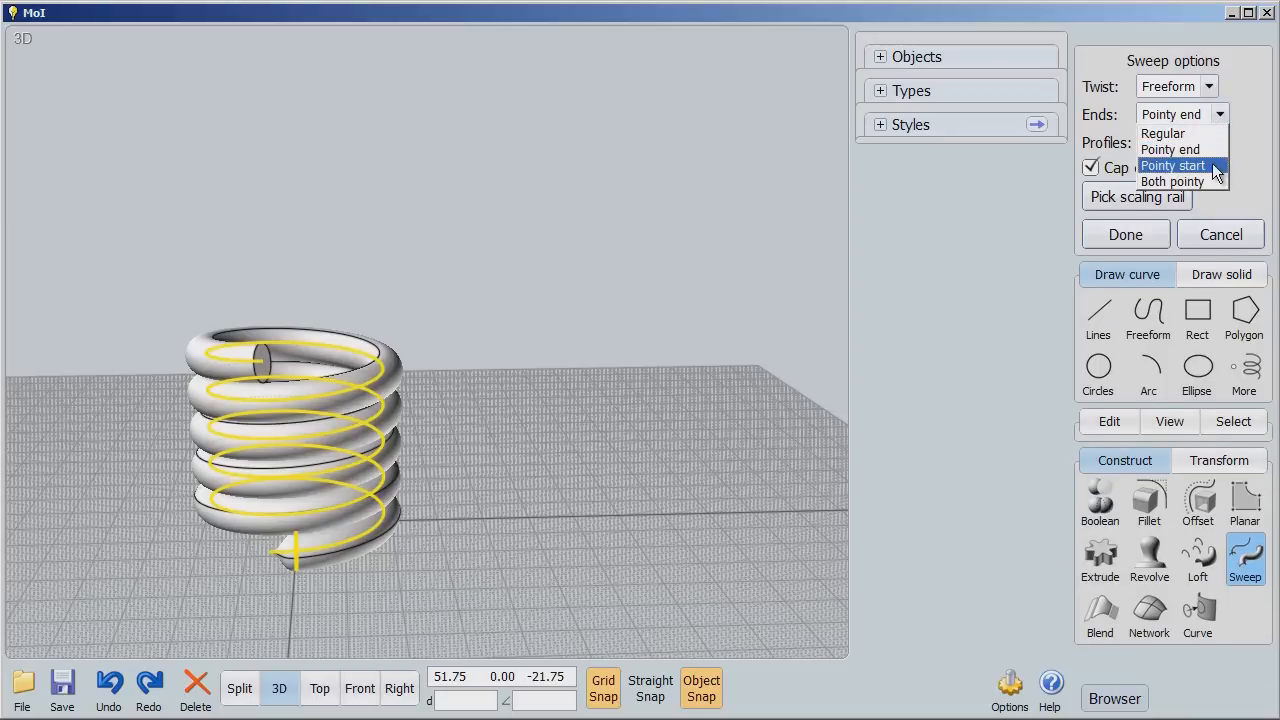
pyautogui.click(1172, 164)
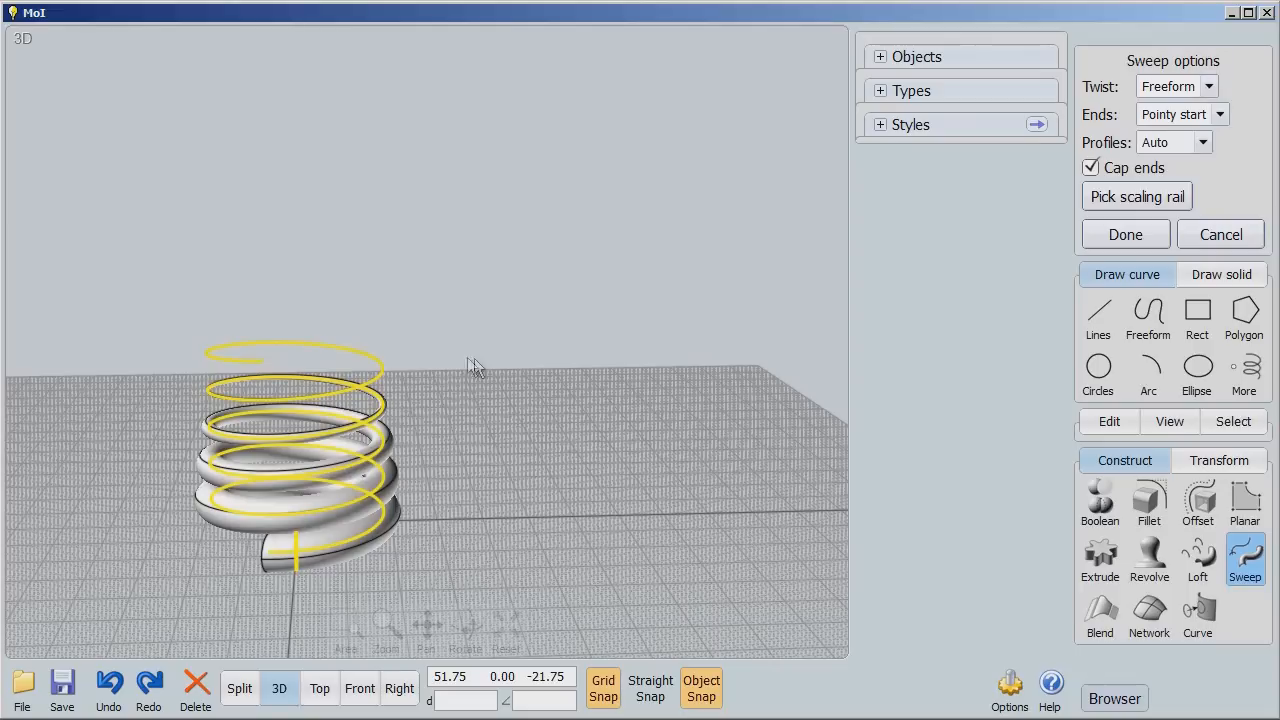
pyautogui.moveTo(480, 584)
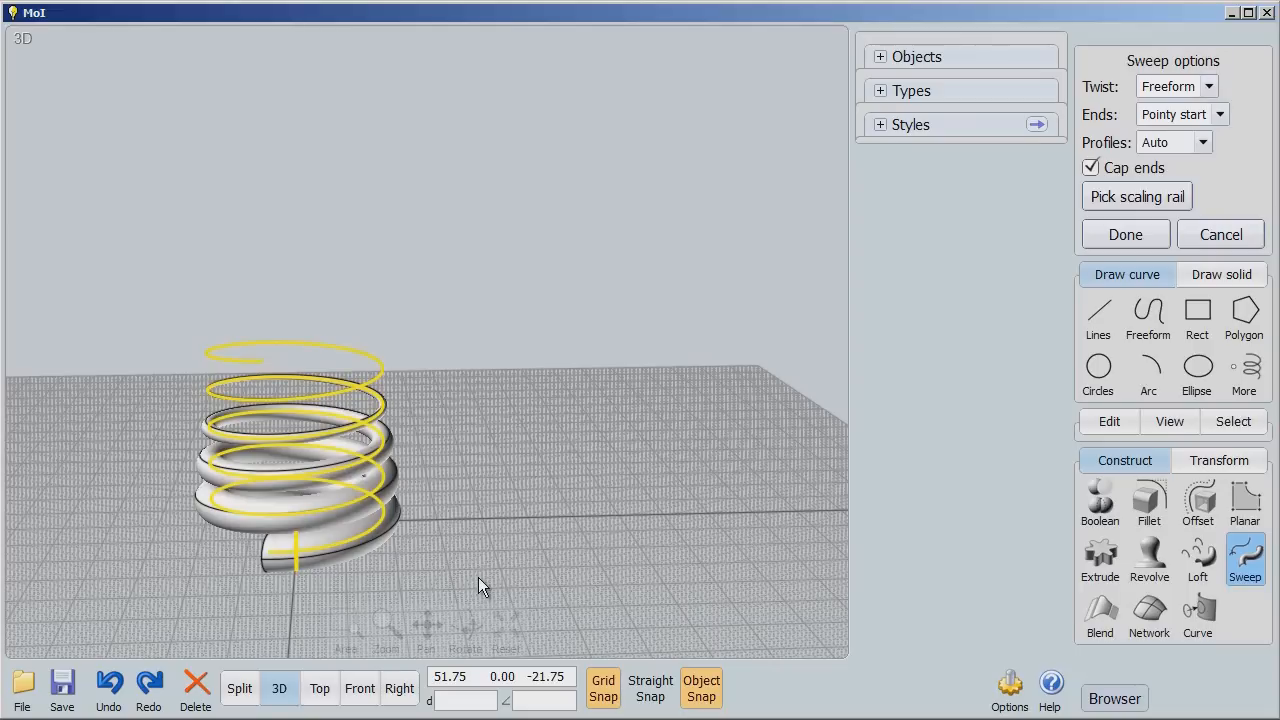
pyautogui.moveTo(470, 580)
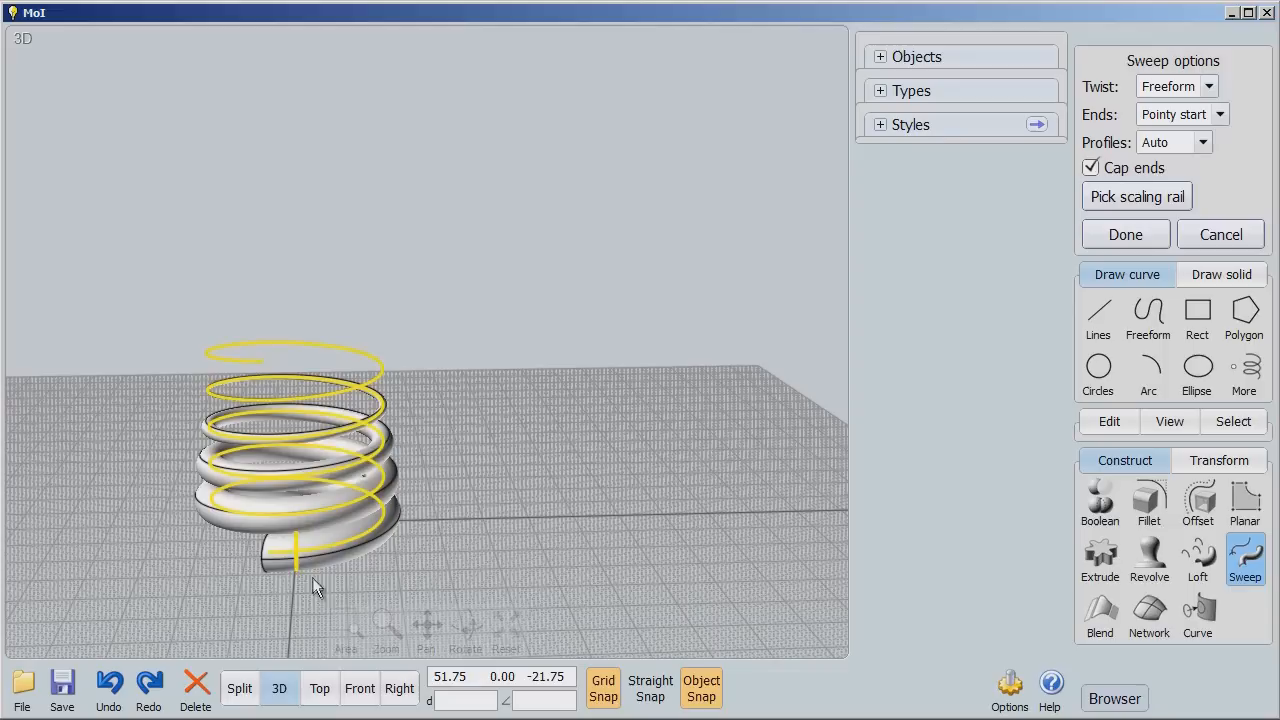
pyautogui.moveTo(258, 362)
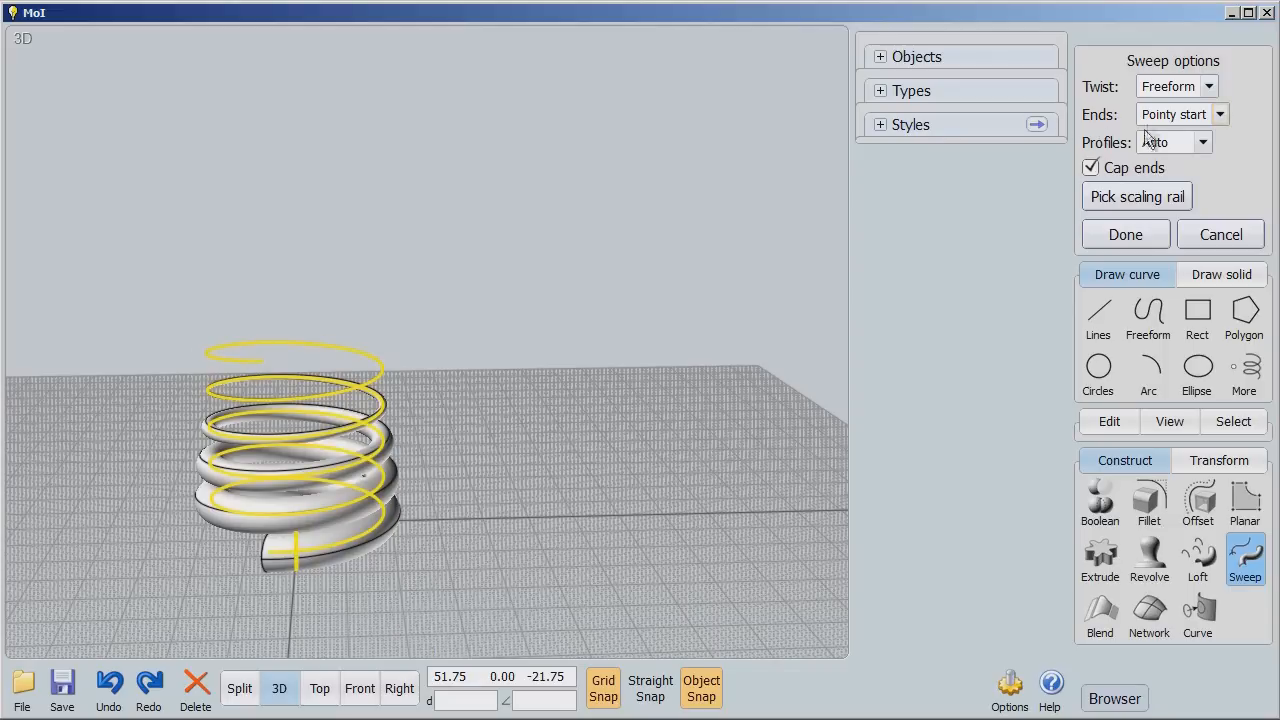
pyautogui.moveTo(732, 336)
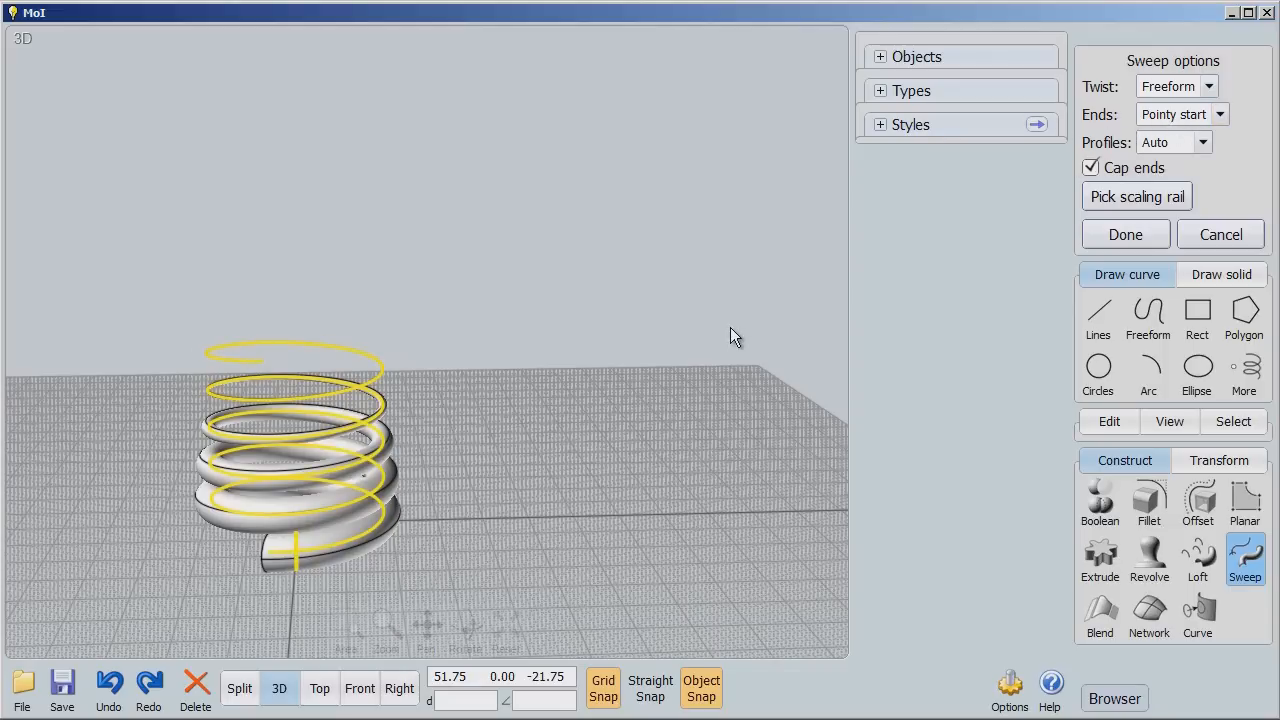
pyautogui.moveTo(620, 456)
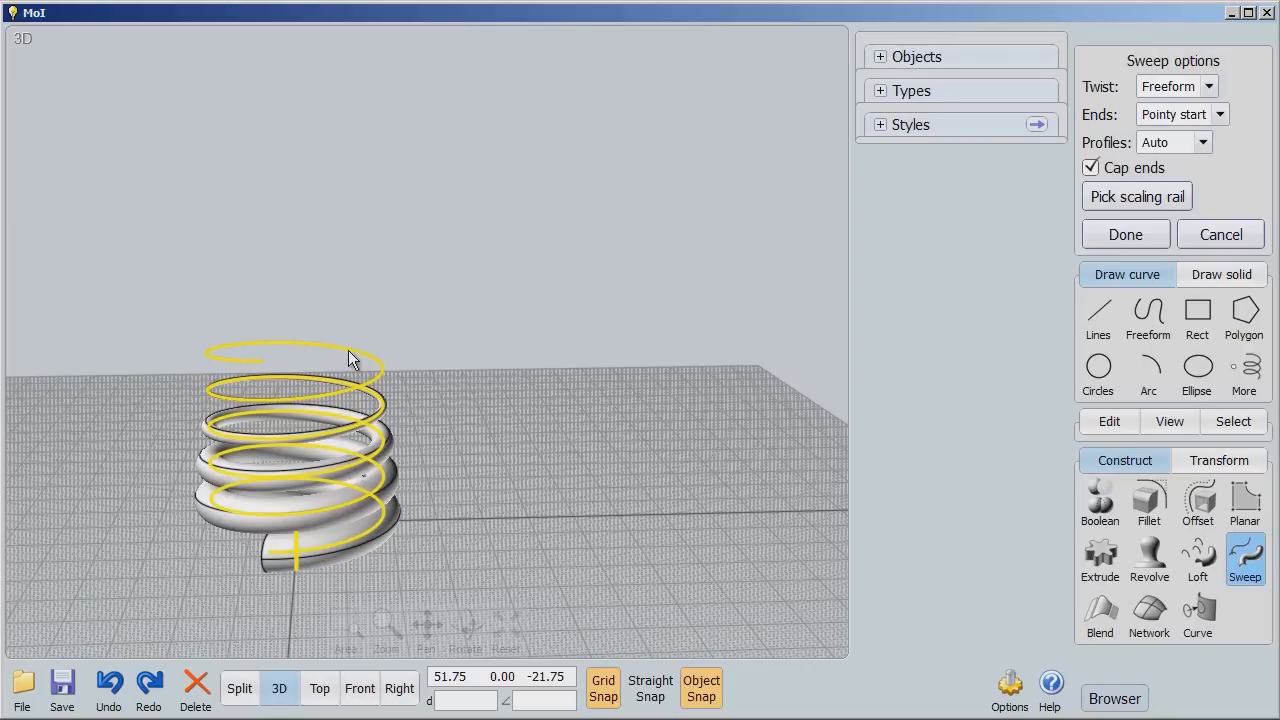
pyautogui.click(1124, 234)
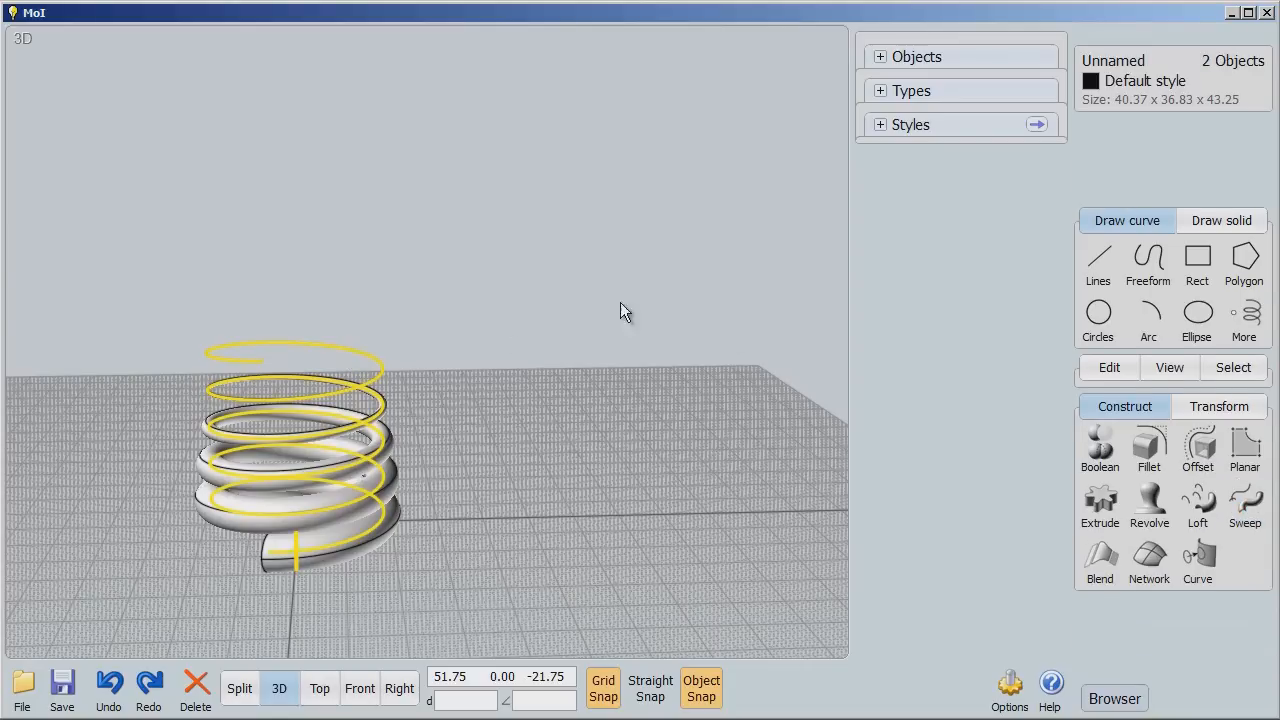